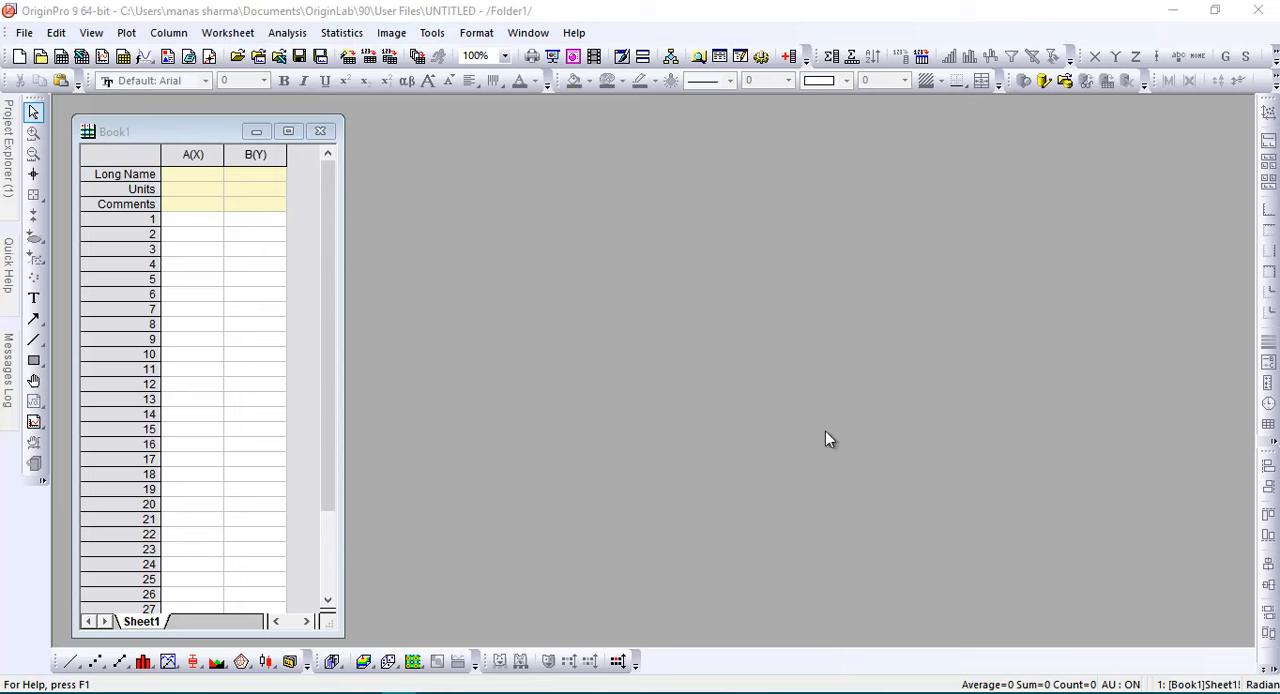
{"action": "mouse_move", "coordinate": [728, 416]}
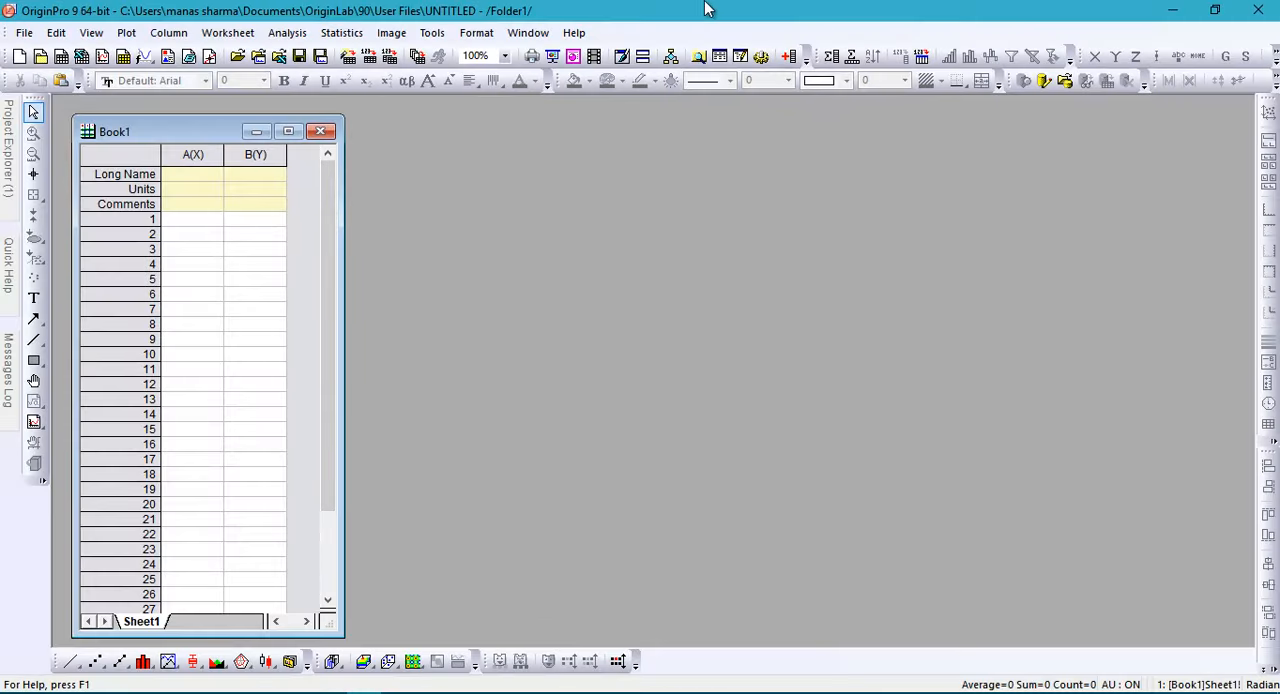
{"action": "mouse_move", "coordinate": [812, 8]}
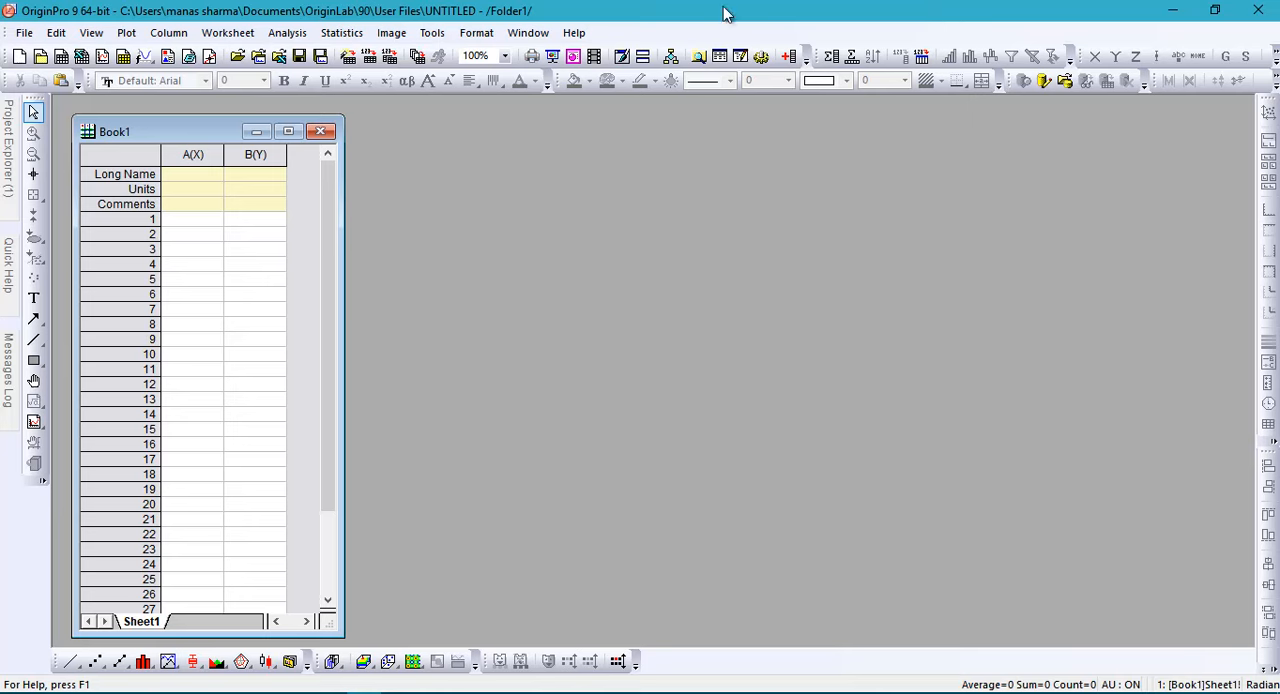
{"action": "mouse_move", "coordinate": [126, 32]}
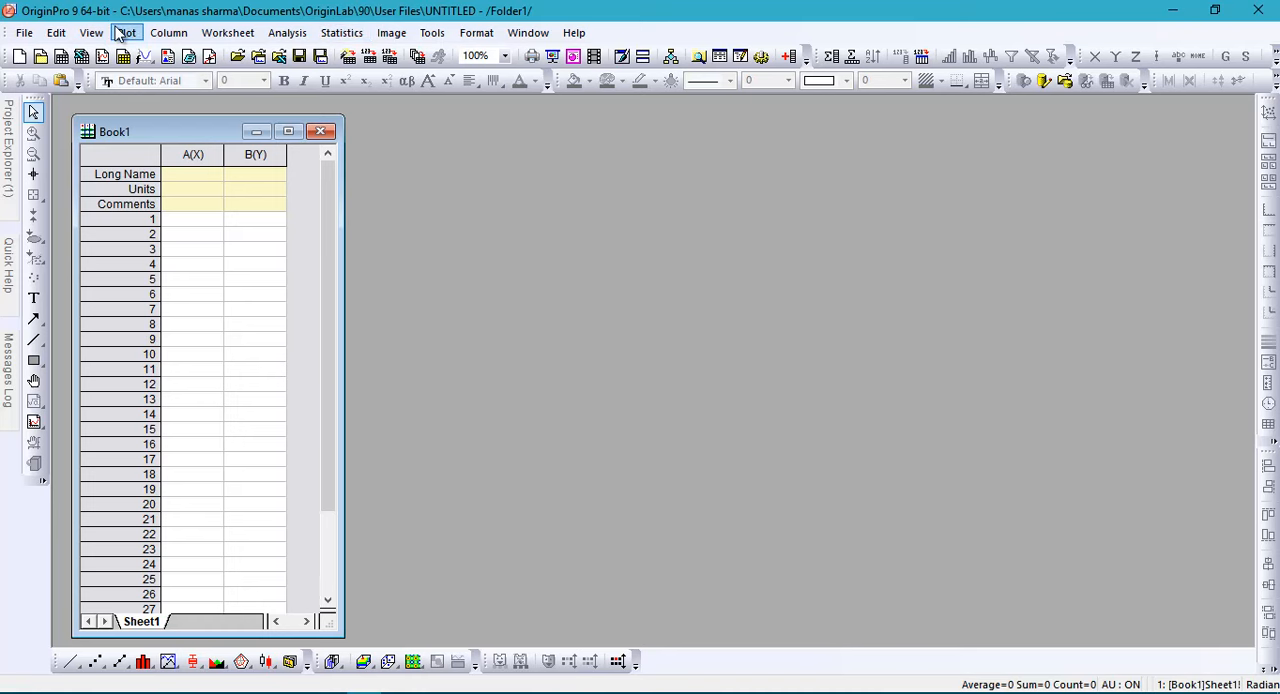
{"action": "mouse_move", "coordinate": [342, 32]}
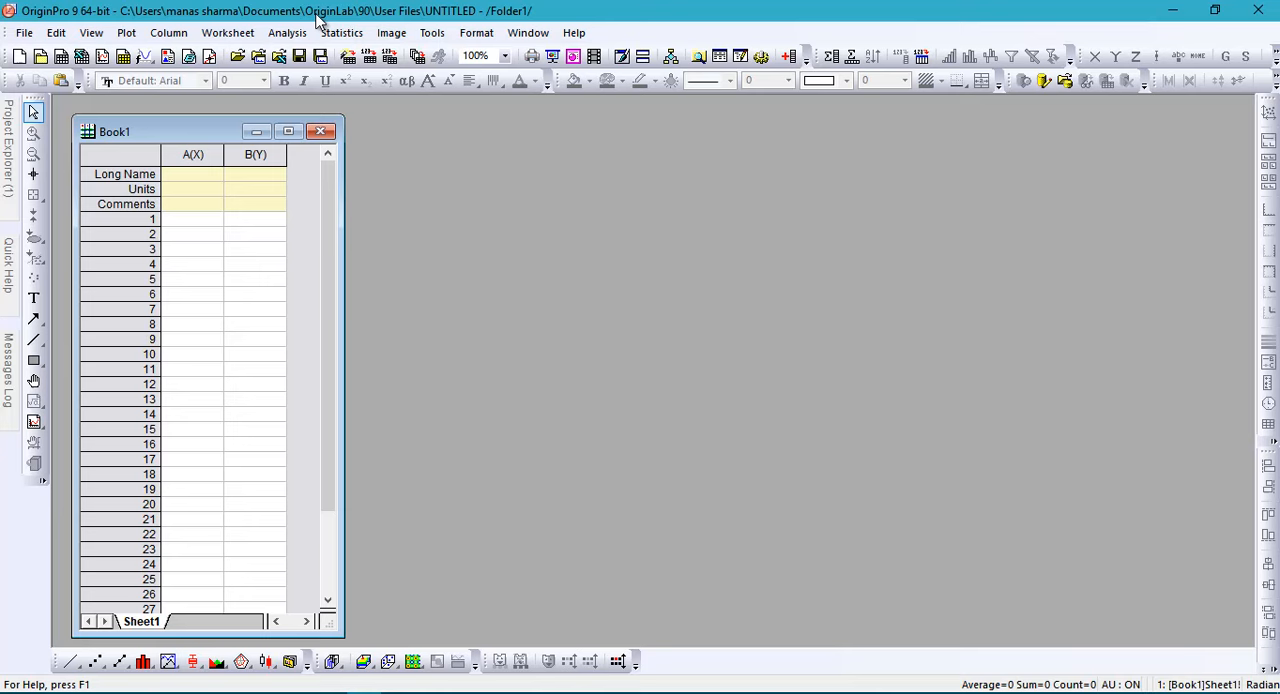
{"action": "mouse_move", "coordinate": [548, 16]}
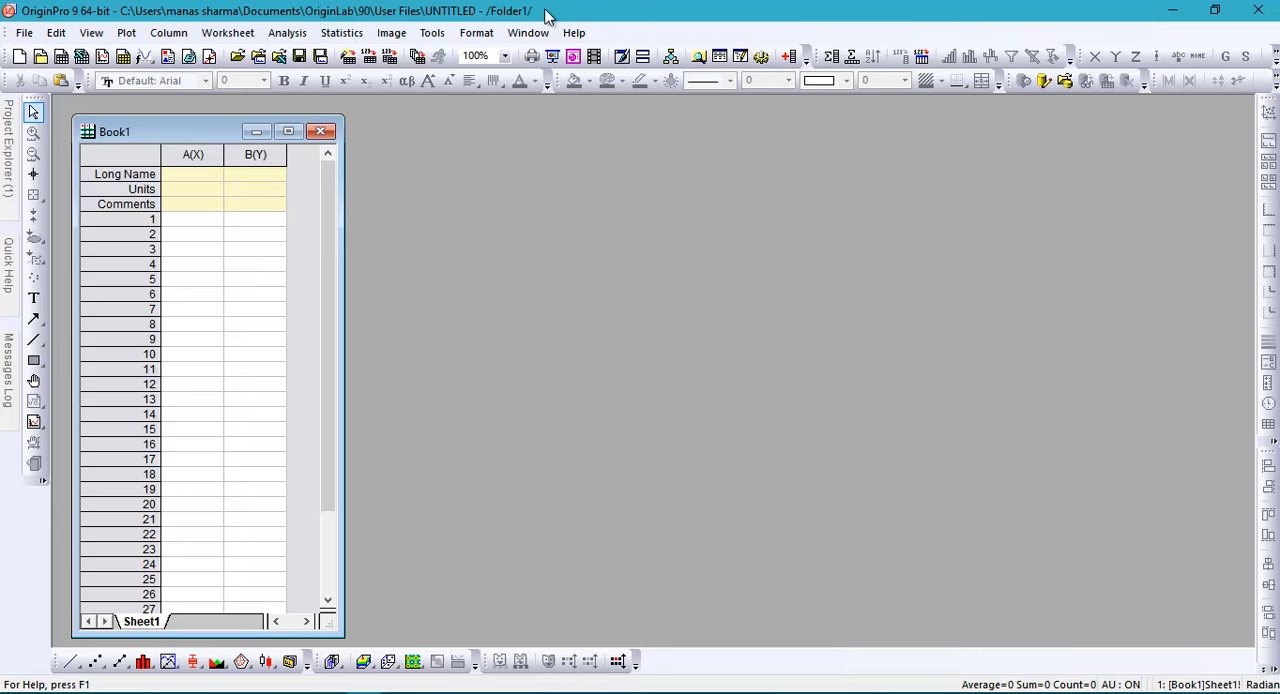
{"action": "mouse_move", "coordinate": [644, 40]}
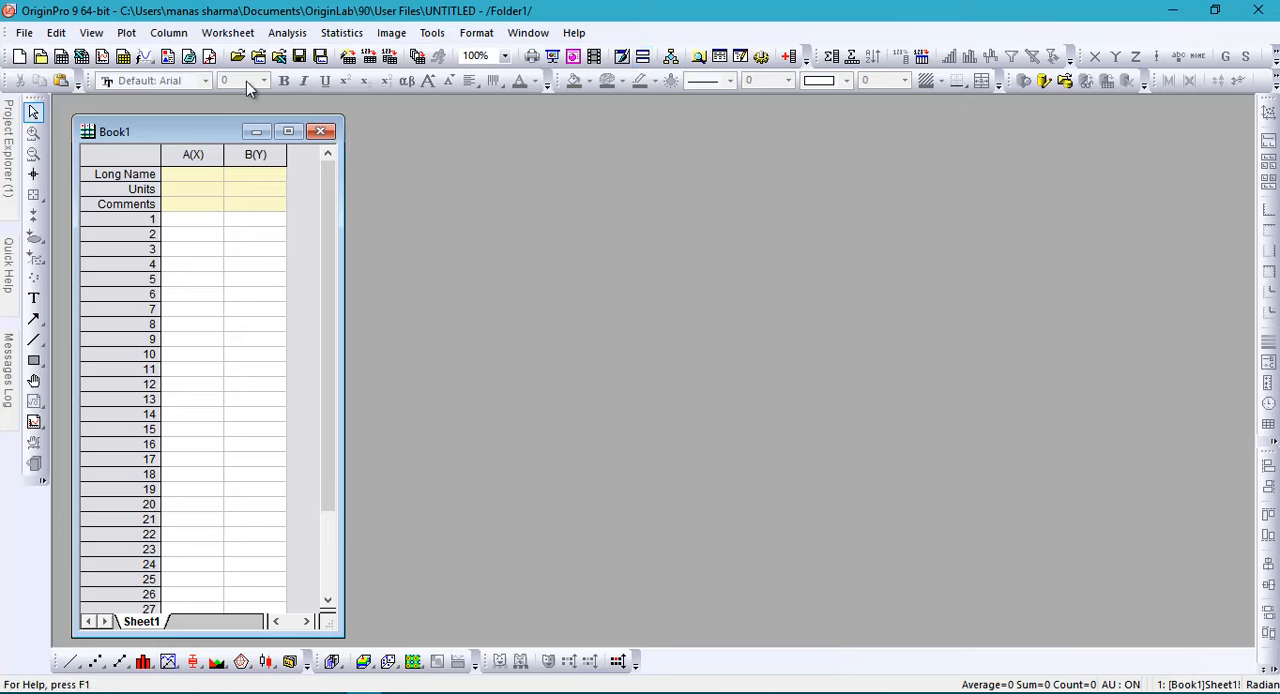
{"action": "mouse_move", "coordinate": [130, 8]}
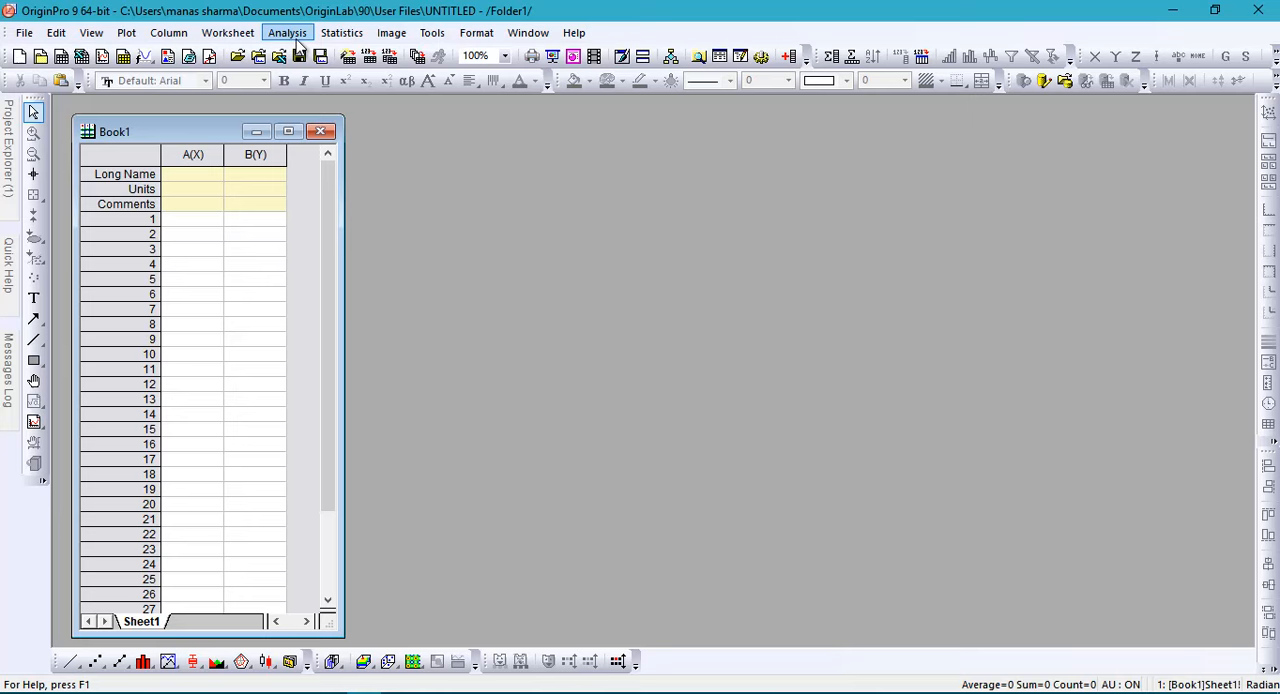
{"action": "mouse_move", "coordinate": [300, 48]}
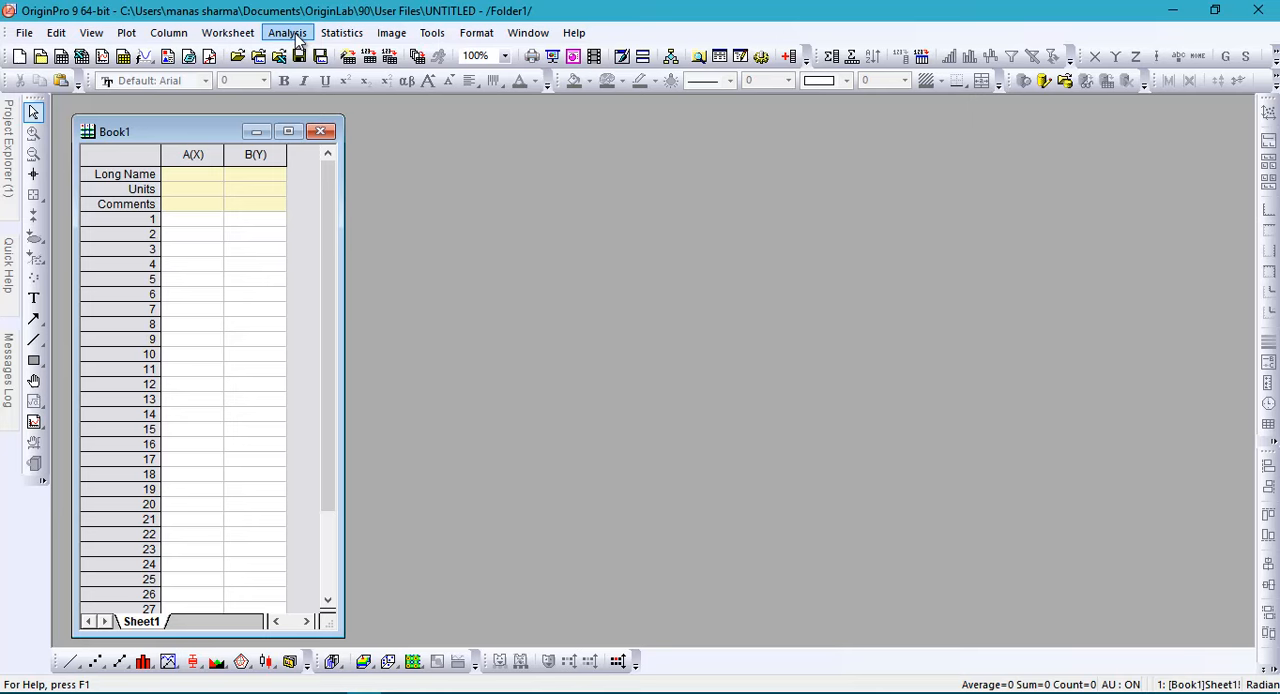
{"action": "mouse_move", "coordinate": [764, 372]}
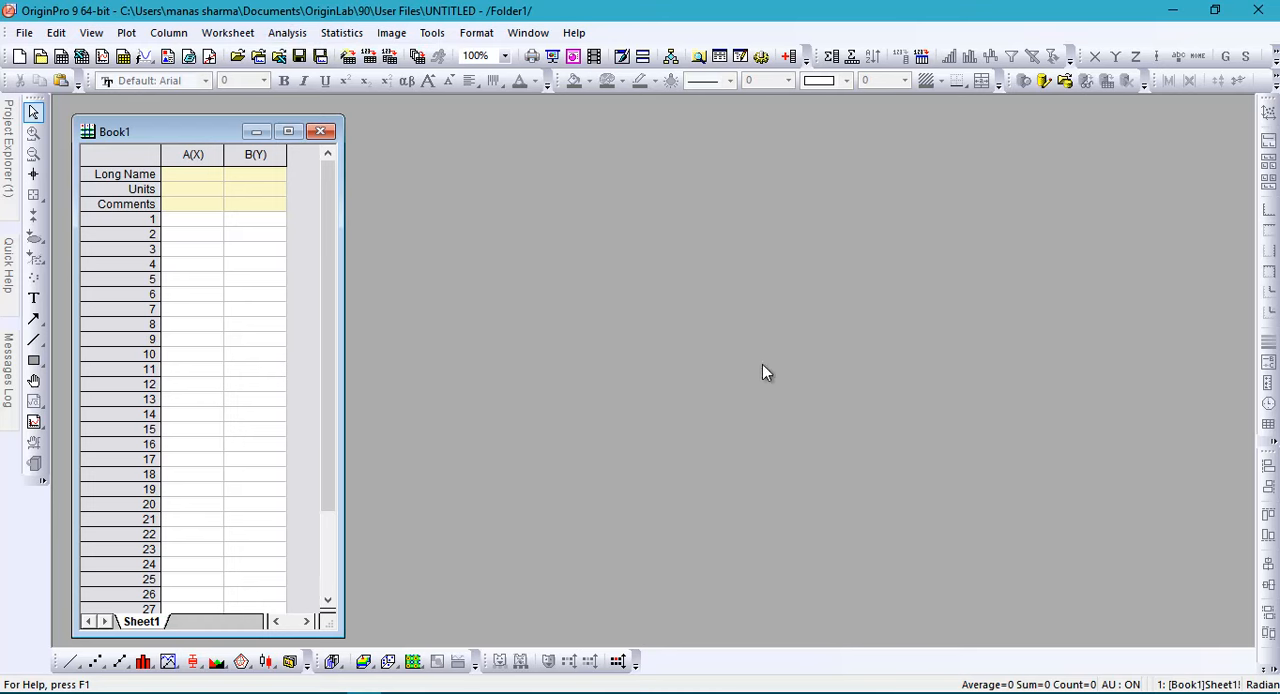
{"action": "mouse_move", "coordinate": [282, 604]}
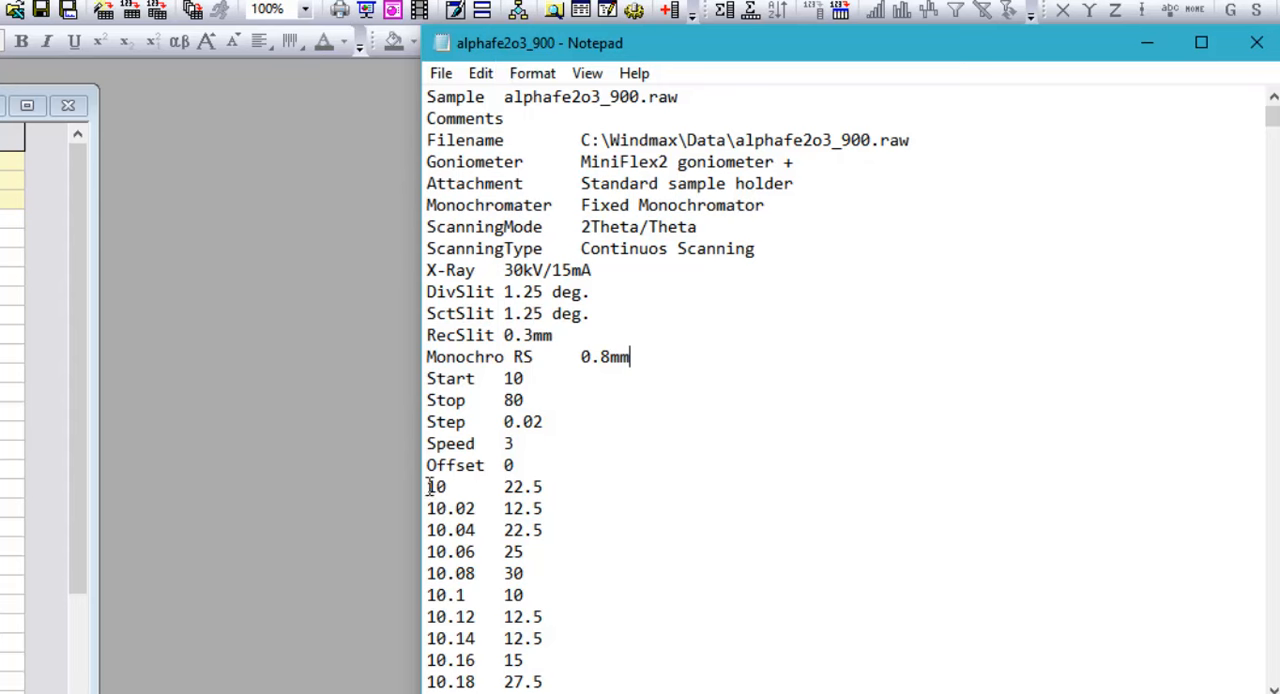
{"action": "mouse_move", "coordinate": [1128, 322]}
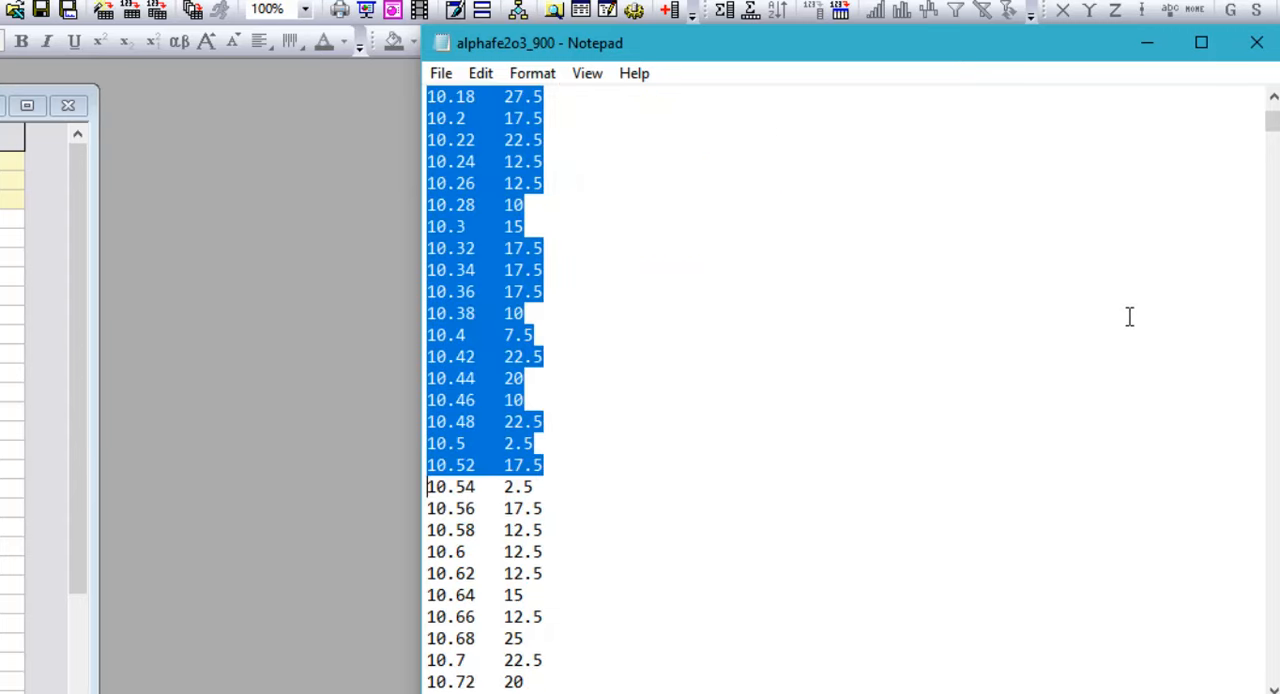
Scroll down the alphafe2o3_900 file past the header to the numeric angle–intensity rows
{"action": "scroll", "scroll_direction": "down", "scroll_amount": 3}
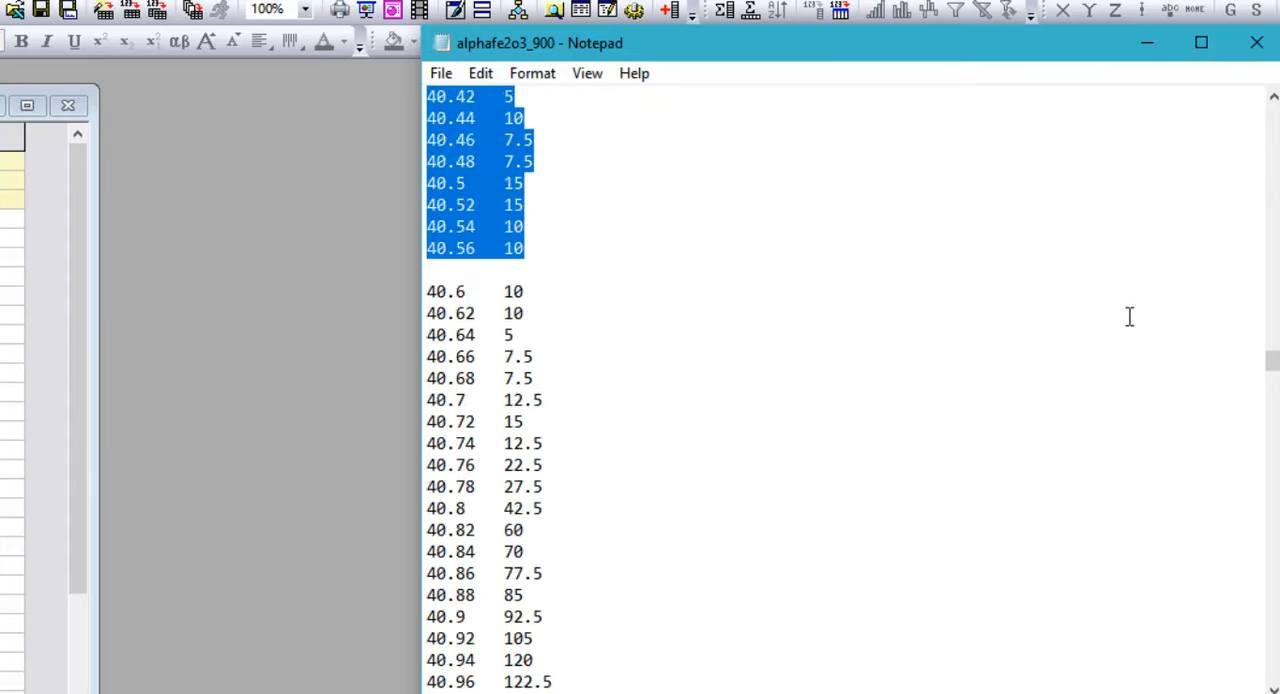
{"action": "scroll", "scroll_direction": "down", "scroll_amount": 3}
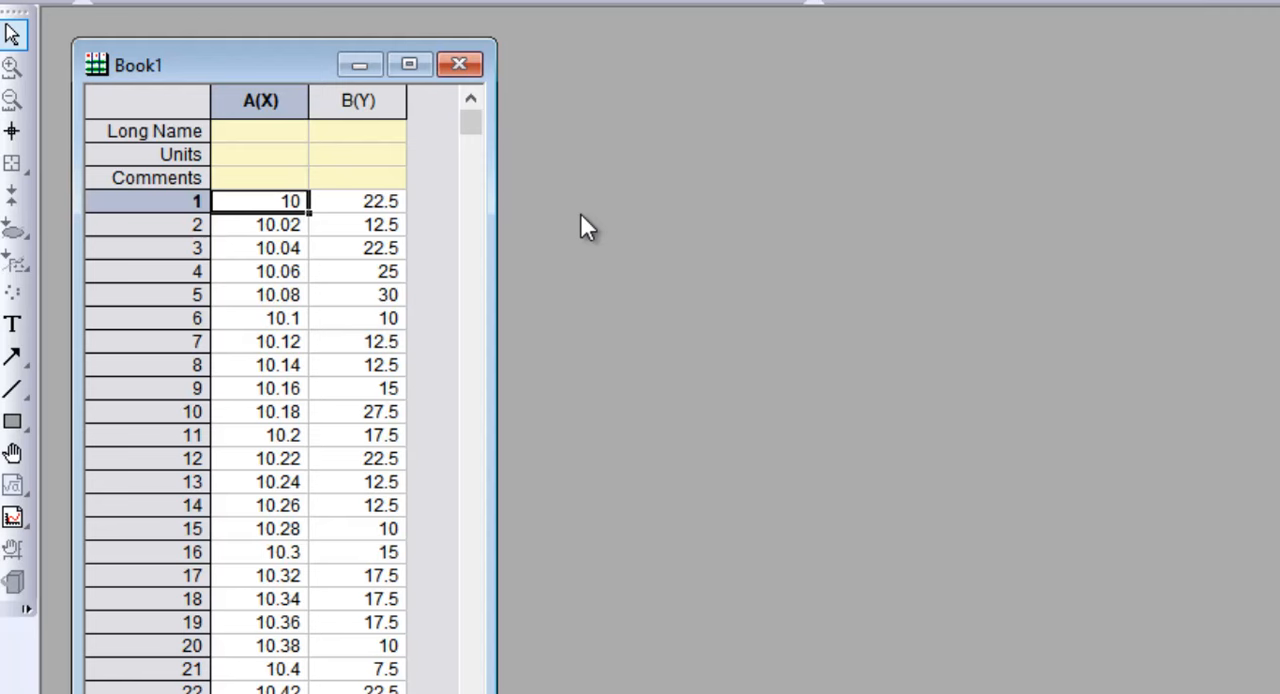
Select the pasted angle and intensity columns A and B for plotting
{"action": "left_click", "coordinate": [260, 100]}
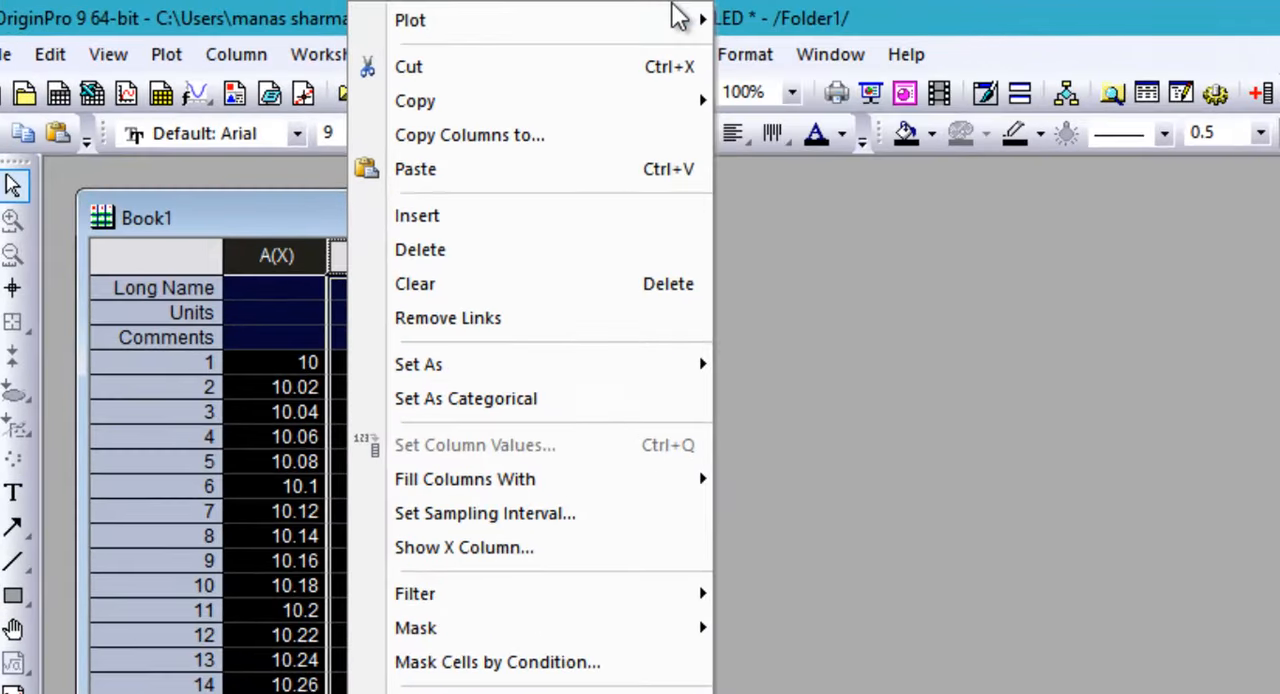
{"action": "mouse_move", "coordinate": [420, 250]}
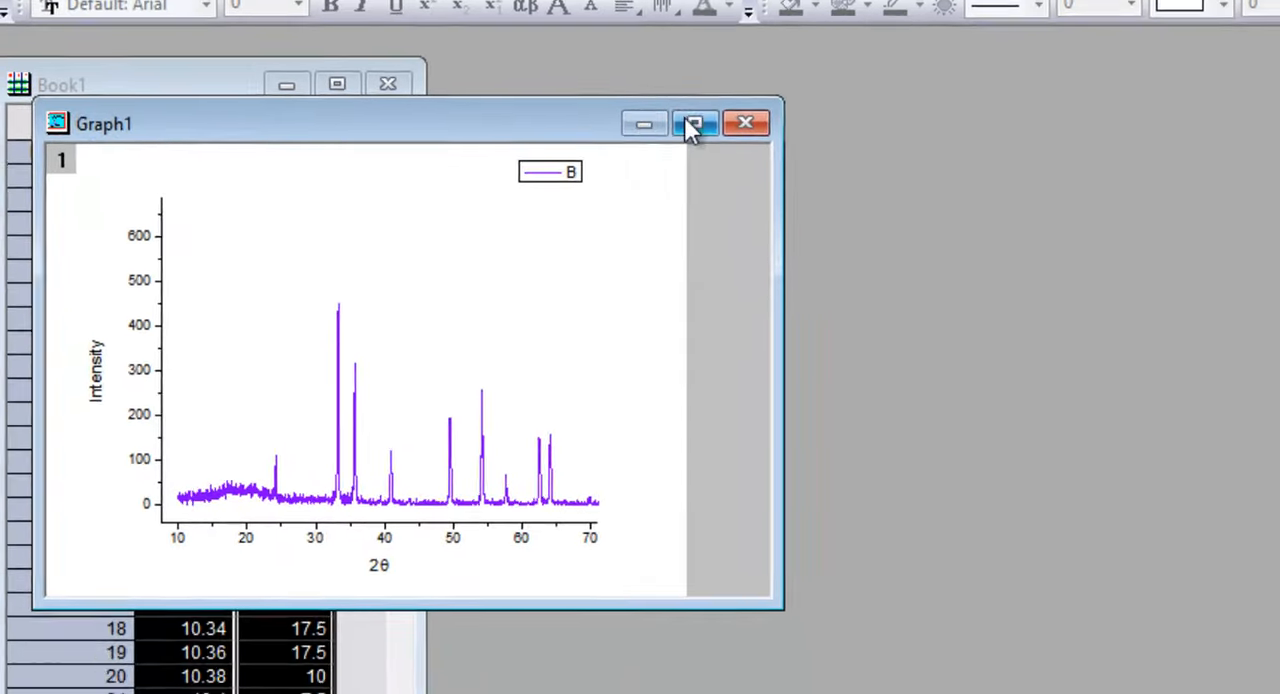
Maximize Graph1 and Scale In on a rectangle around the tallest peak near 33°
{"action": "left_click", "coordinate": [696, 124]}
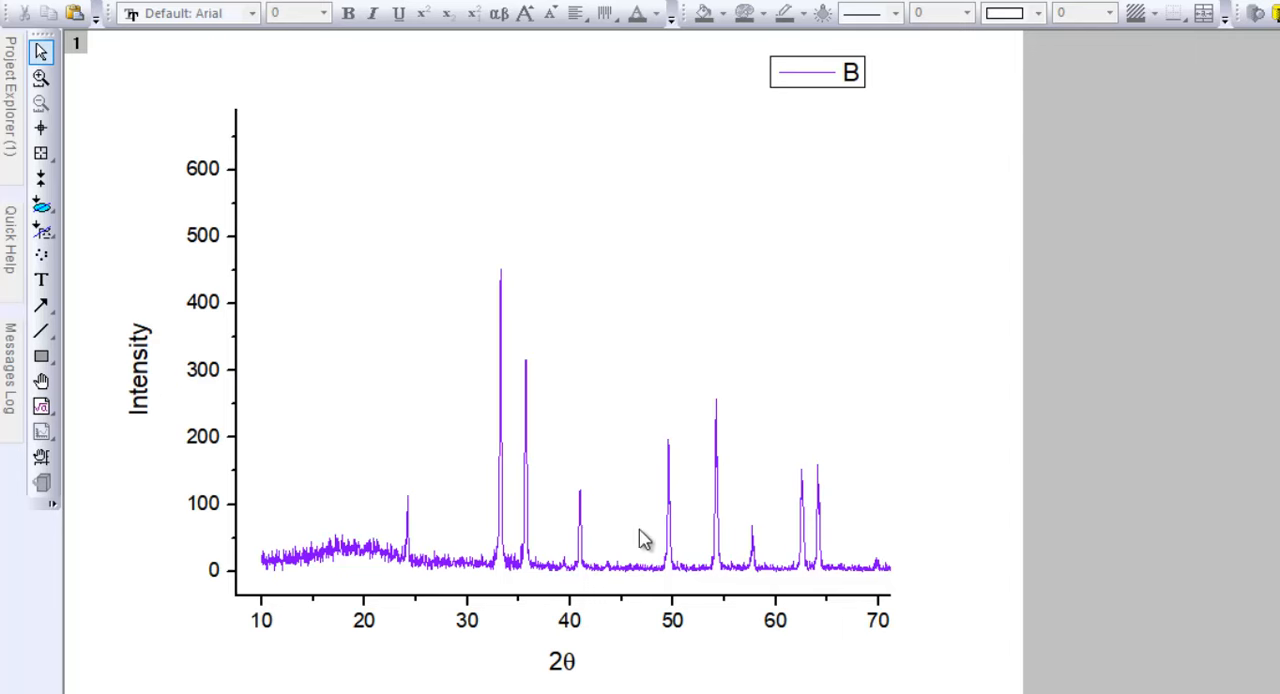
{"action": "mouse_move", "coordinate": [152, 366]}
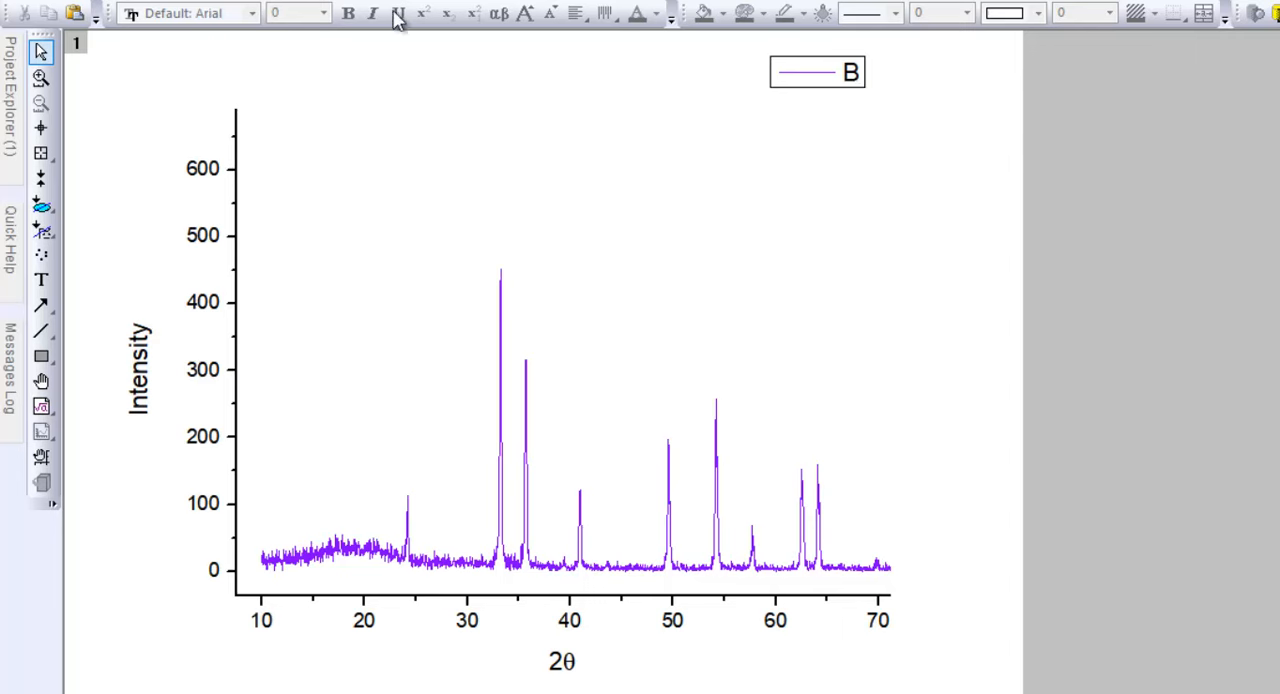
{"action": "mouse_move", "coordinate": [516, 362]}
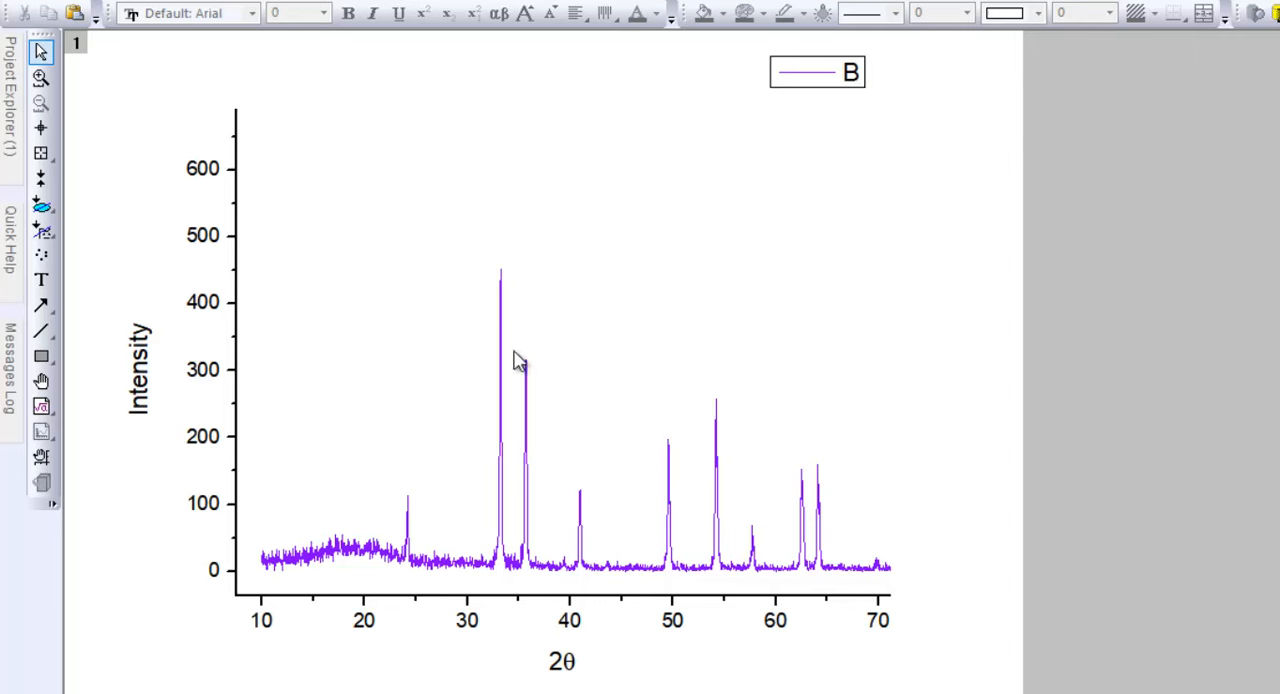
{"action": "mouse_move", "coordinate": [498, 302]}
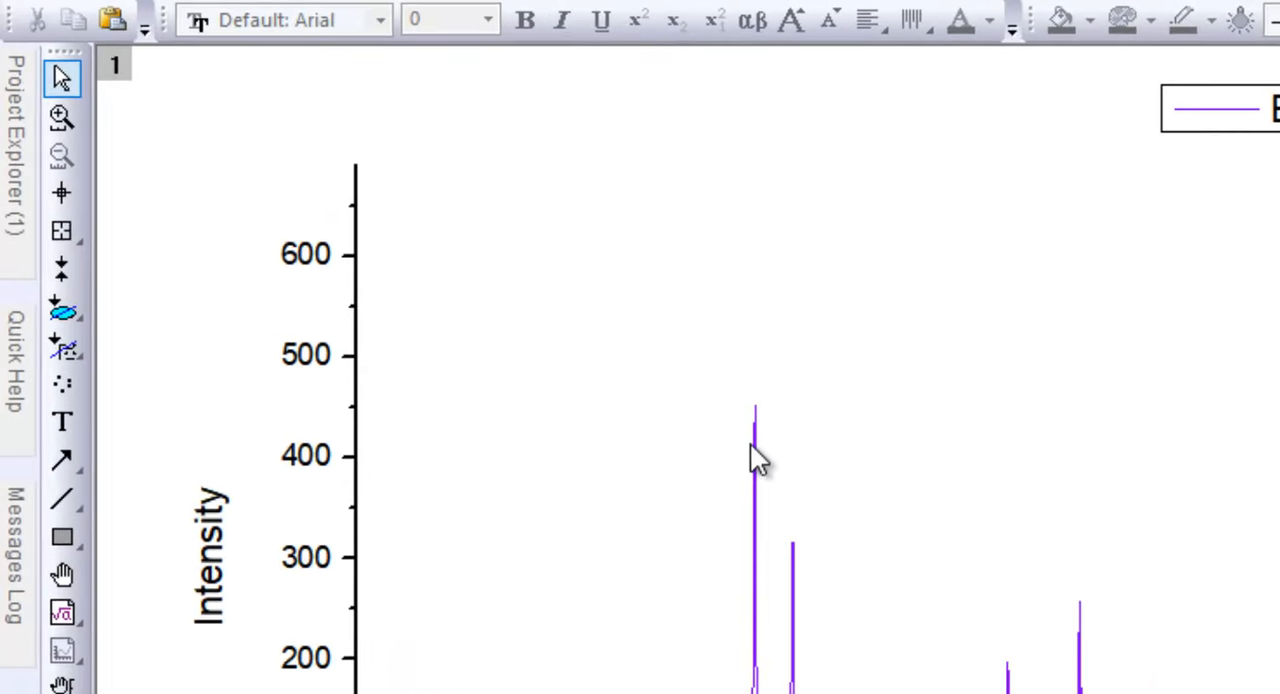
{"action": "mouse_move", "coordinate": [764, 496]}
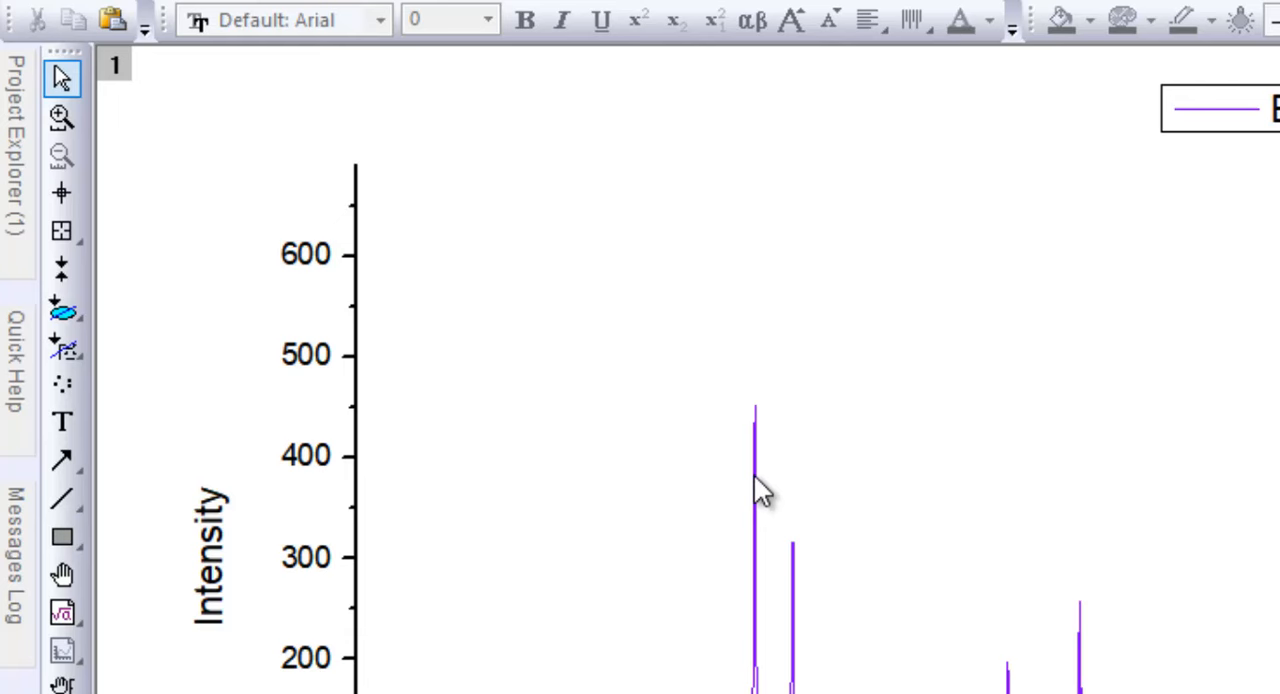
{"action": "mouse_move", "coordinate": [762, 470]}
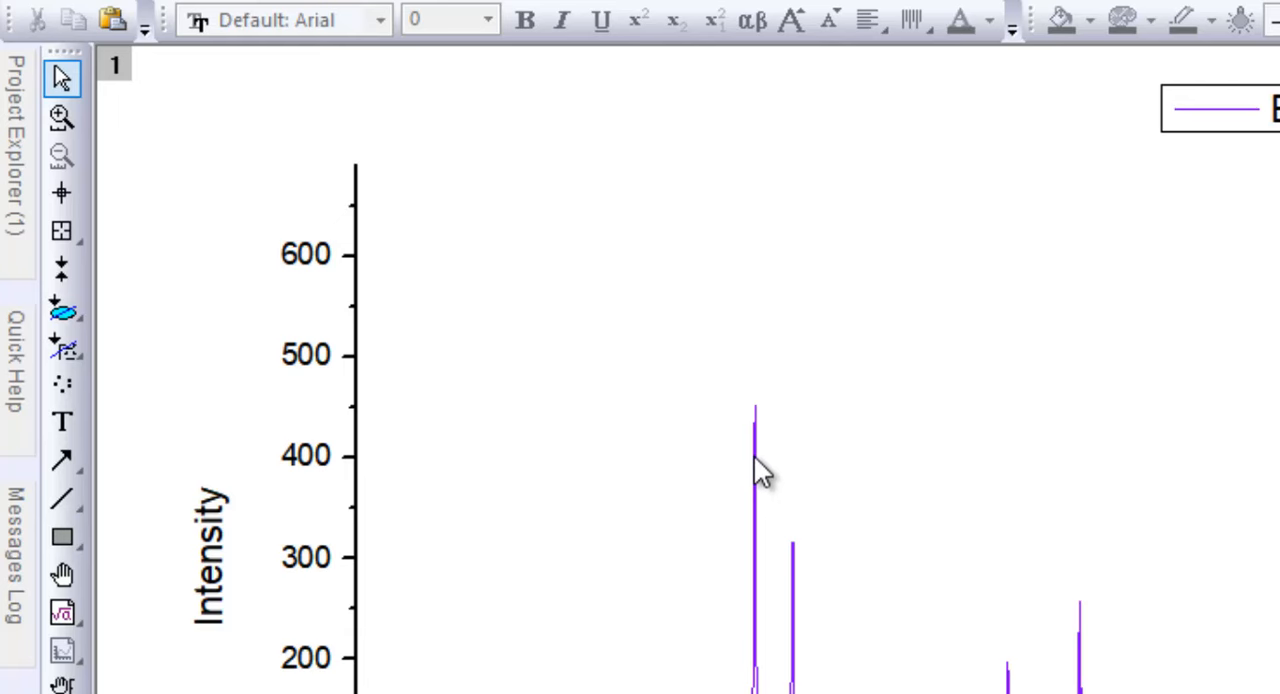
{"action": "mouse_move", "coordinate": [784, 548]}
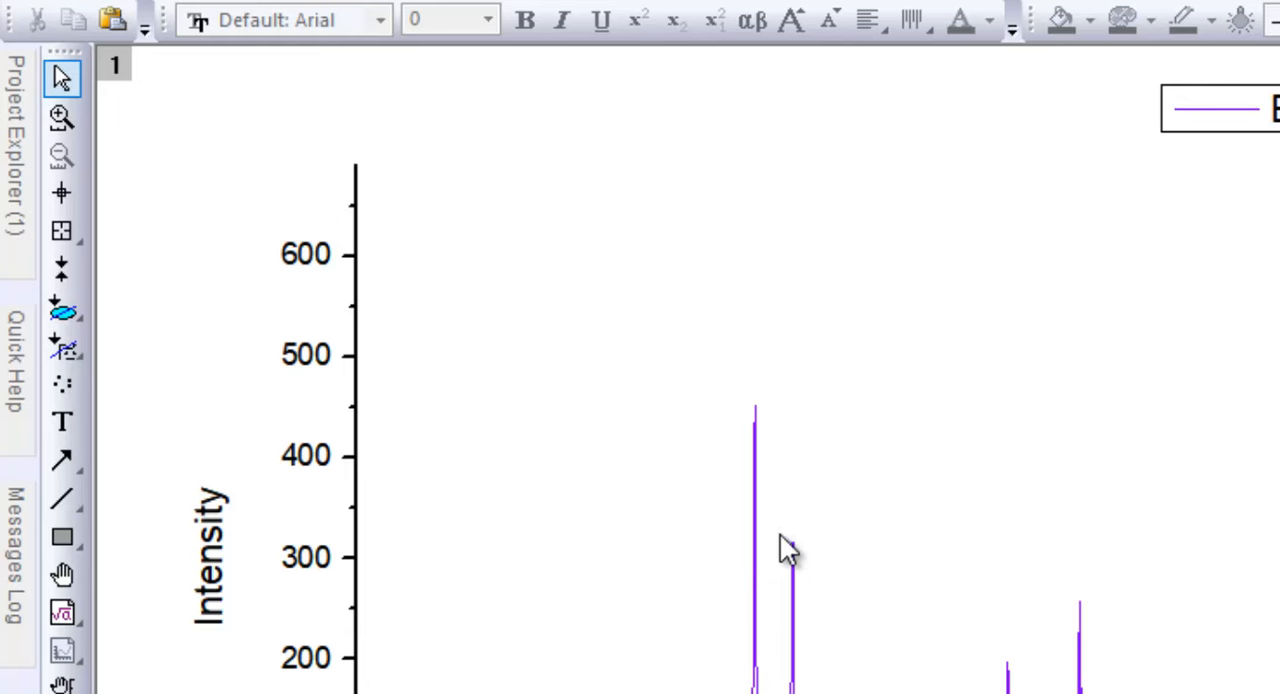
{"action": "mouse_move", "coordinate": [62, 116]}
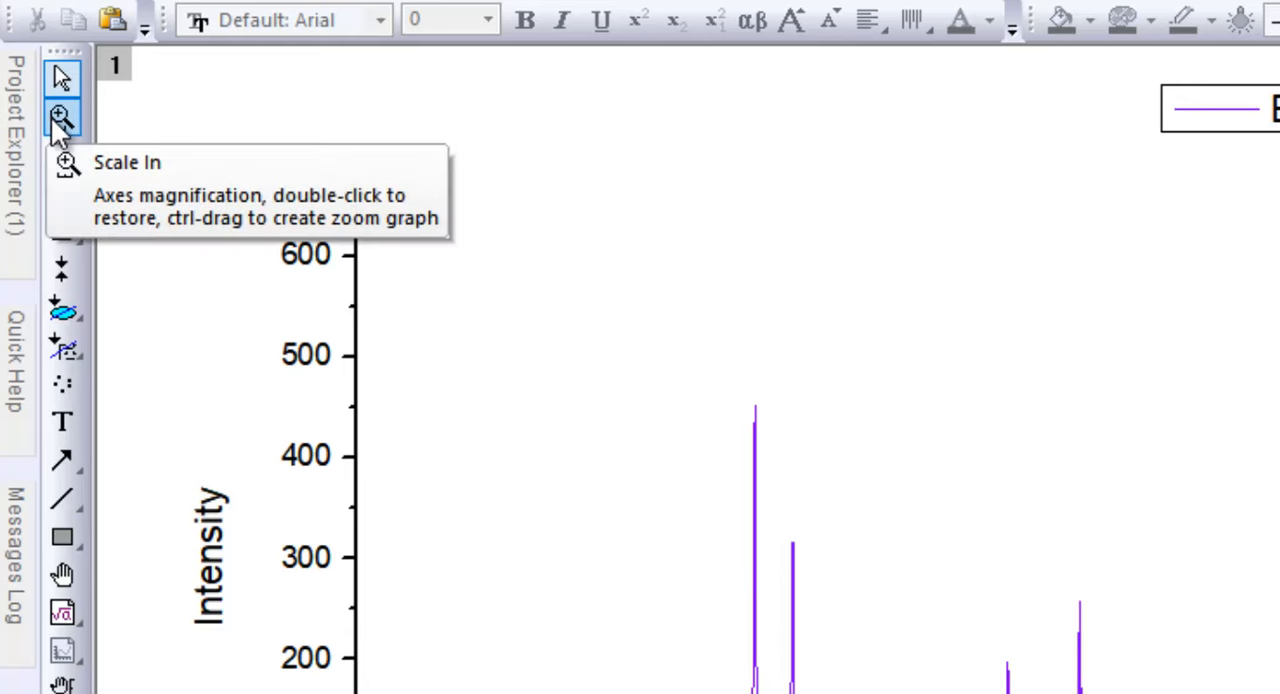
{"action": "left_click", "coordinate": [60, 116]}
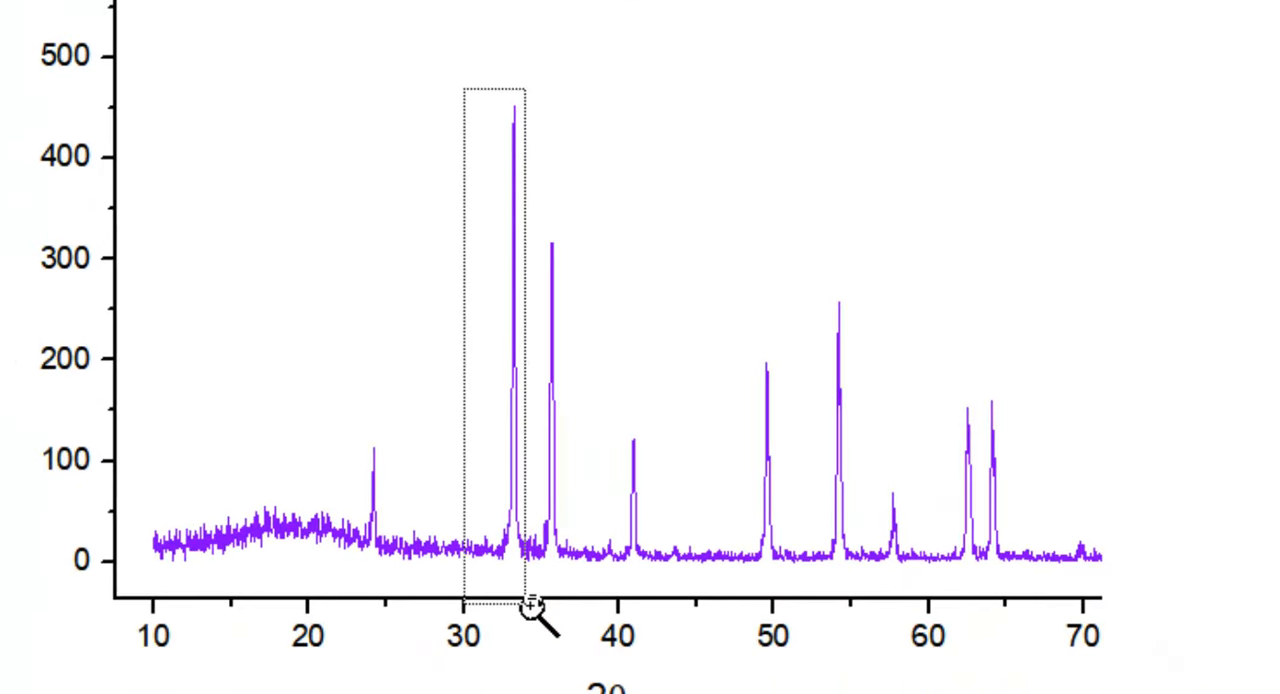
{"action": "left_click_drag", "start_coordinate": [460, 84], "coordinate": [532, 610]}
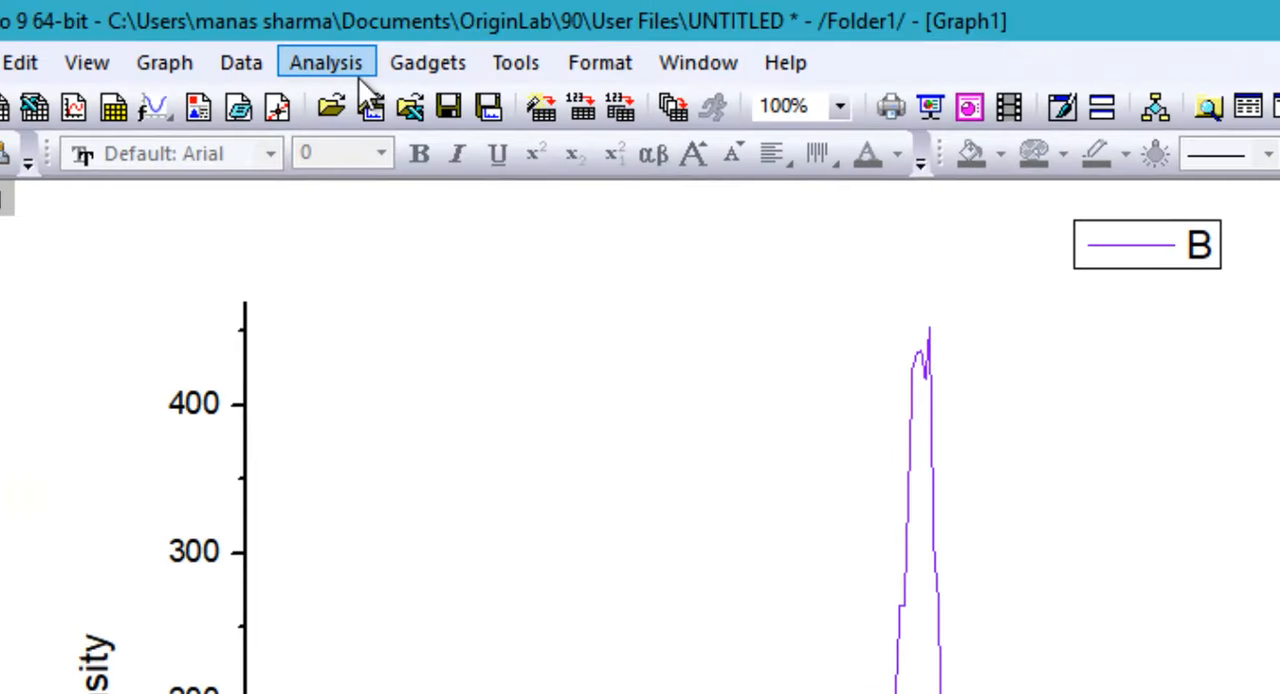
Start a multiple-peak fit on curve B with Peak Function set to Gaussian
{"action": "left_click", "coordinate": [324, 62]}
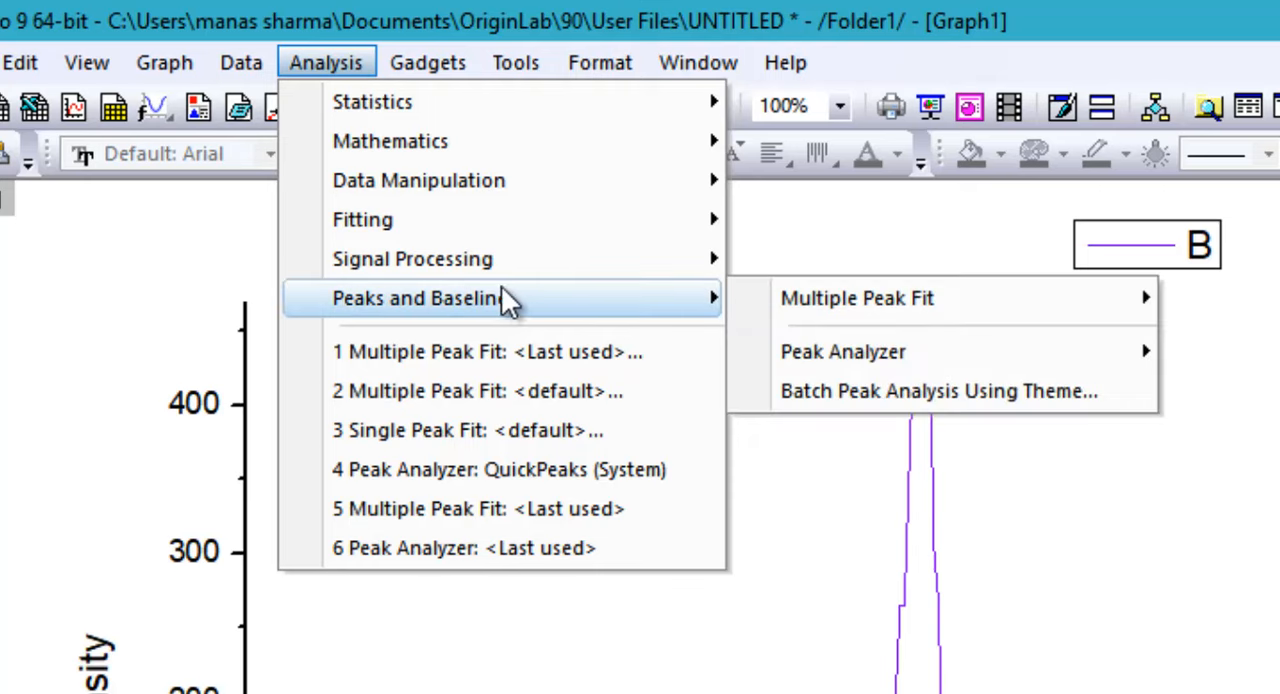
{"action": "mouse_move", "coordinate": [856, 298]}
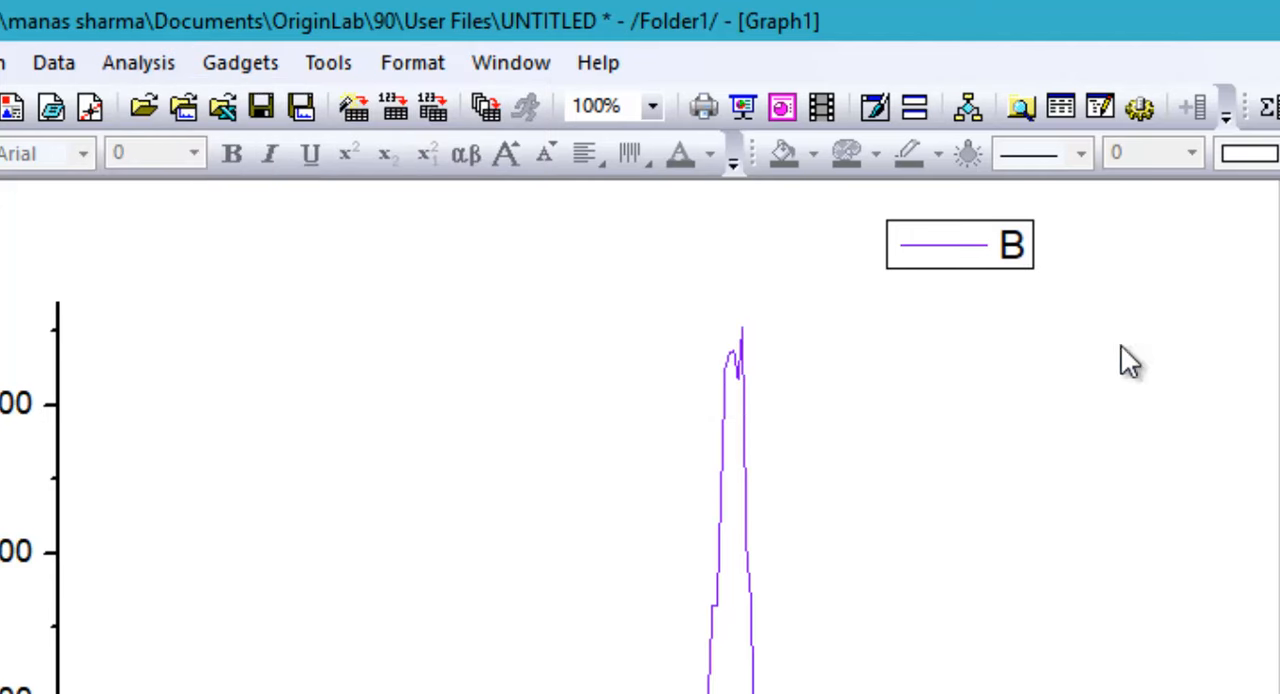
{"action": "mouse_move", "coordinate": [1116, 356]}
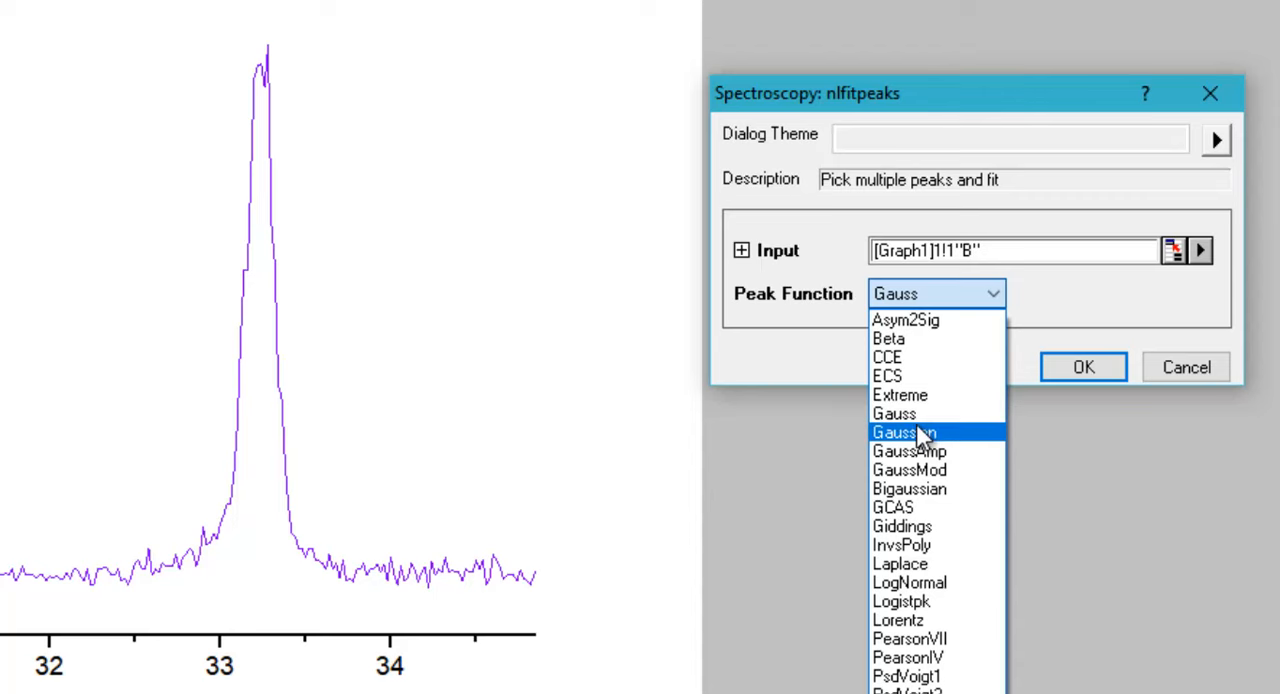
{"action": "left_click", "coordinate": [904, 432]}
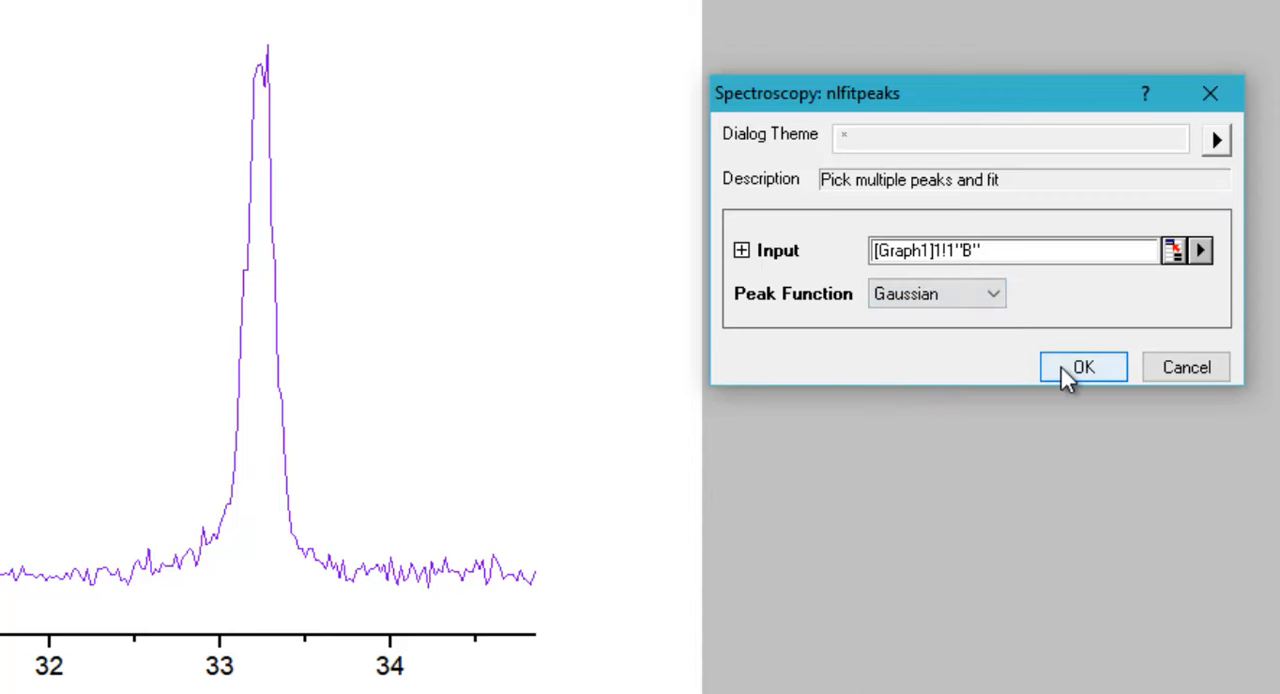
{"action": "left_click", "coordinate": [1082, 366]}
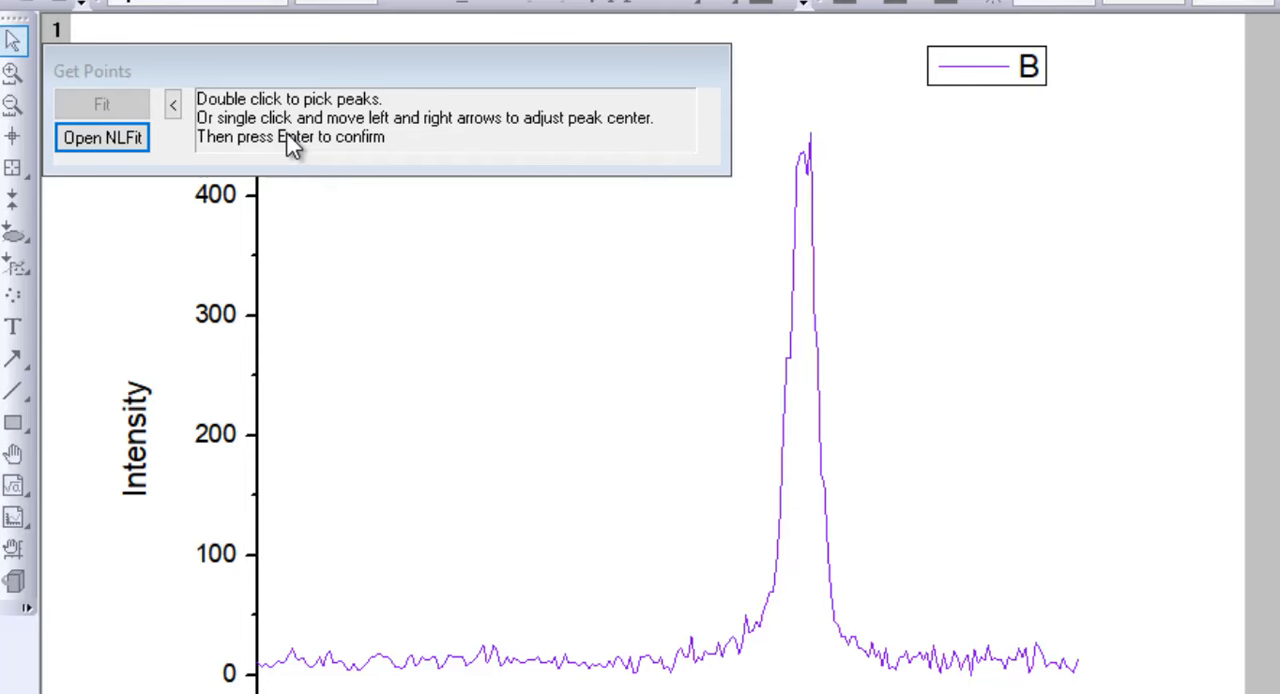
{"action": "mouse_move", "coordinate": [488, 156]}
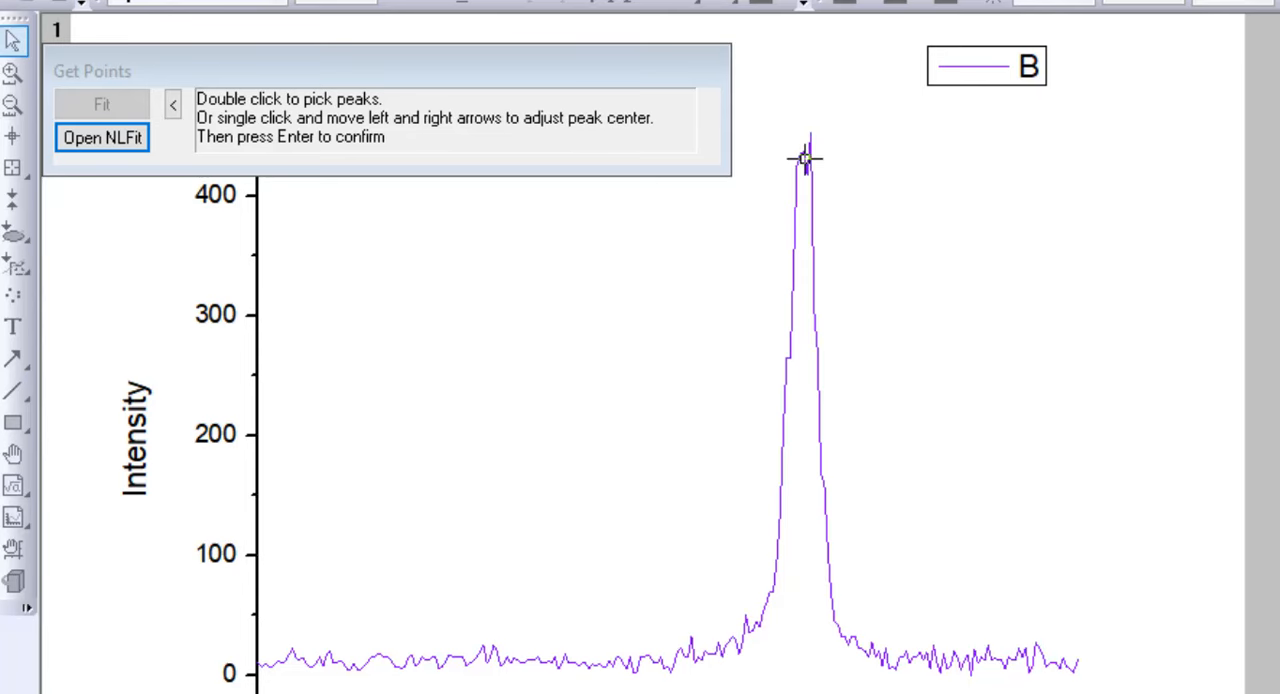
Pick the peak top near 2θ ≈ 33.24° and open NLFit with its initialized Gaussian parameters
{"action": "double_click", "coordinate": [804, 164]}
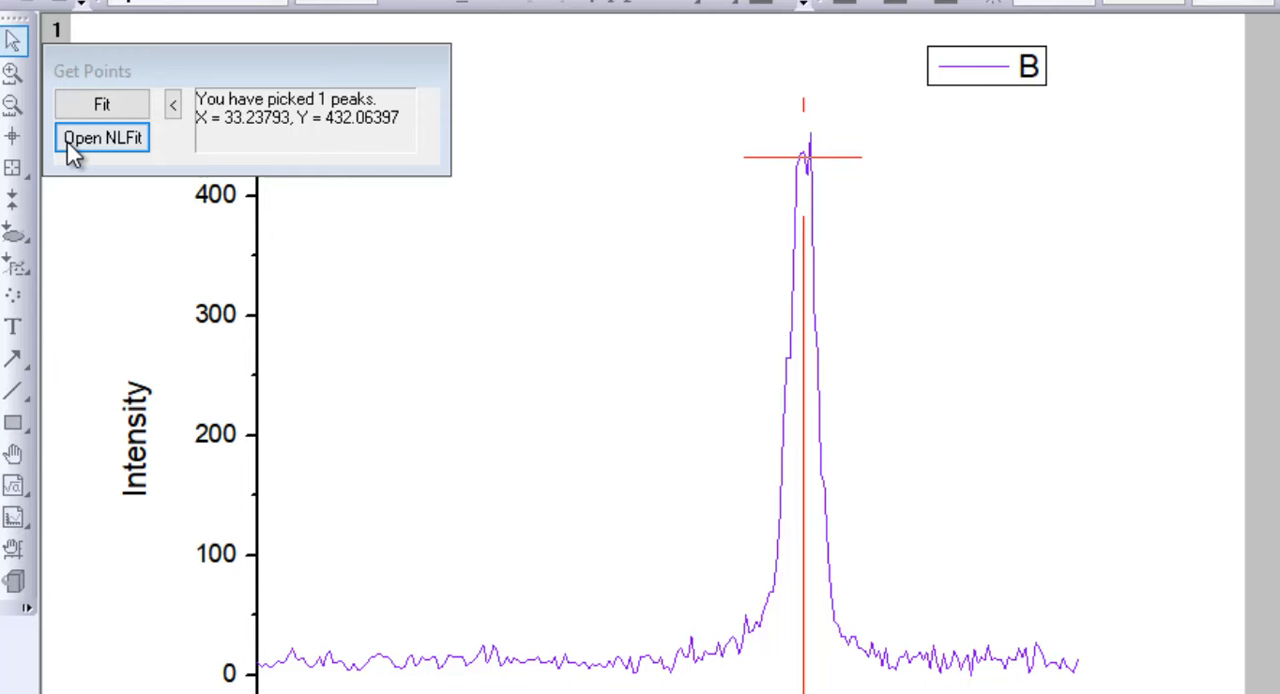
{"action": "left_click", "coordinate": [102, 136]}
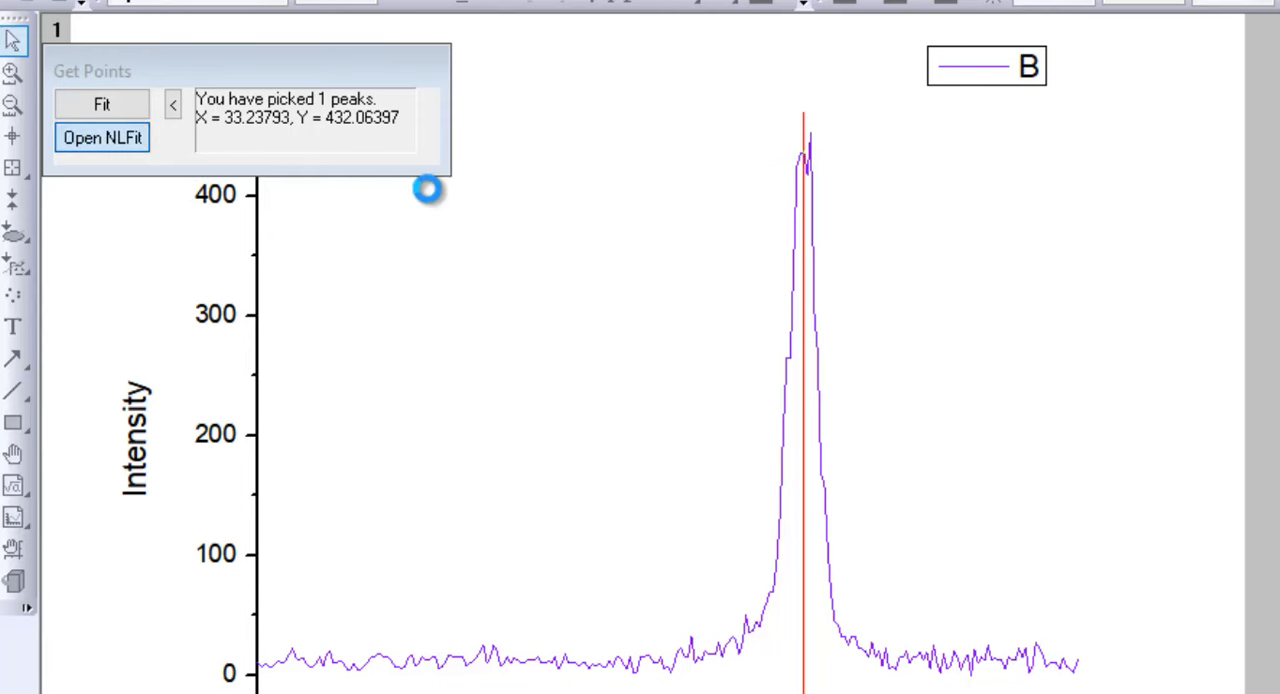
{"action": "left_click", "coordinate": [102, 136]}
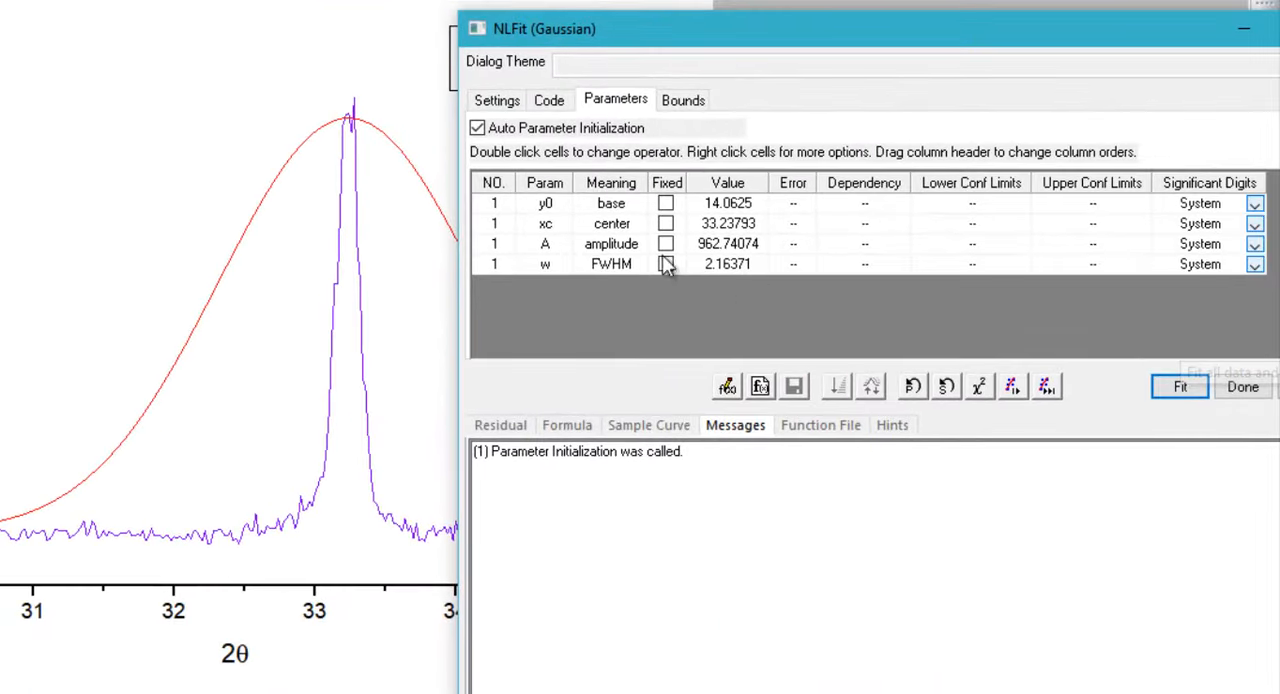
Move the NLFit dialog aside and run the fit to convergence at center 33.233, FWHM 0.198
{"action": "left_click_drag", "start_coordinate": [544, 28], "coordinate": [696, 36]}
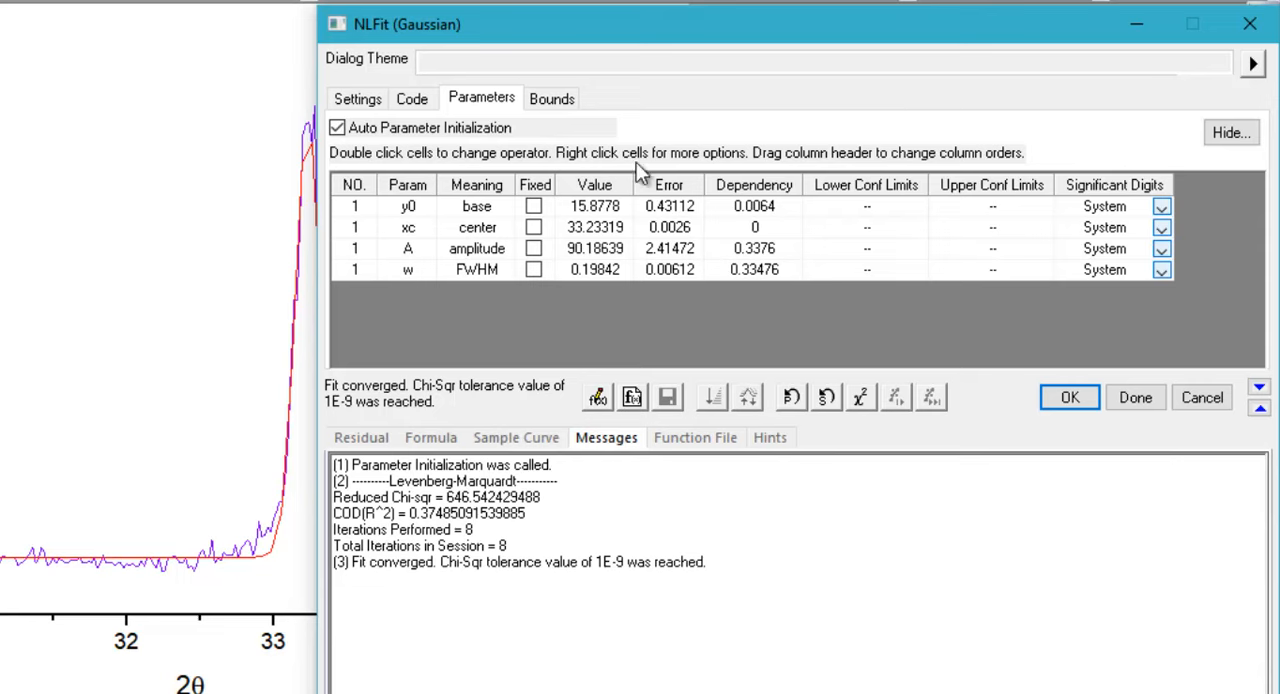
{"action": "mouse_move", "coordinate": [404, 80]}
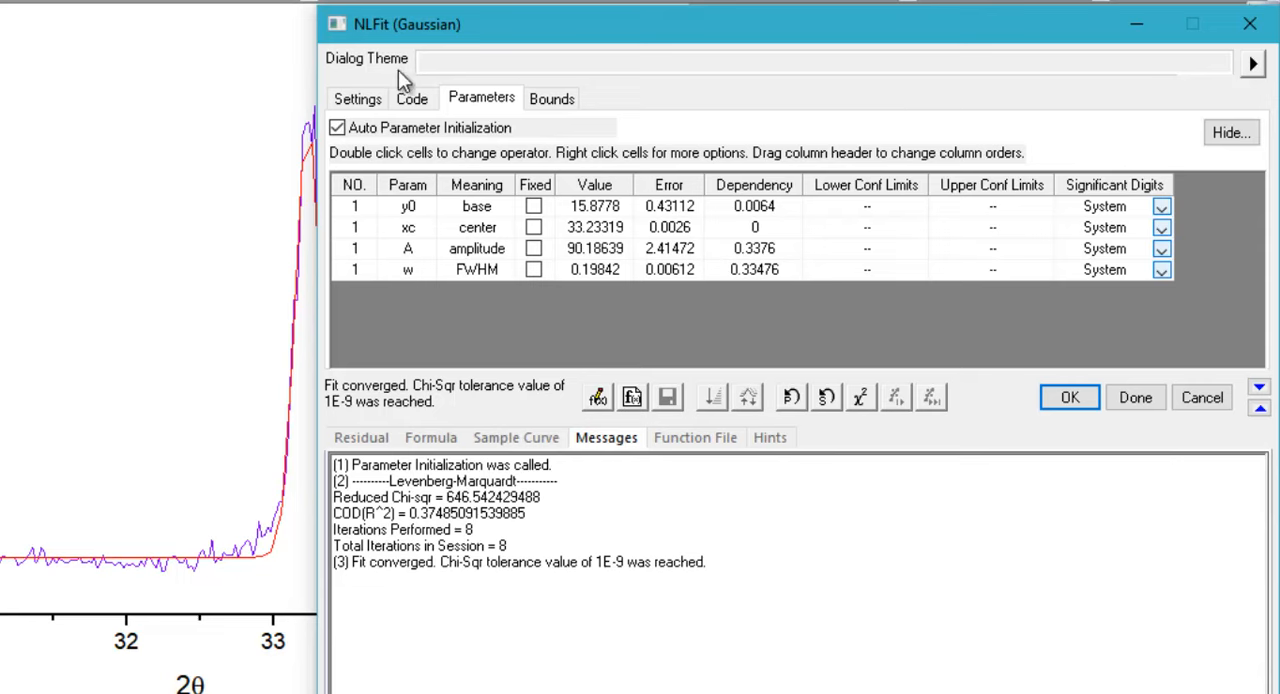
{"action": "left_click", "coordinate": [356, 98]}
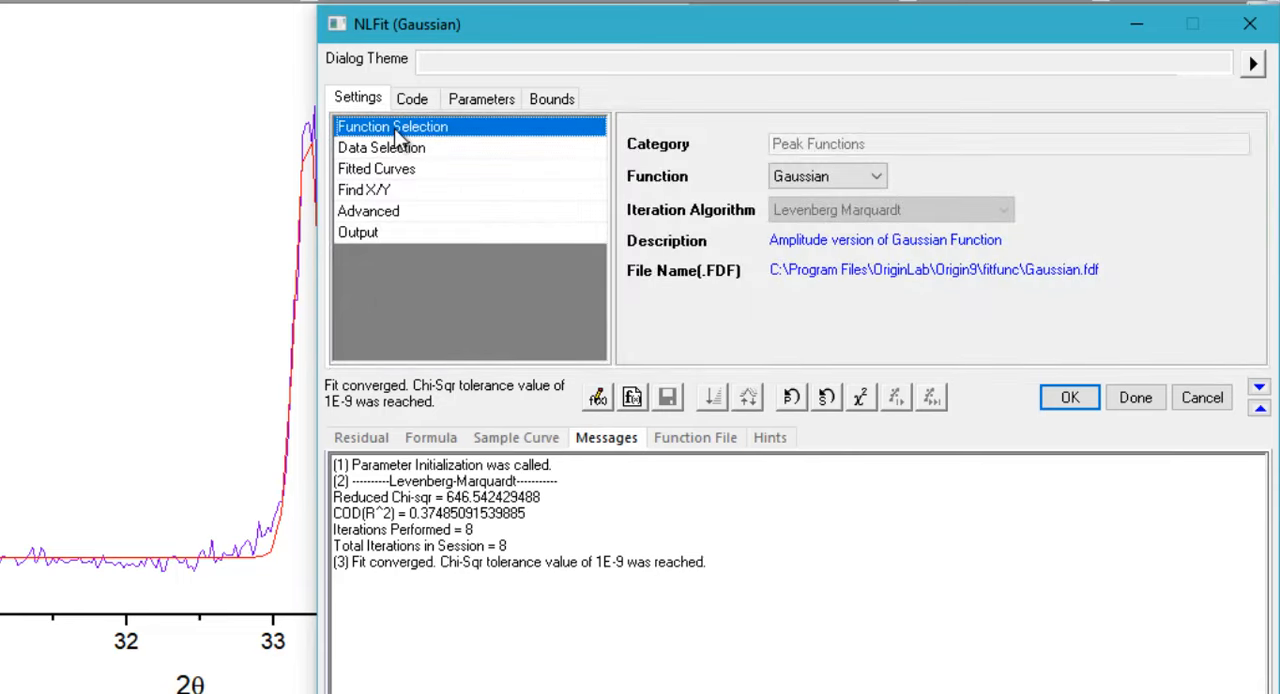
View the Gaussian formula and sample curve, keep Gaussian as the function, and return to Parameters
{"action": "left_click", "coordinate": [412, 98]}
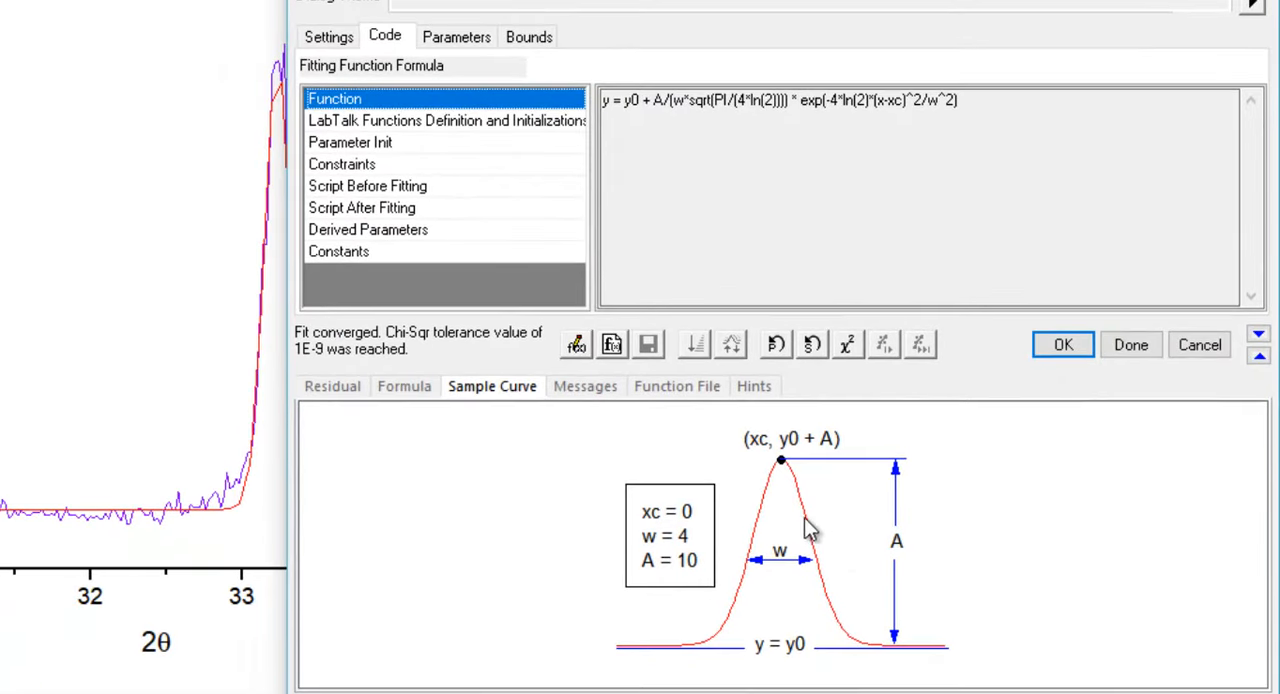
{"action": "mouse_move", "coordinate": [850, 590]}
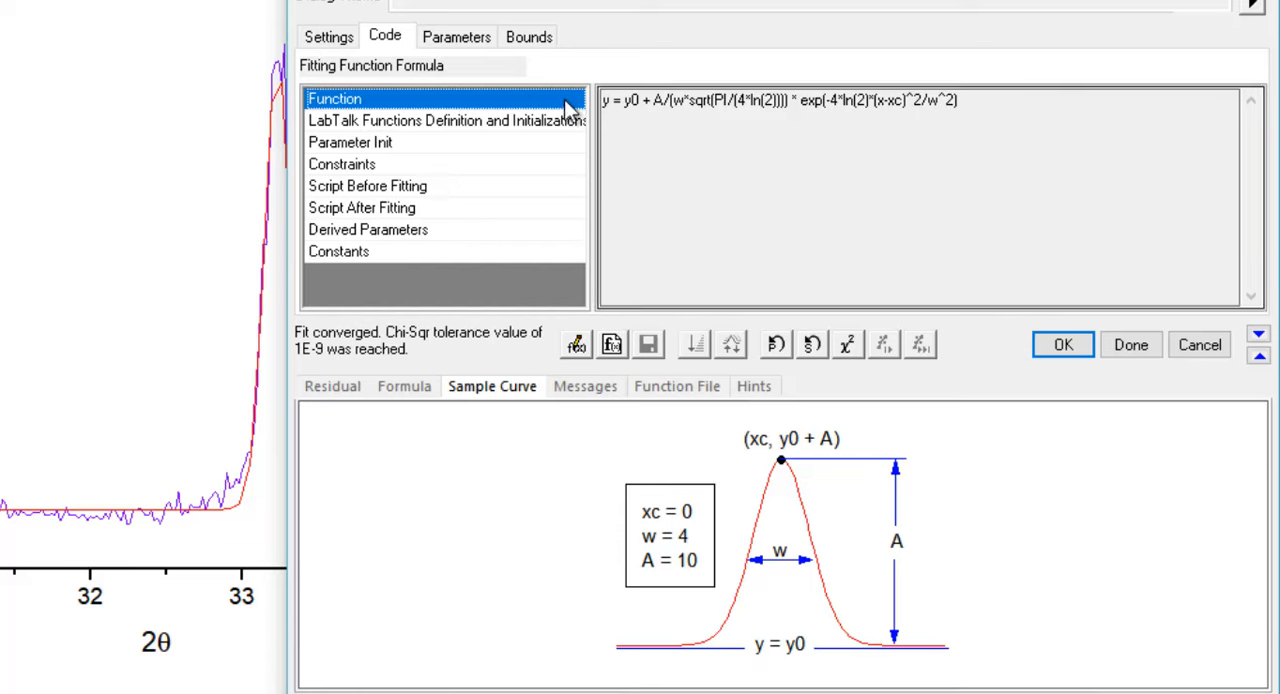
{"action": "left_click", "coordinate": [328, 36]}
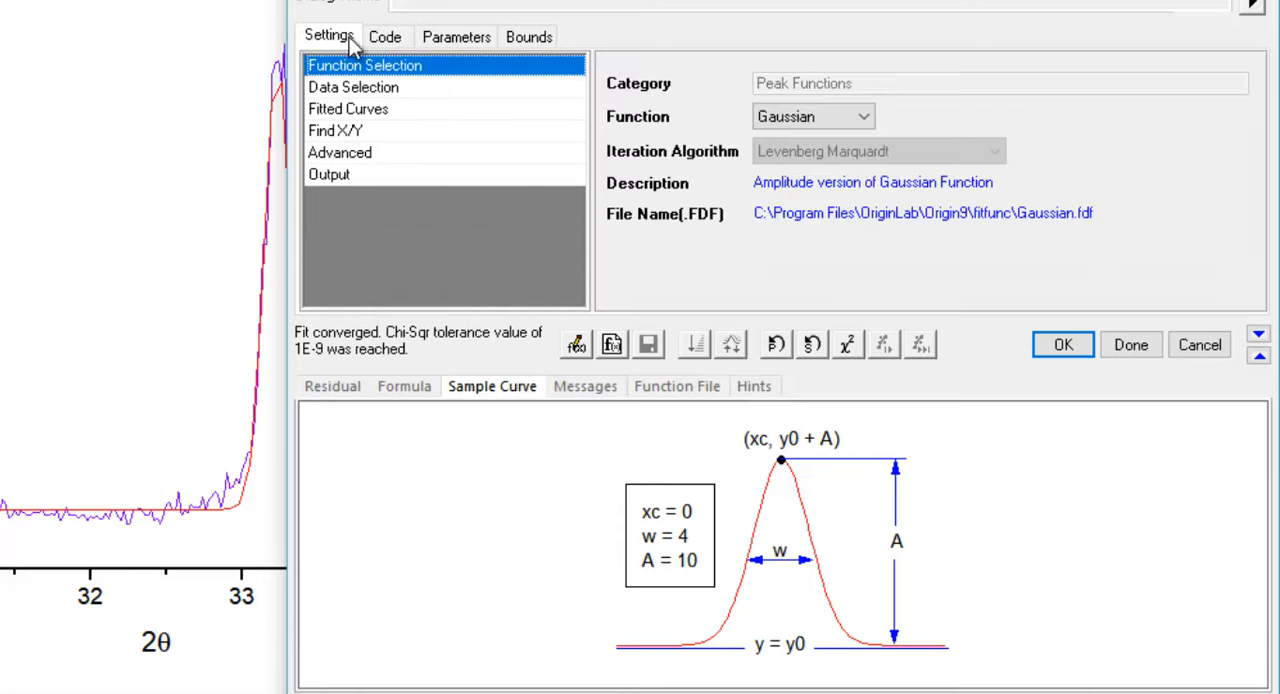
{"action": "left_click", "coordinate": [866, 116]}
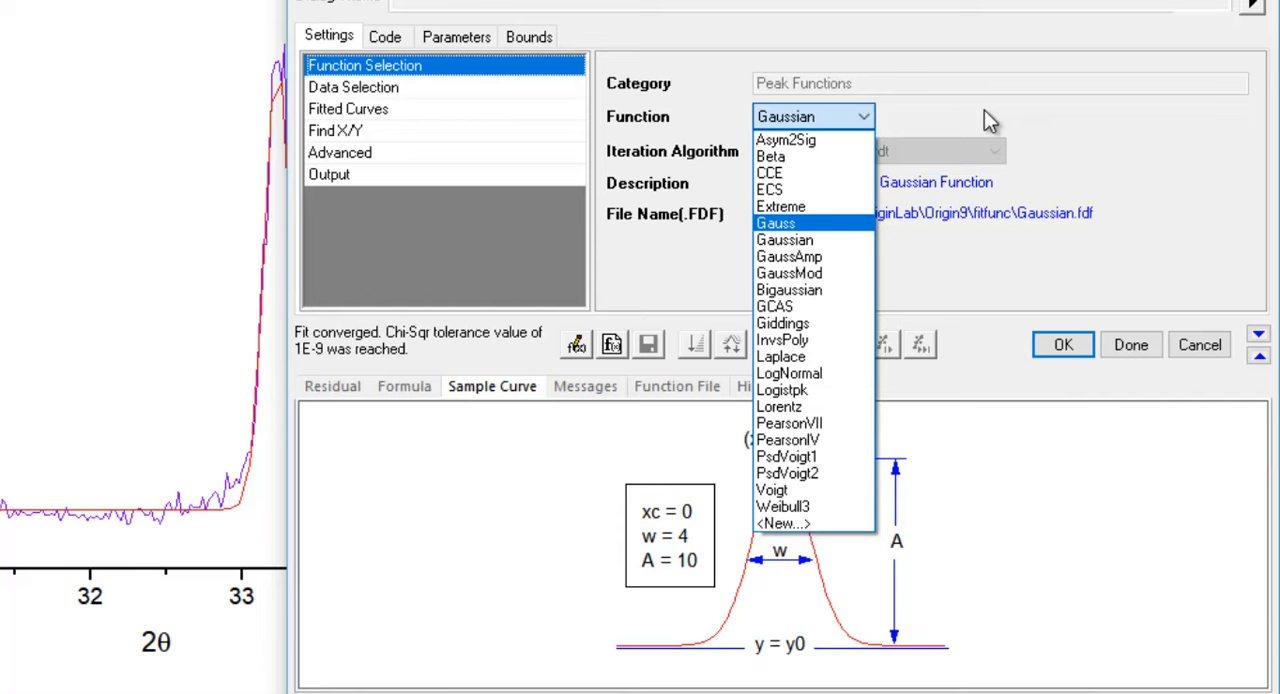
{"action": "left_click", "coordinate": [784, 240]}
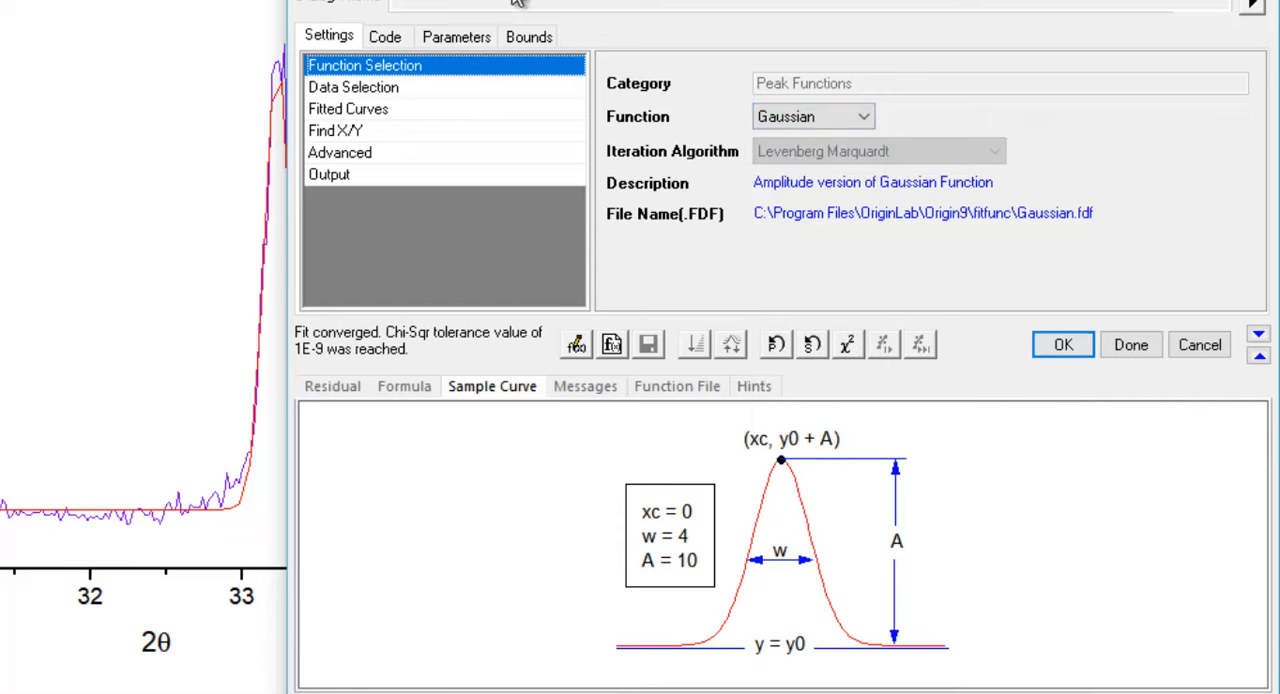
{"action": "left_click", "coordinate": [456, 36]}
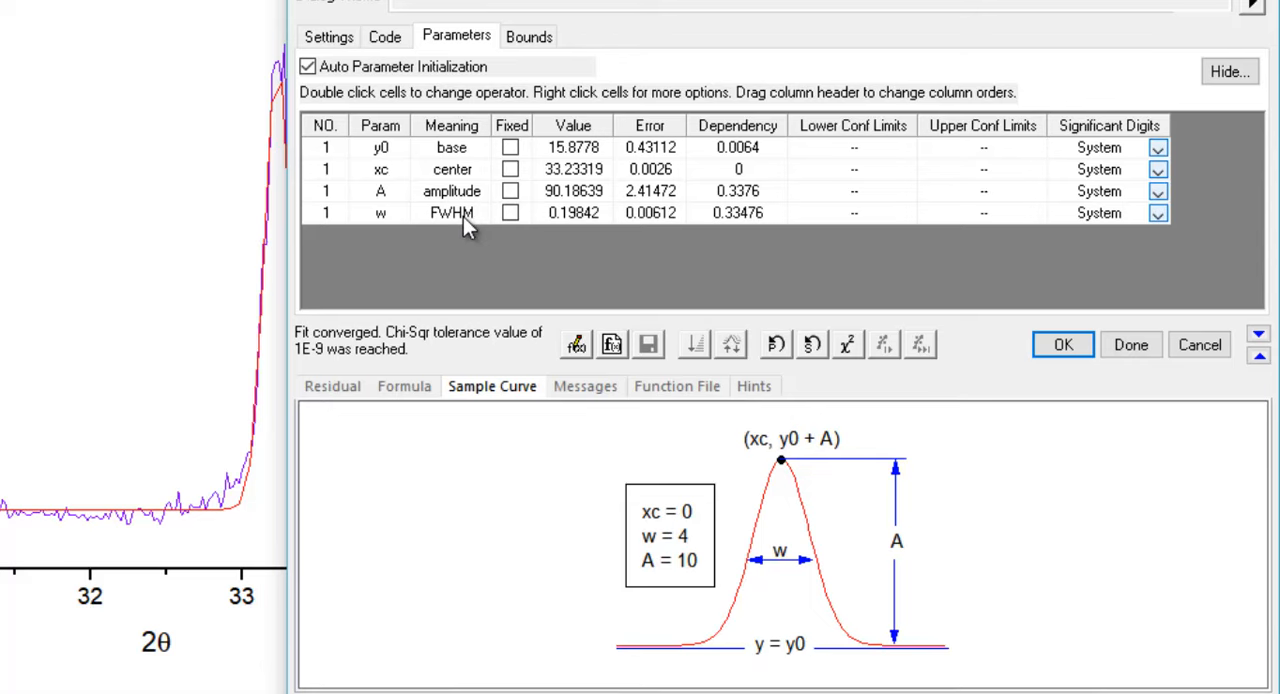
{"action": "mouse_move", "coordinate": [1144, 400]}
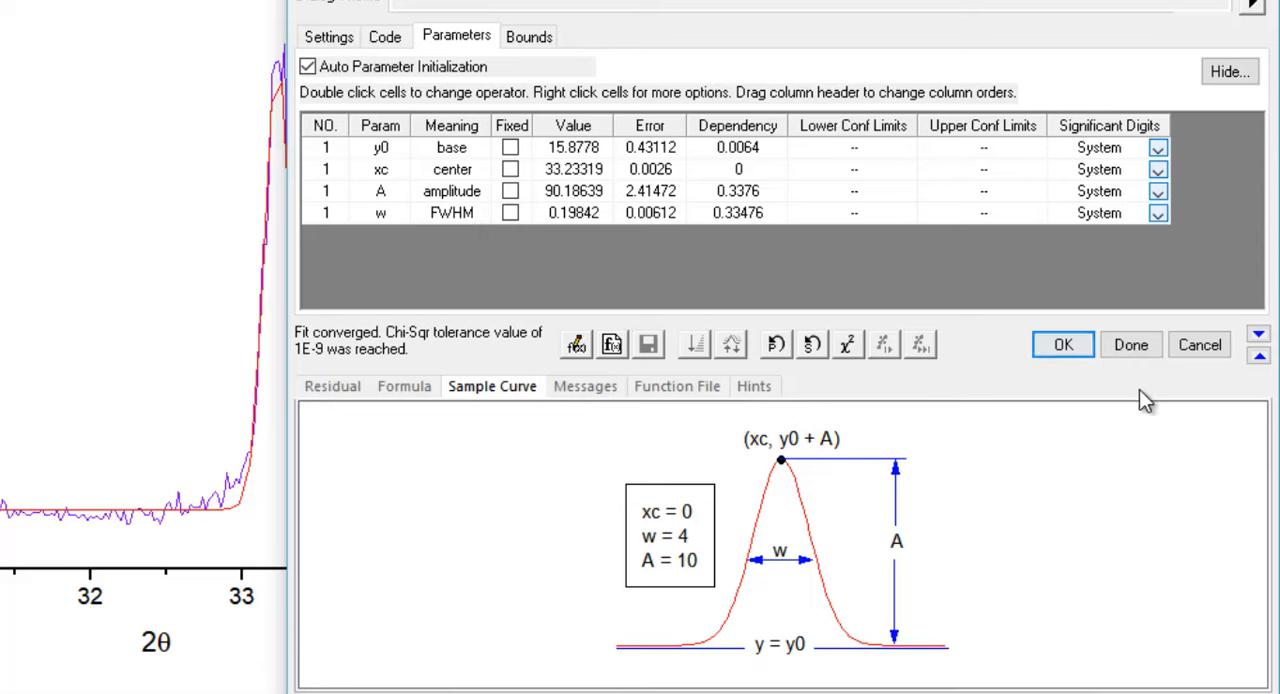
Accept the fit results and answer the reminder to switch to the nlfitpeaks1 report sheet
{"action": "left_click", "coordinate": [1062, 344]}
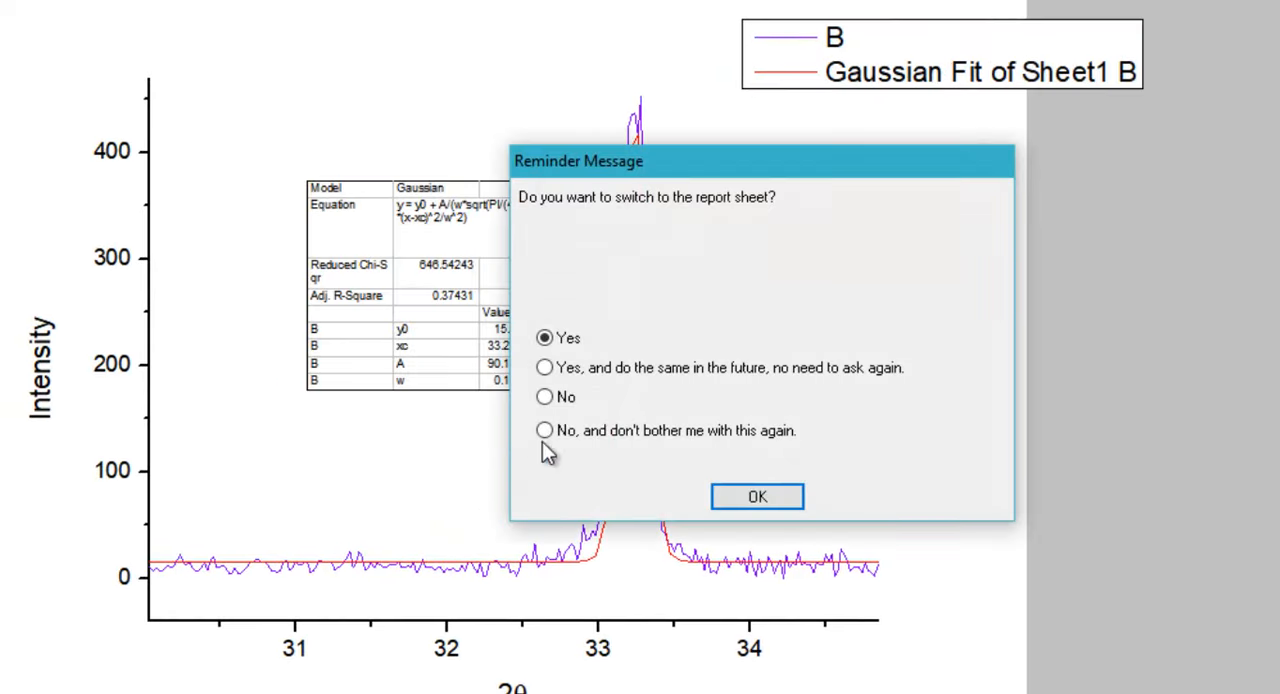
{"action": "left_click", "coordinate": [756, 496]}
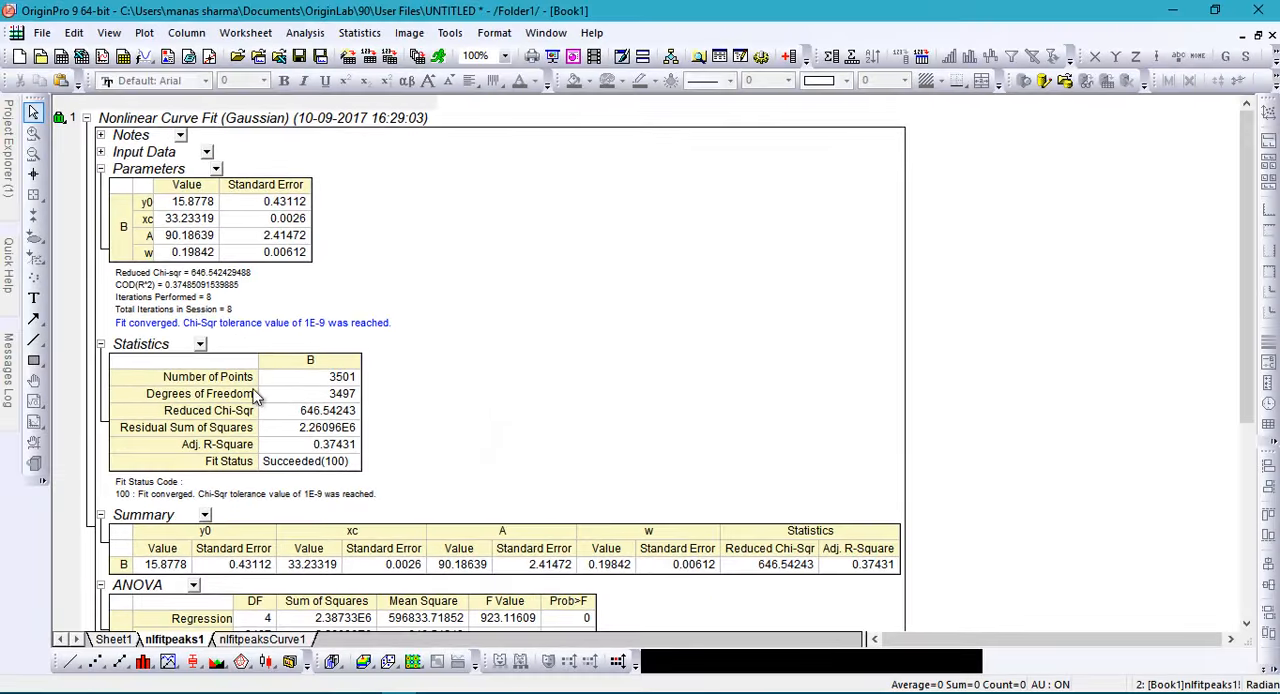
{"action": "mouse_move", "coordinate": [344, 420]}
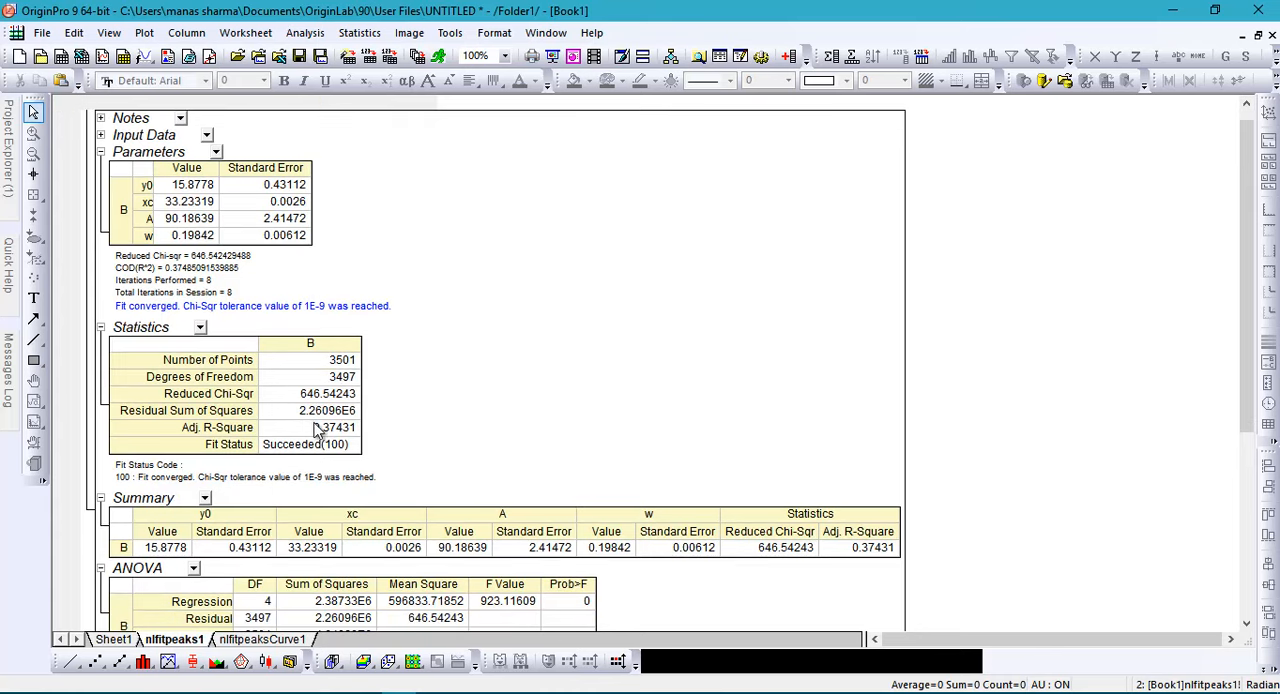
Scroll through the nlfitpeaks1 report, view the nlfitpeaksCurve1 data, and return to Sheet1
{"action": "scroll", "scroll_direction": "down", "scroll_amount": 3}
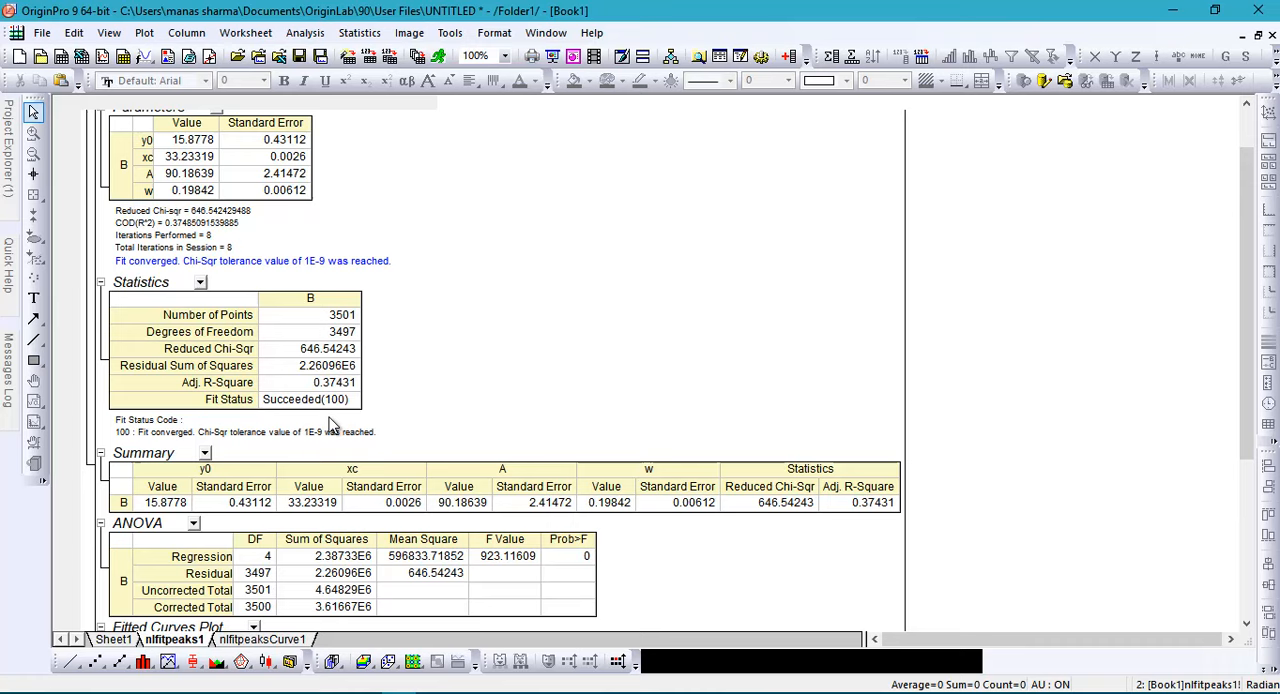
{"action": "scroll", "scroll_direction": "down", "scroll_amount": 3}
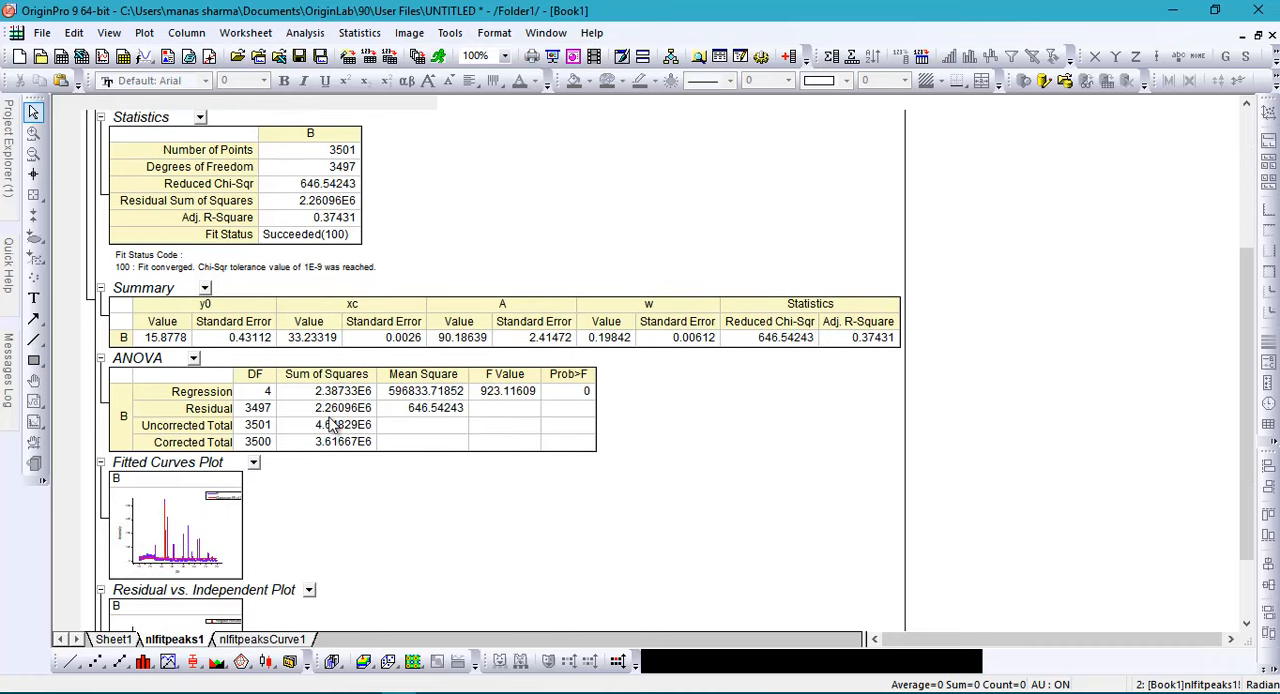
{"action": "scroll", "scroll_direction": "down", "scroll_amount": 3}
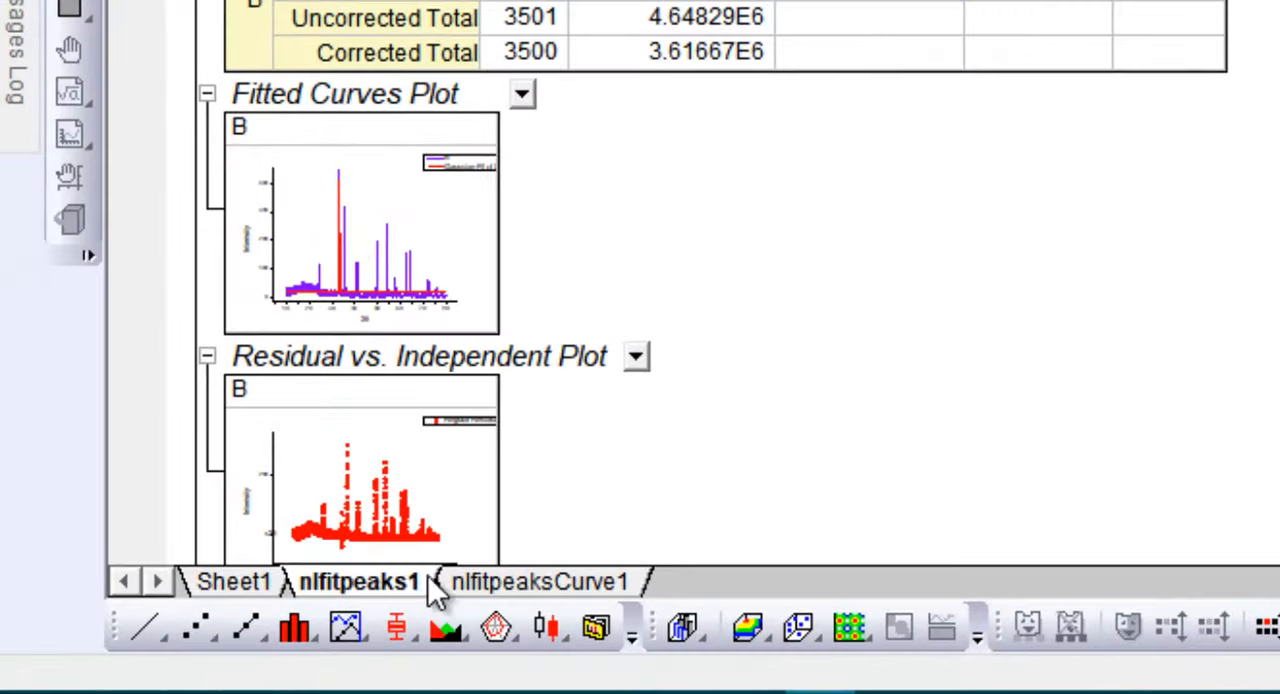
{"action": "left_click", "coordinate": [538, 580]}
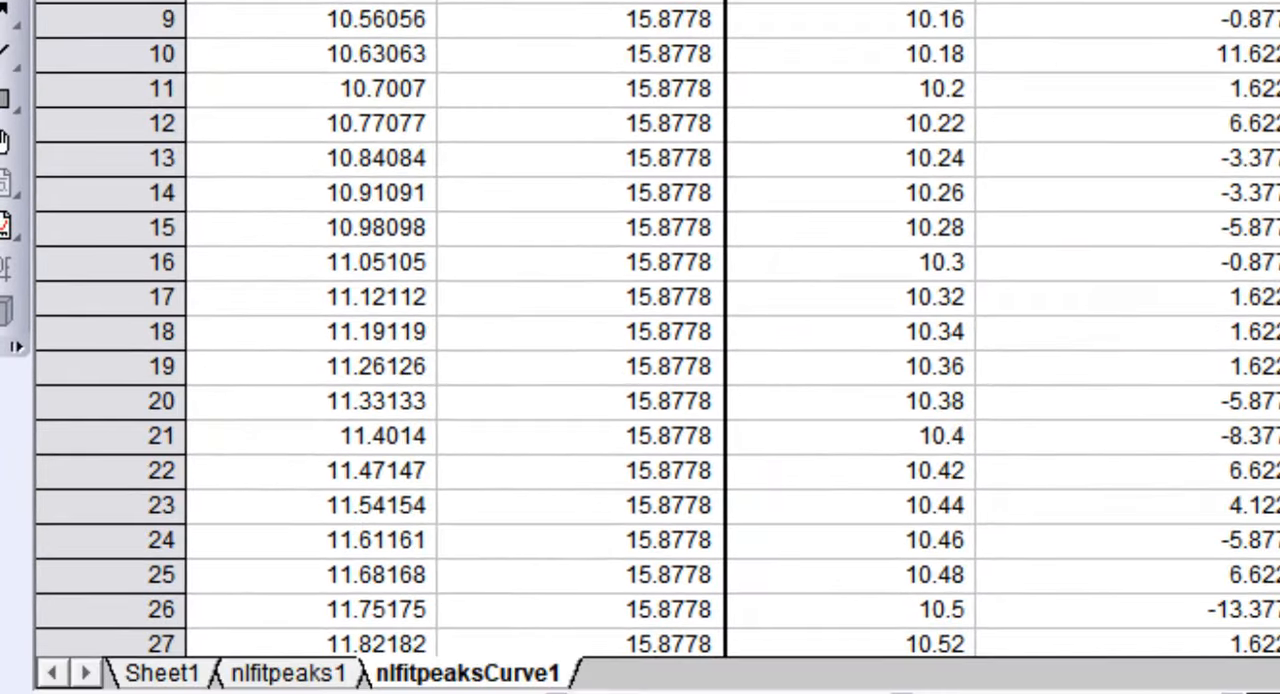
{"action": "left_click", "coordinate": [134, 672]}
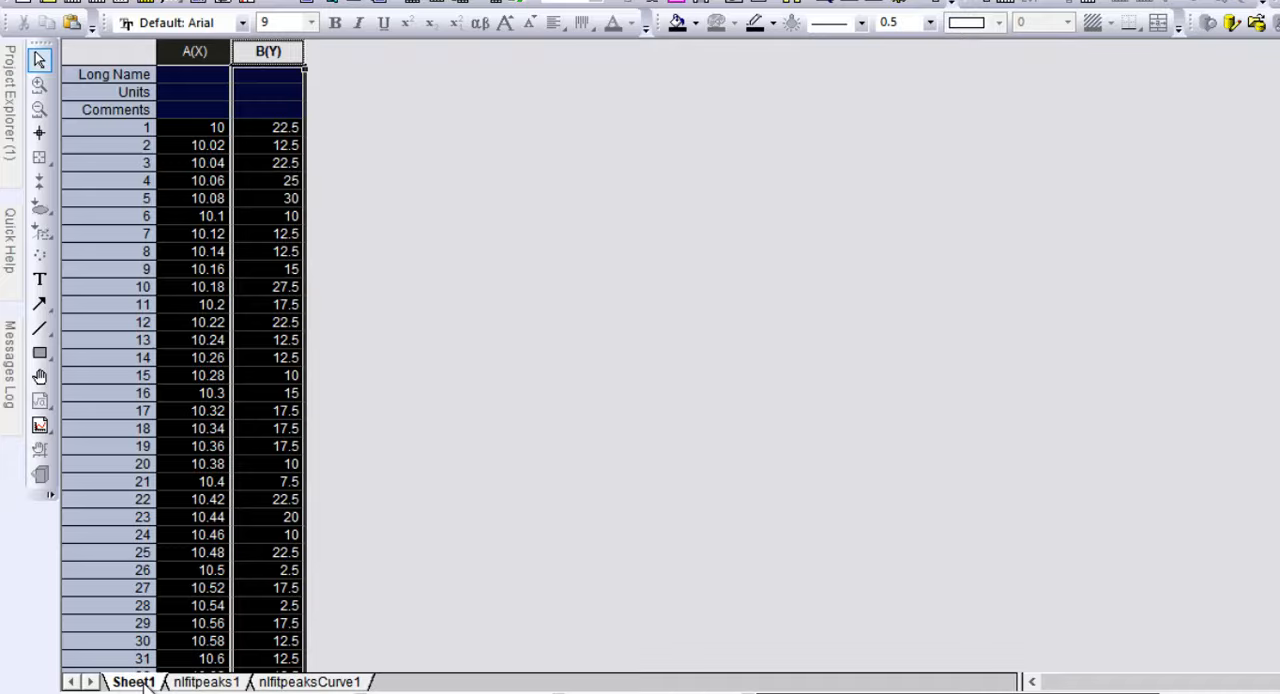
{"action": "left_click", "coordinate": [204, 680]}
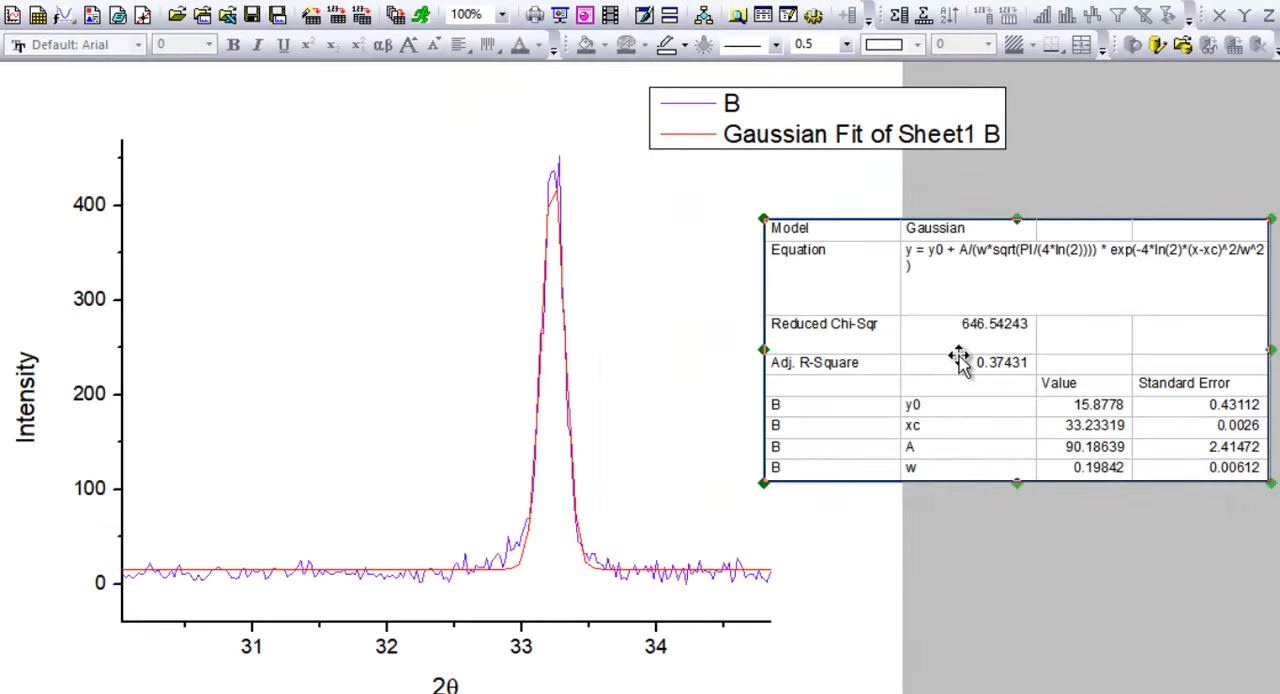
{"action": "mouse_move", "coordinate": [1018, 272]}
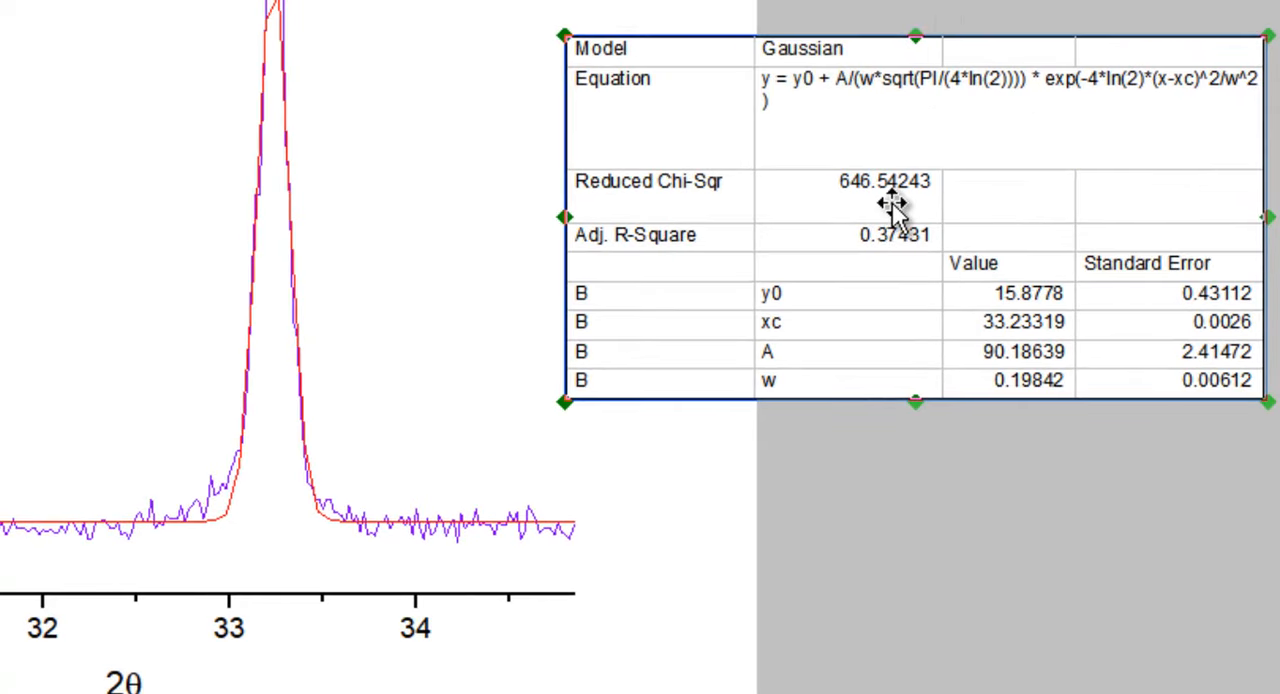
{"action": "mouse_move", "coordinate": [958, 158]}
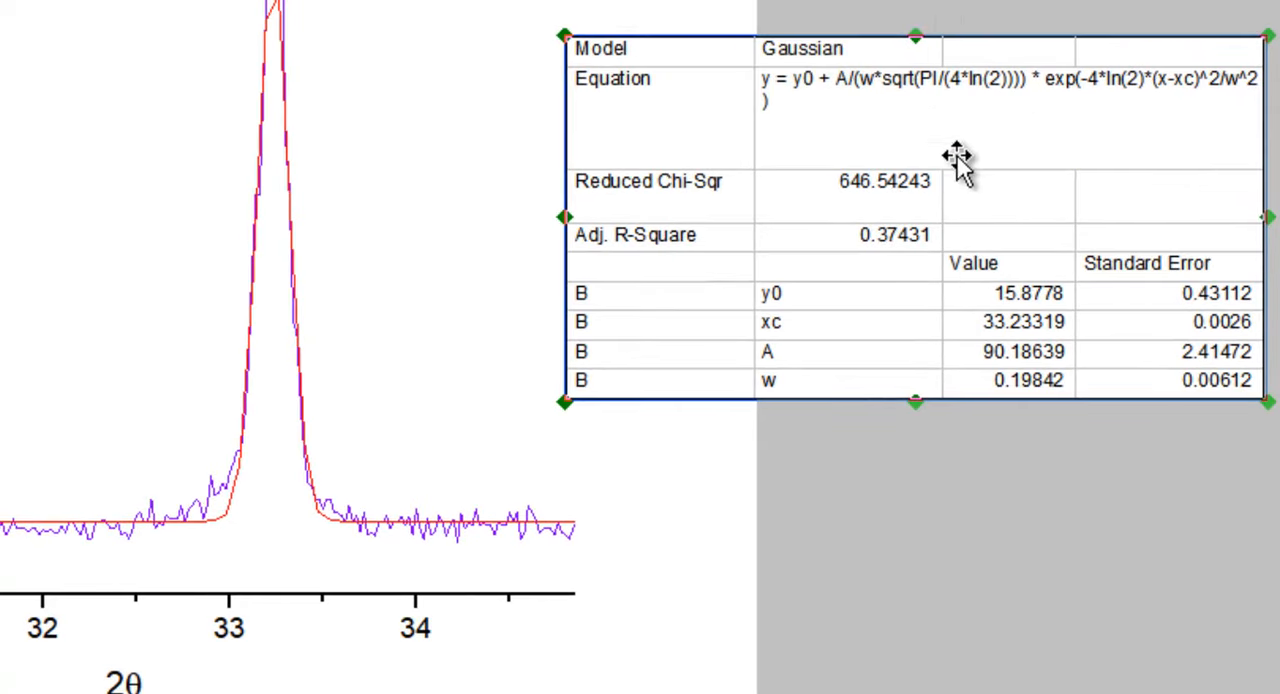
{"action": "mouse_move", "coordinate": [1170, 384]}
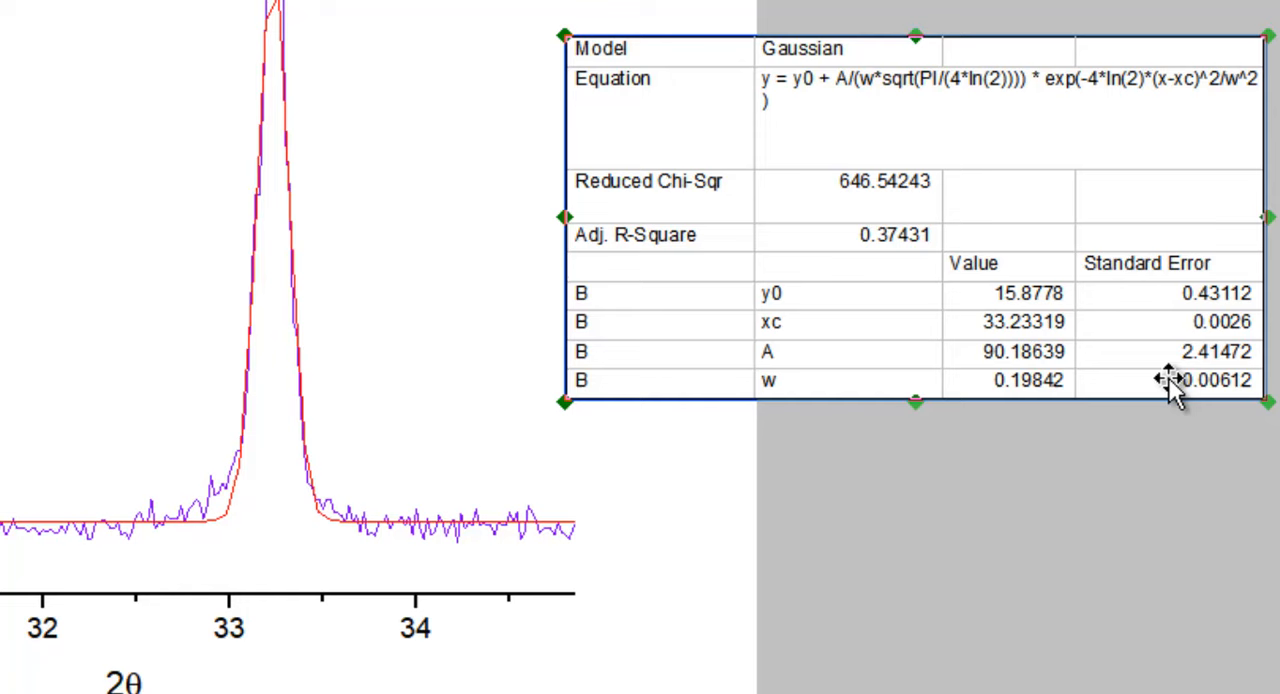
{"action": "mouse_move", "coordinate": [762, 82]}
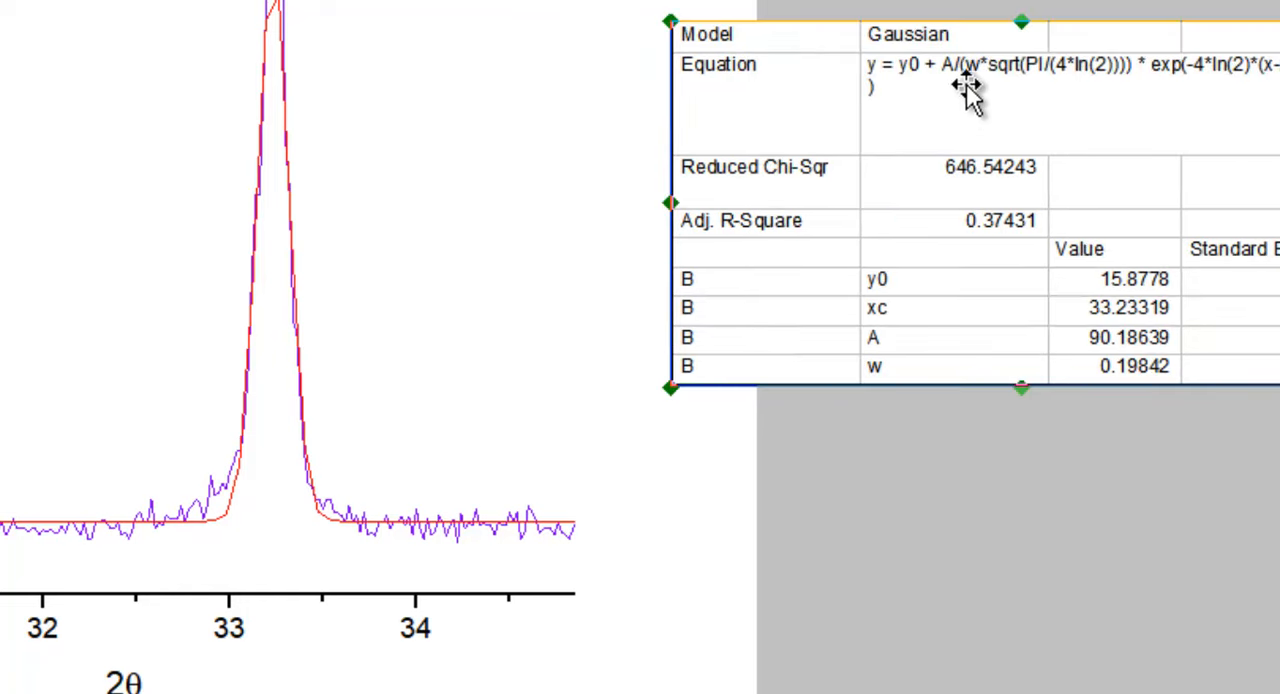
{"action": "mouse_move", "coordinate": [1024, 100]}
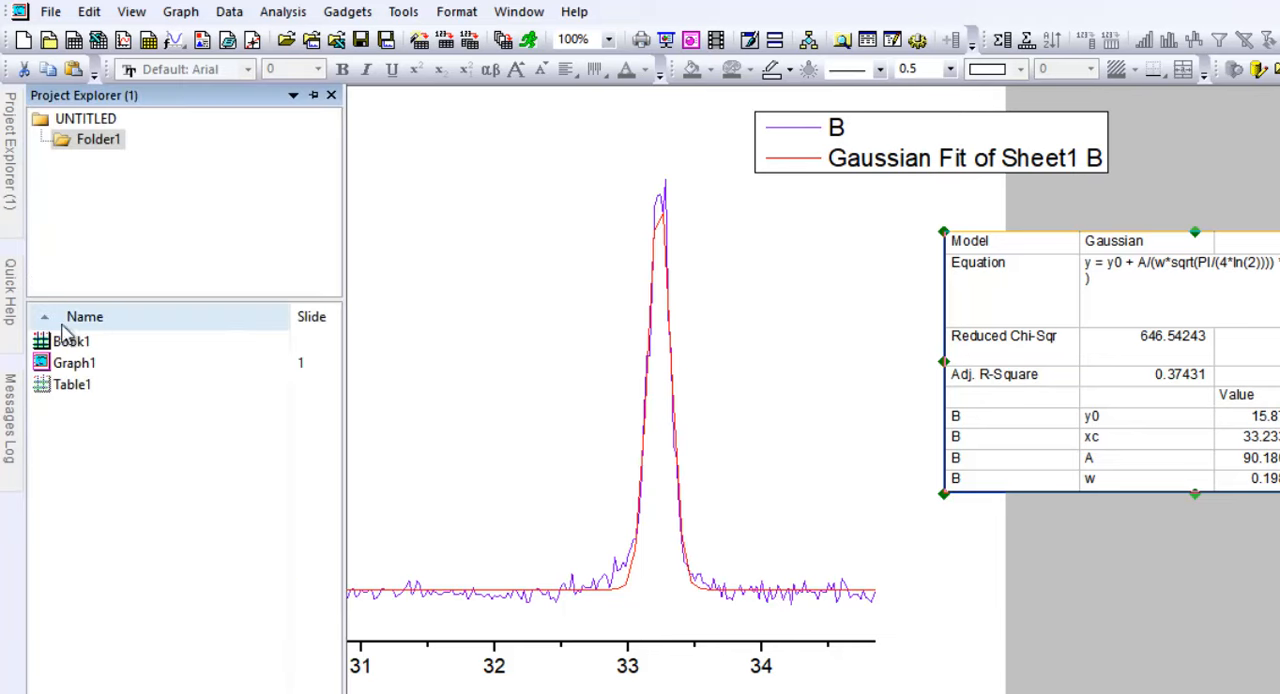
Select the single-peak fit report in Project Explorer and scroll through it
{"action": "left_click", "coordinate": [70, 340]}
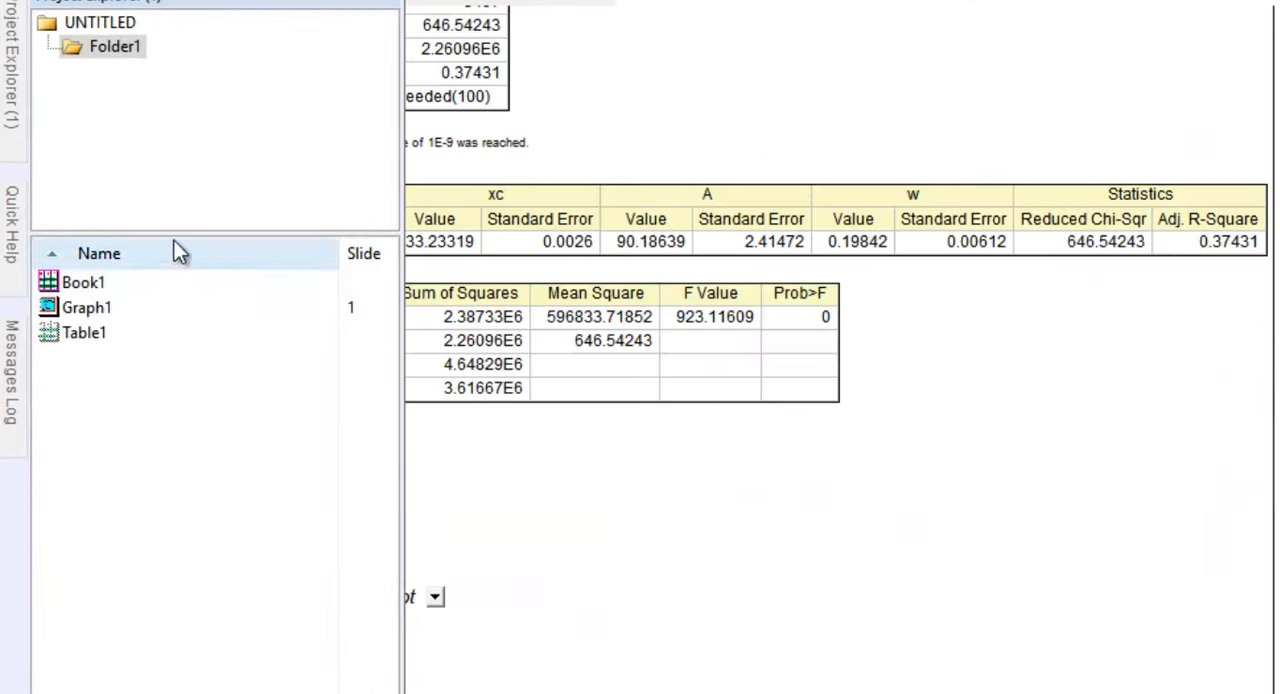
{"action": "scroll", "scroll_direction": "down", "scroll_amount": 3}
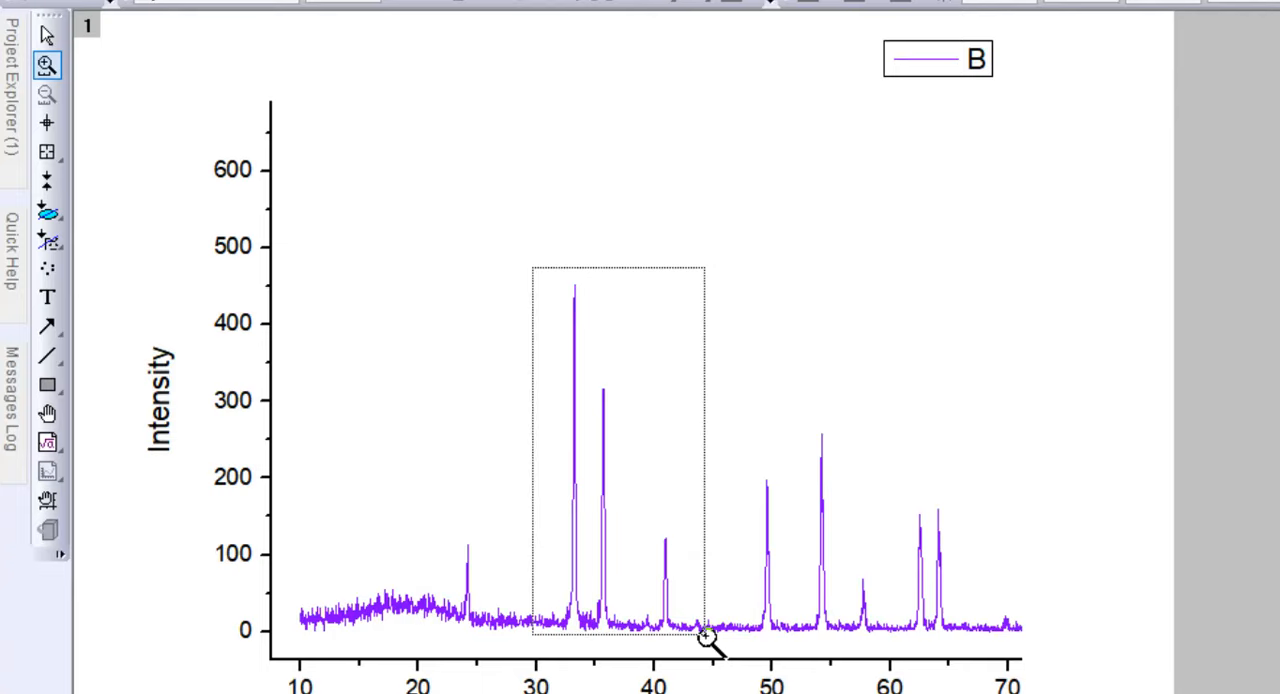
Zoom to the 30–44° region and start a Gaussian Multiple Peak Fit from the Analysis menu
{"action": "left_click_drag", "start_coordinate": [532, 268], "coordinate": [708, 644]}
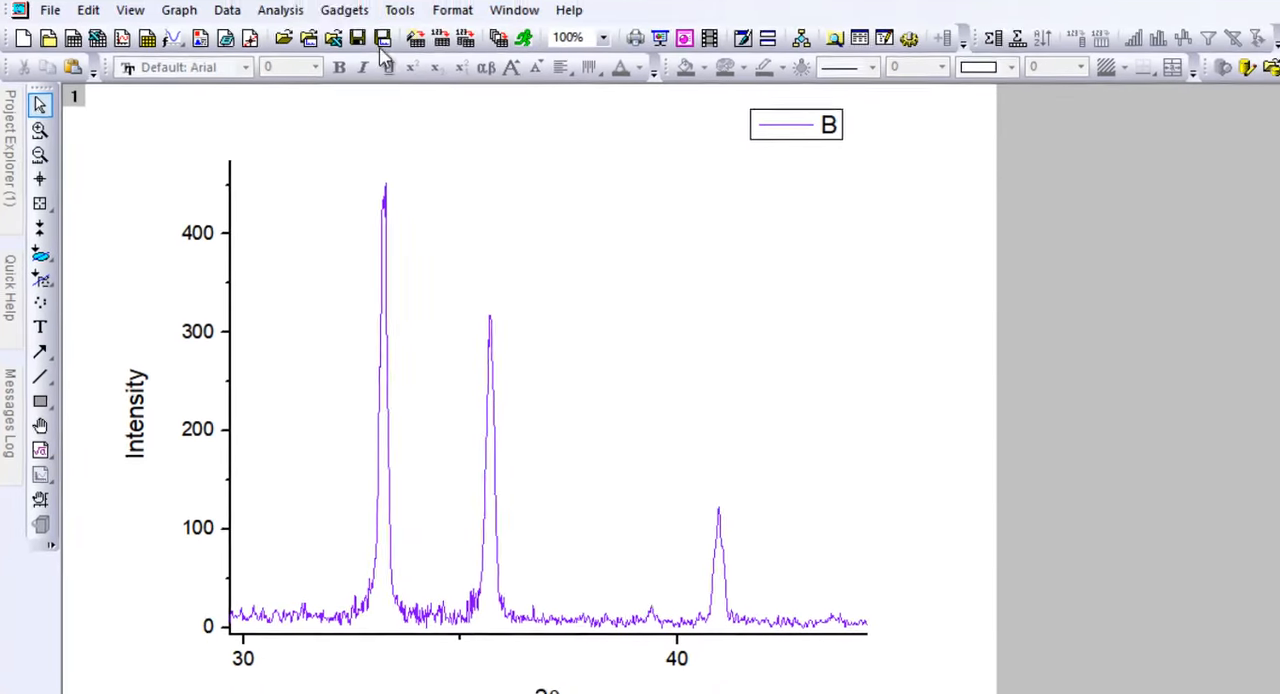
{"action": "left_click", "coordinate": [280, 10]}
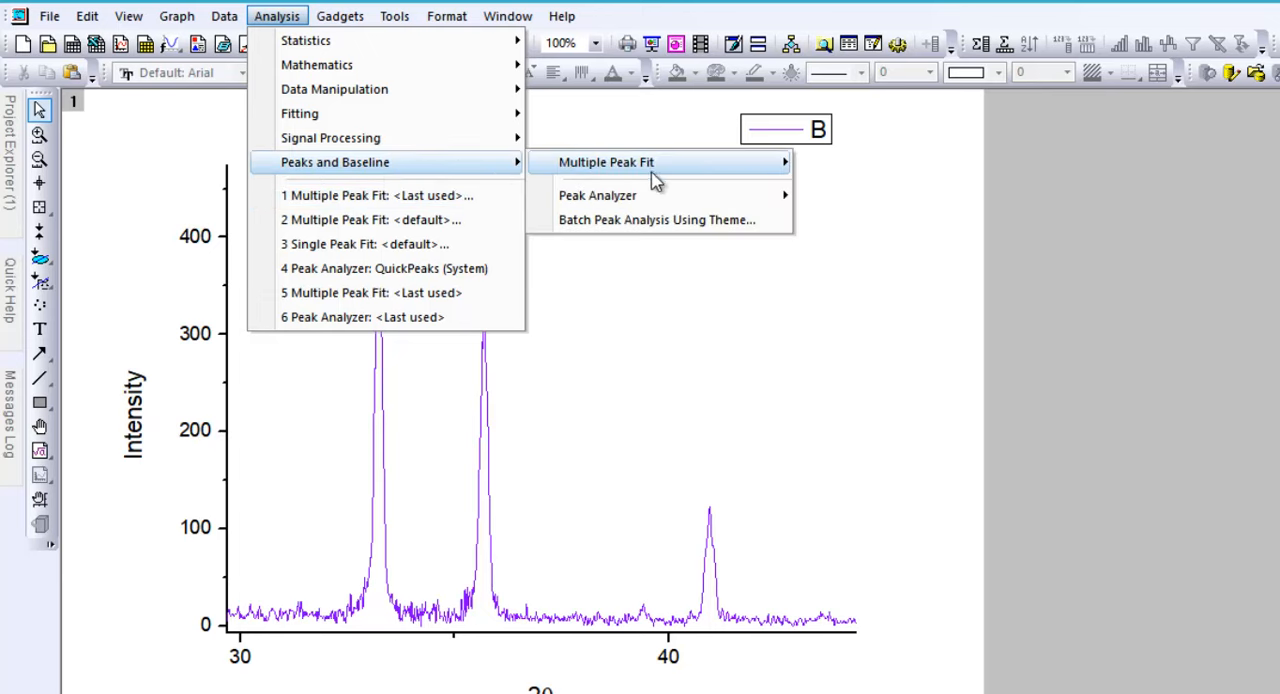
{"action": "left_click", "coordinate": [606, 160]}
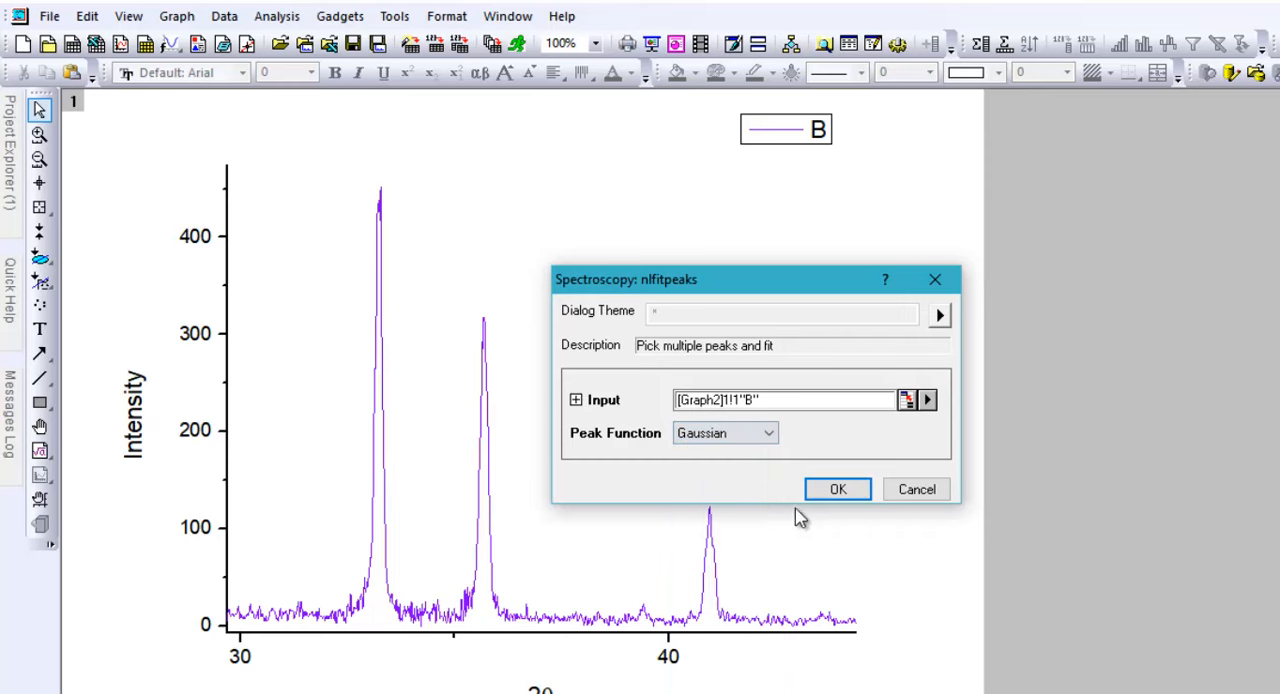
{"action": "left_click", "coordinate": [836, 488]}
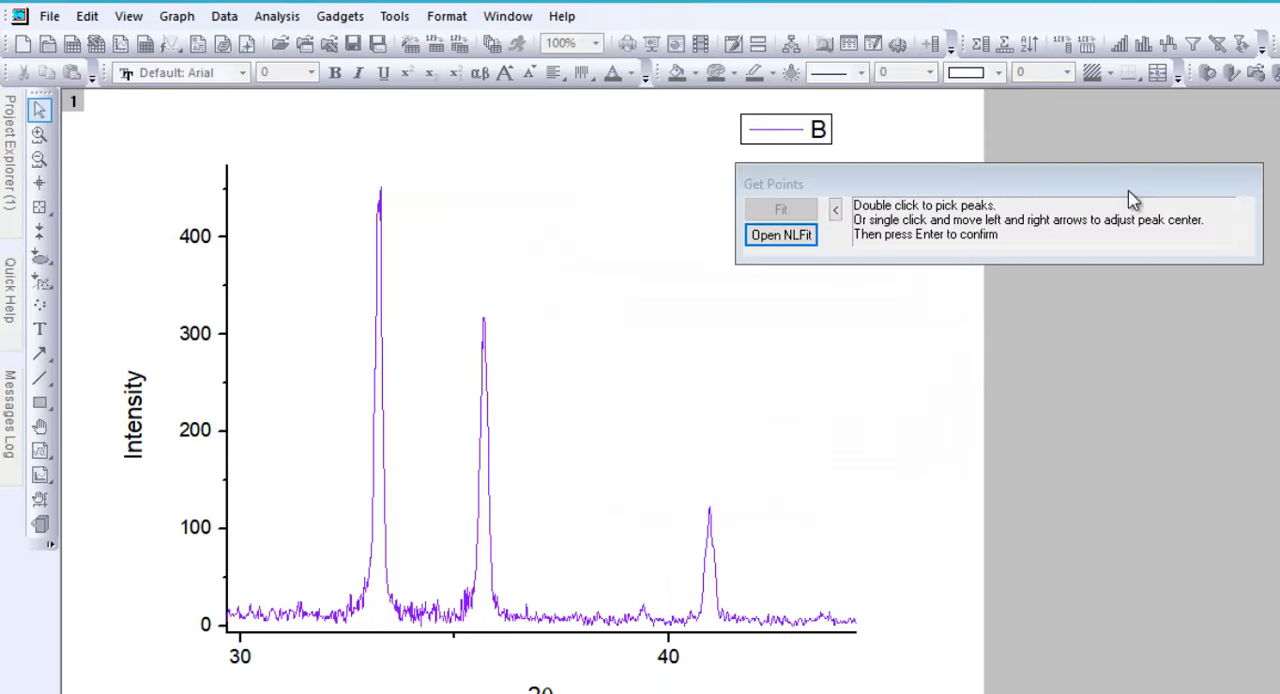
Mark the peaks near 33.2° and 35.7° and send the picked peaks to the NLFit dialog
{"action": "double_click", "coordinate": [378, 216]}
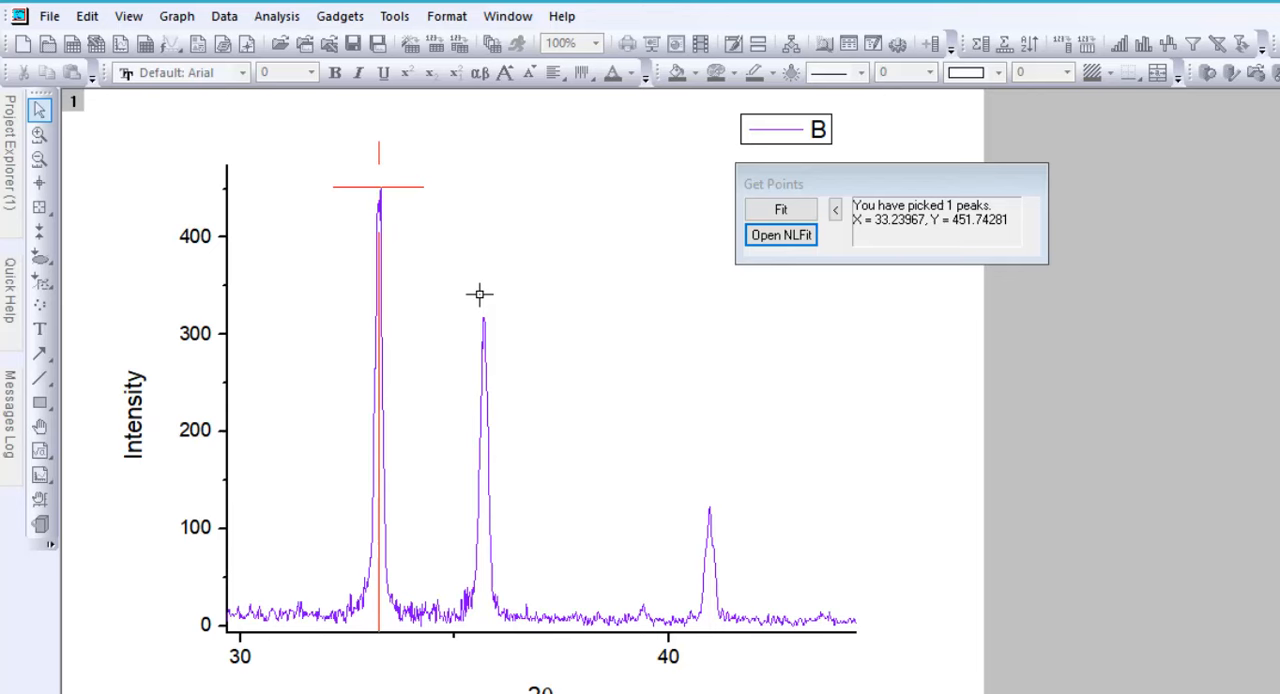
{"action": "left_click", "coordinate": [484, 320]}
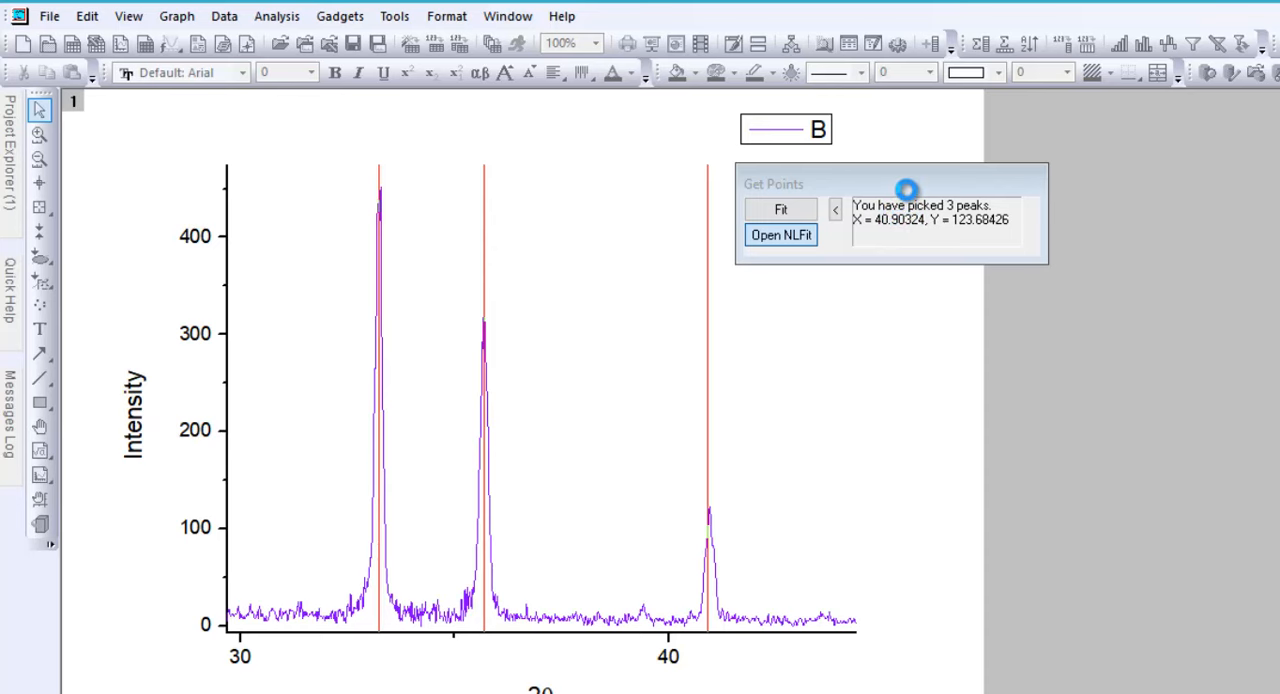
{"action": "left_click", "coordinate": [780, 234]}
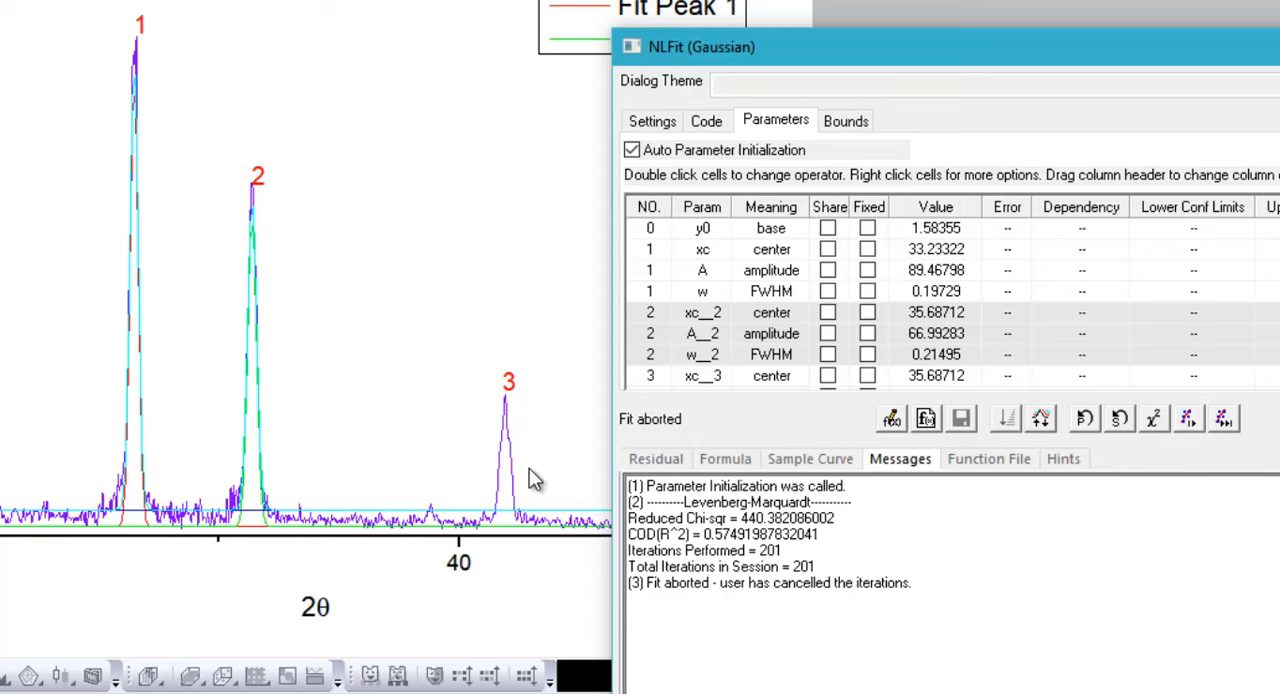
{"action": "mouse_move", "coordinate": [516, 468]}
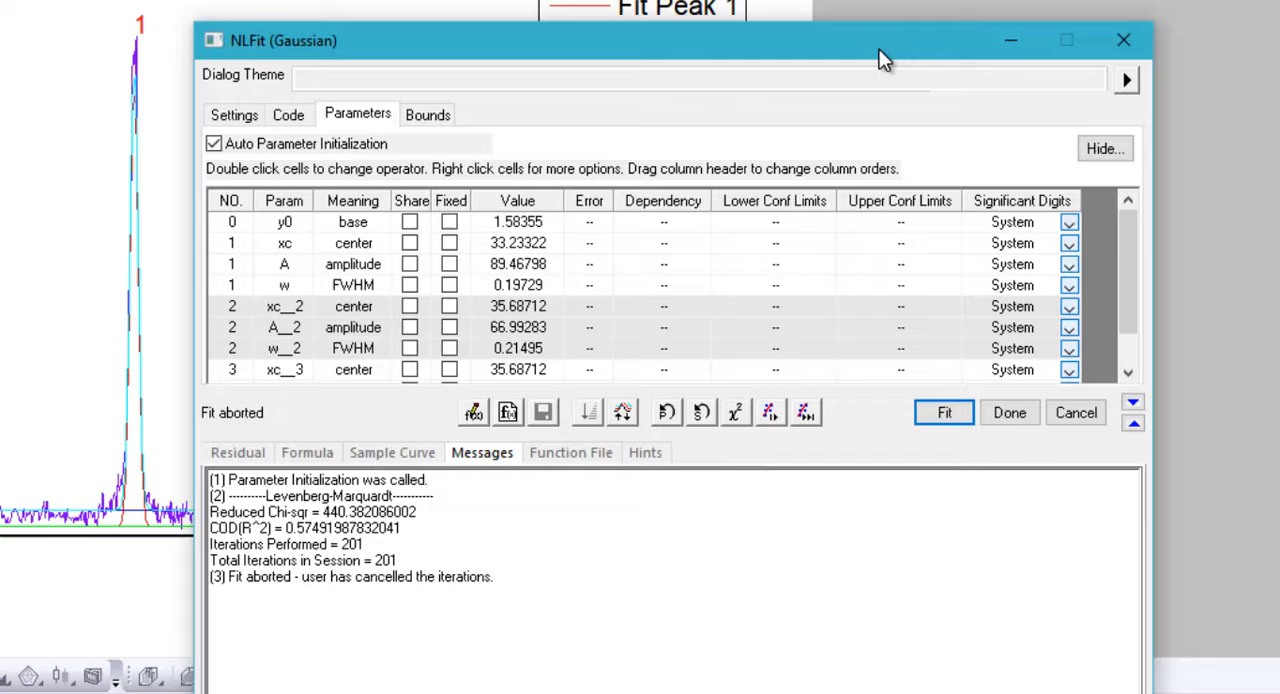
Cancel the aborted three-peak Gaussian fit, leaving curve B without fit curves
{"action": "left_click", "coordinate": [1076, 412]}
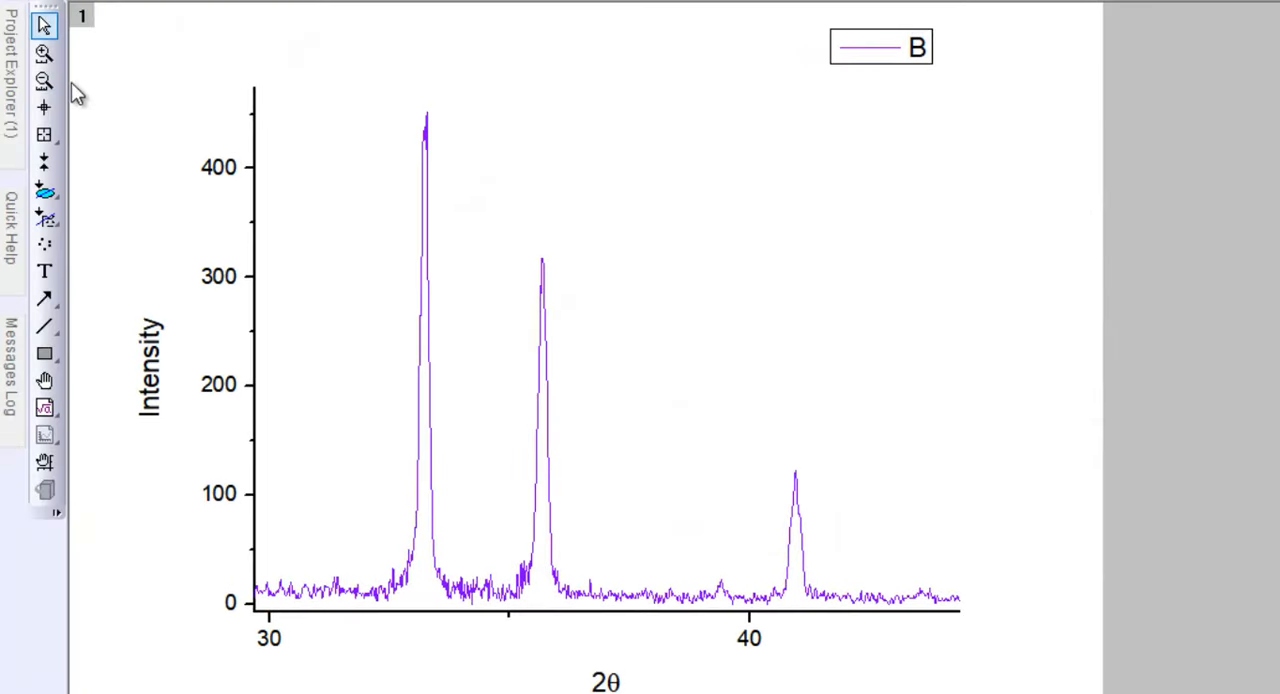
Rescale, zoom to 30–38° and start a new Multiple Peak Fit with Gaussian peak shape
{"action": "left_click", "coordinate": [44, 52]}
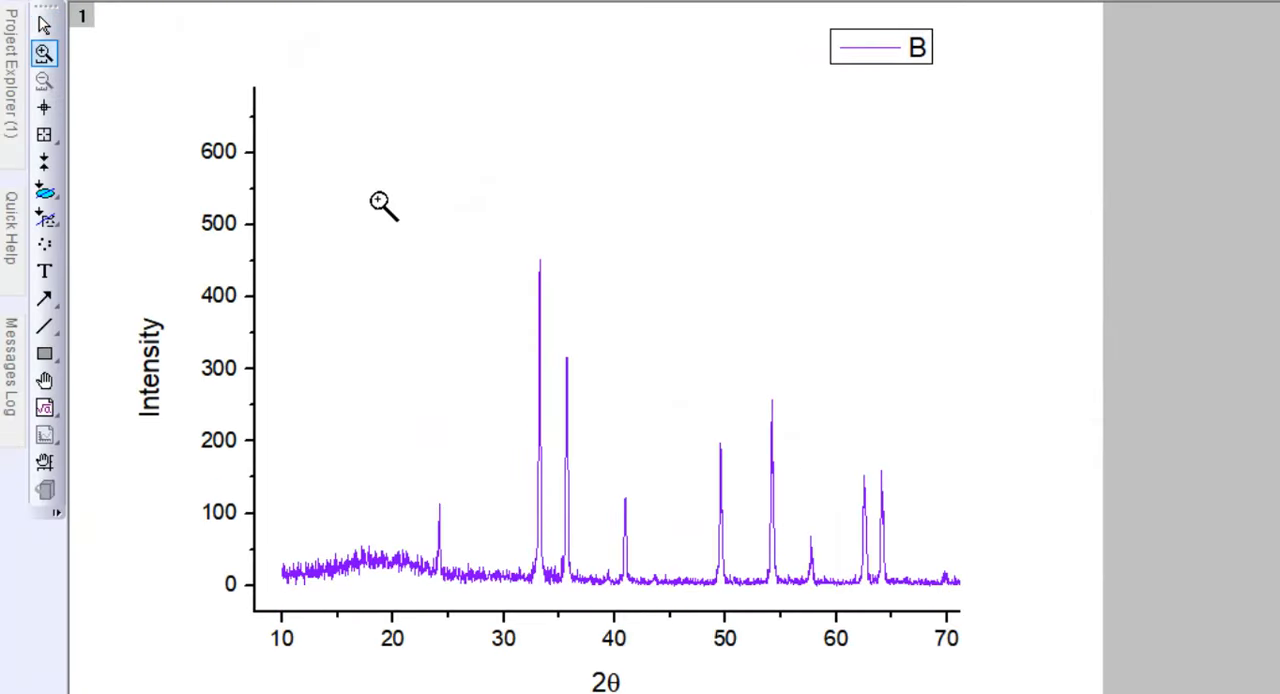
{"action": "left_click_drag", "start_coordinate": [500, 230], "coordinate": [588, 616]}
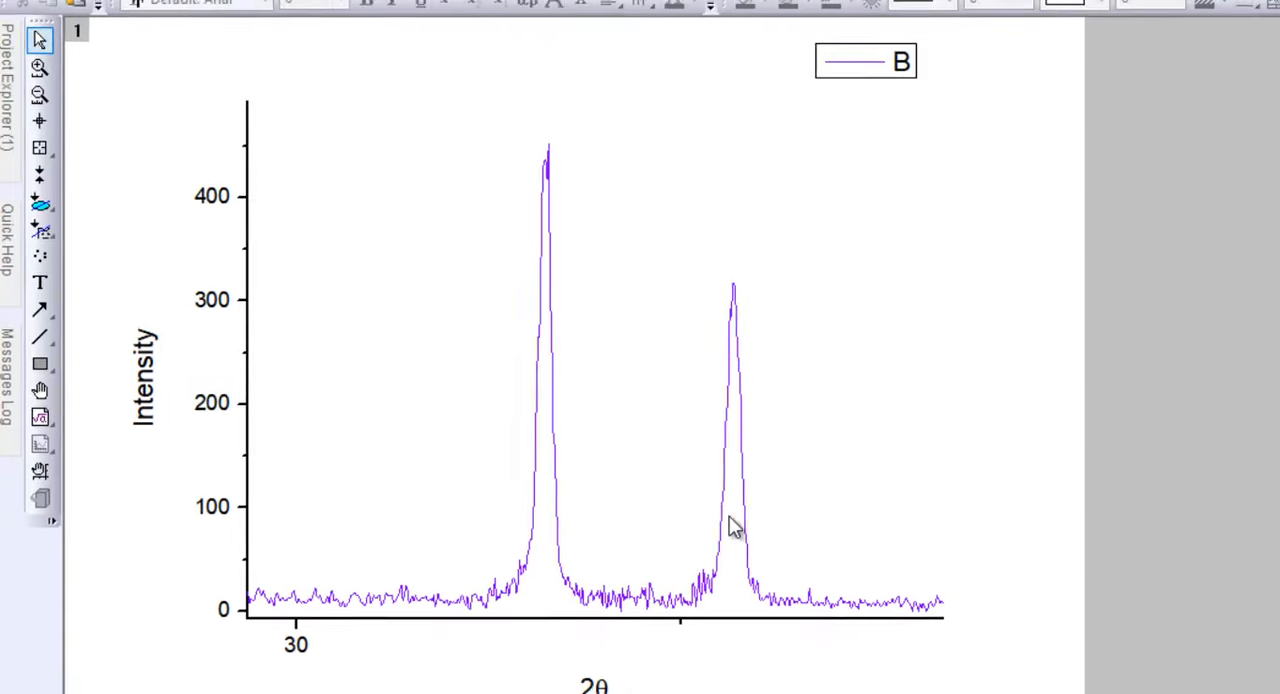
{"action": "left_click", "coordinate": [264, 16]}
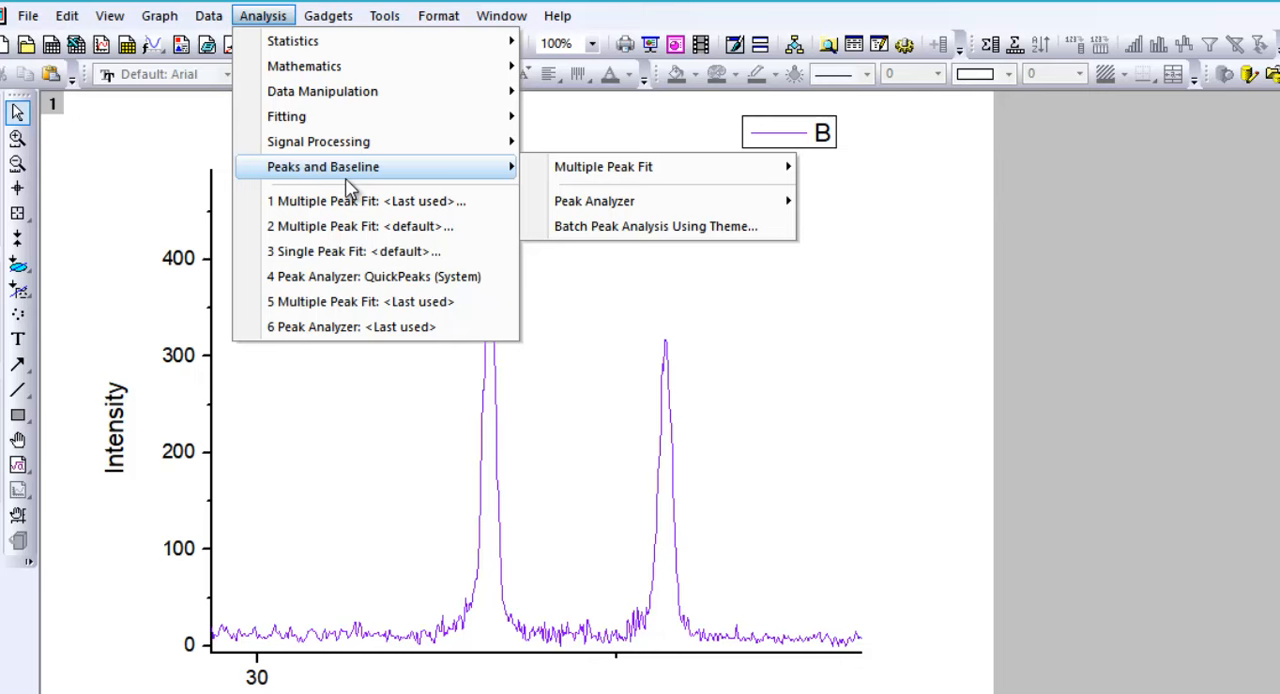
{"action": "mouse_move", "coordinate": [604, 166]}
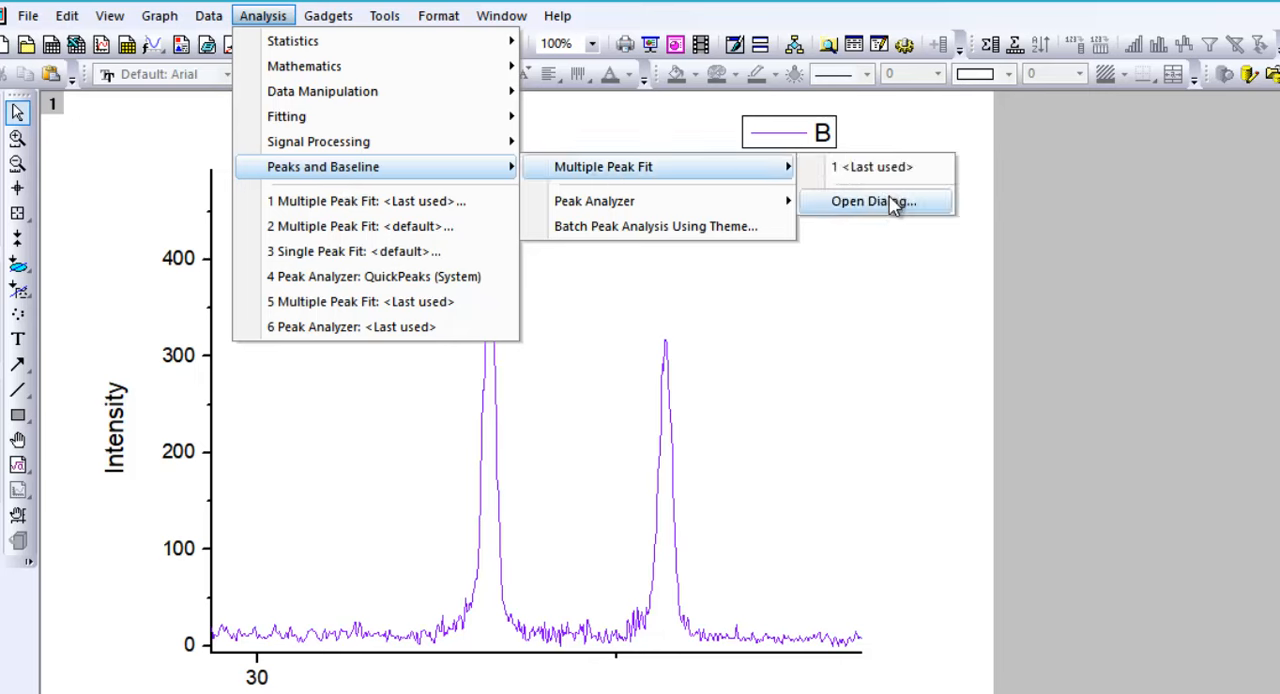
{"action": "left_click", "coordinate": [872, 200]}
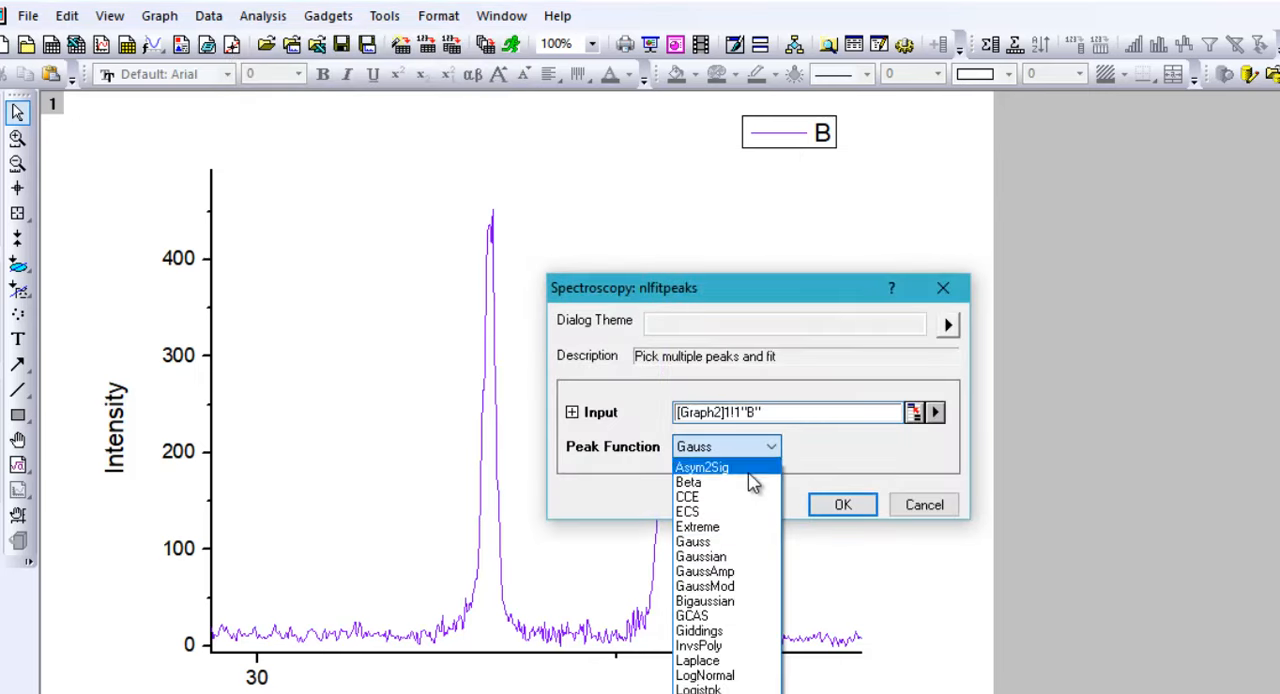
{"action": "left_click", "coordinate": [700, 556]}
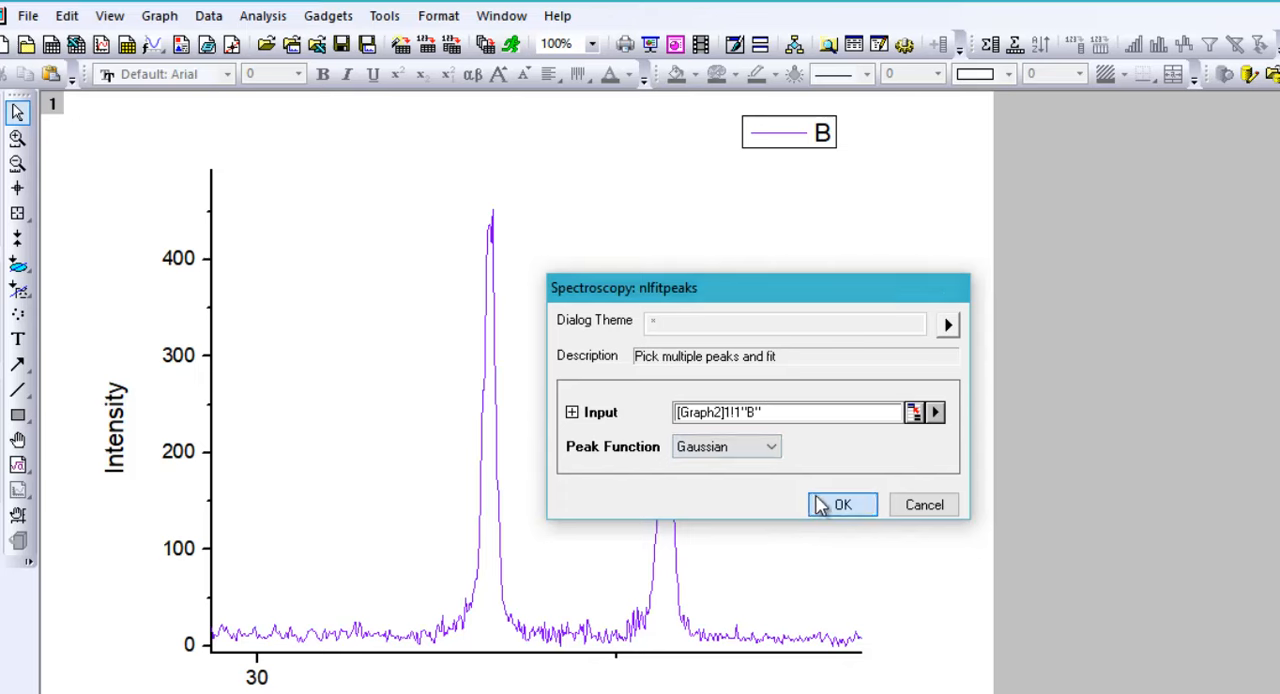
{"action": "left_click", "coordinate": [842, 504]}
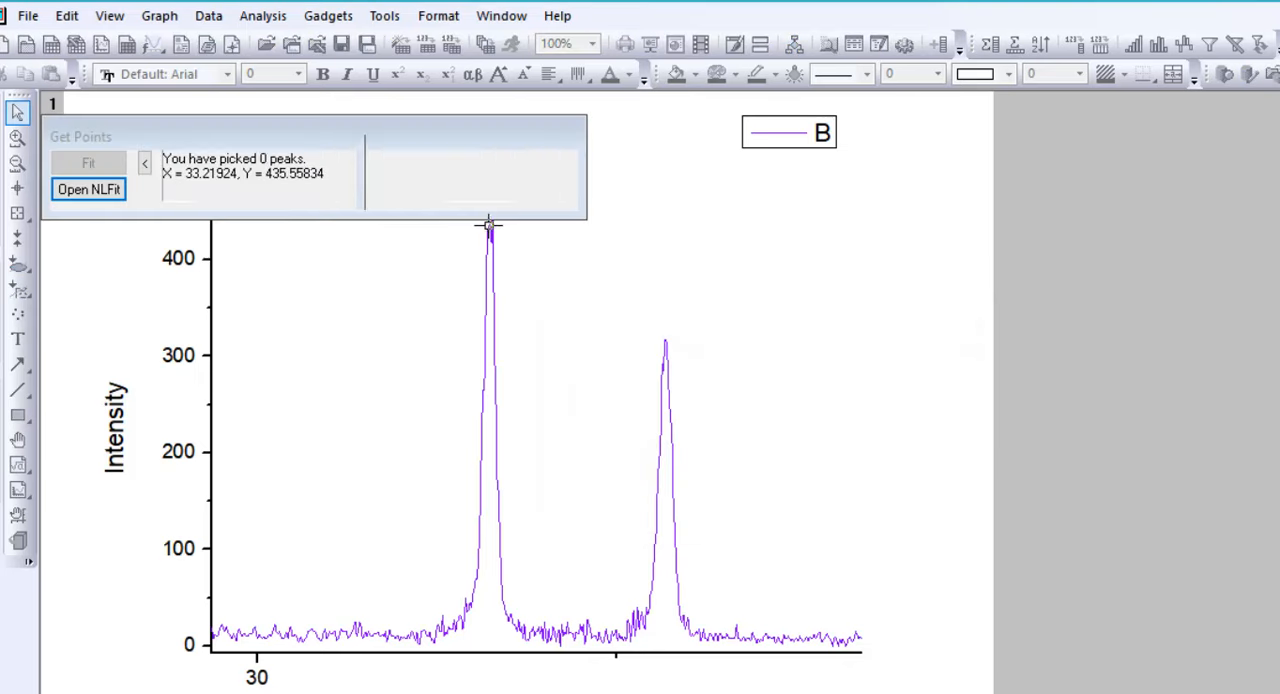
Mark the two strongest peaks near 33.2° and 35.7° on curve B
{"action": "left_click", "coordinate": [488, 226]}
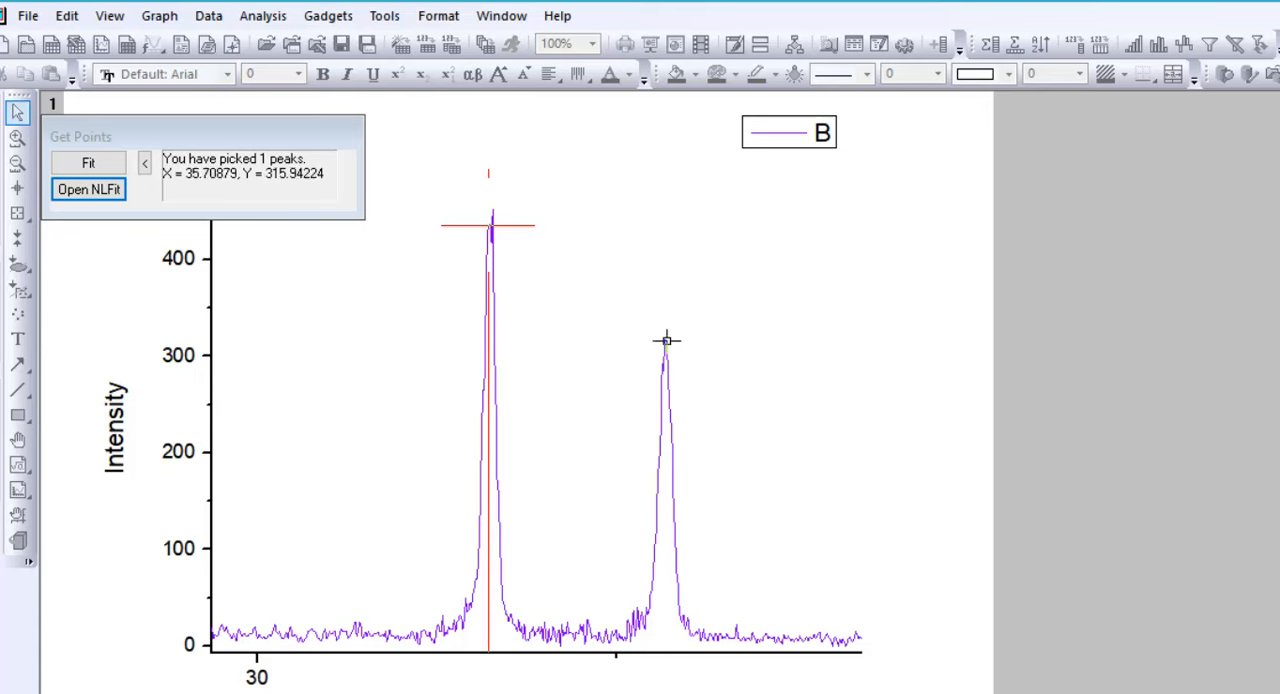
{"action": "left_click", "coordinate": [664, 342]}
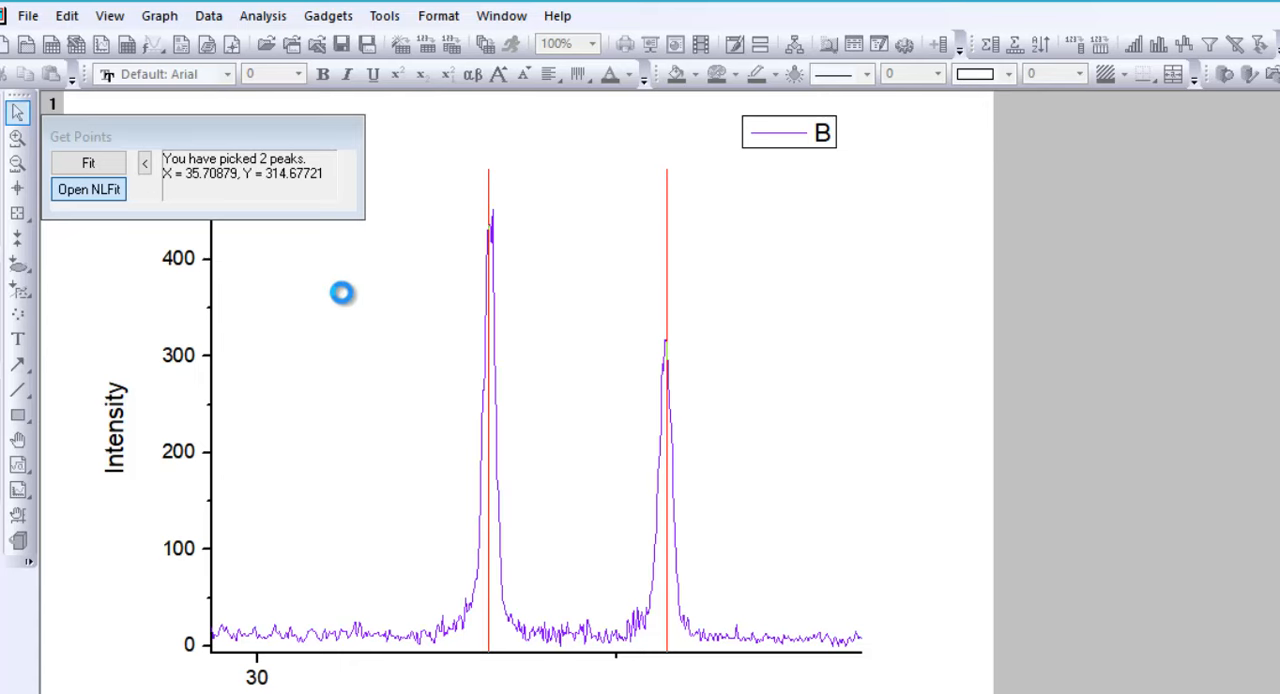
{"action": "mouse_move", "coordinate": [752, 352]}
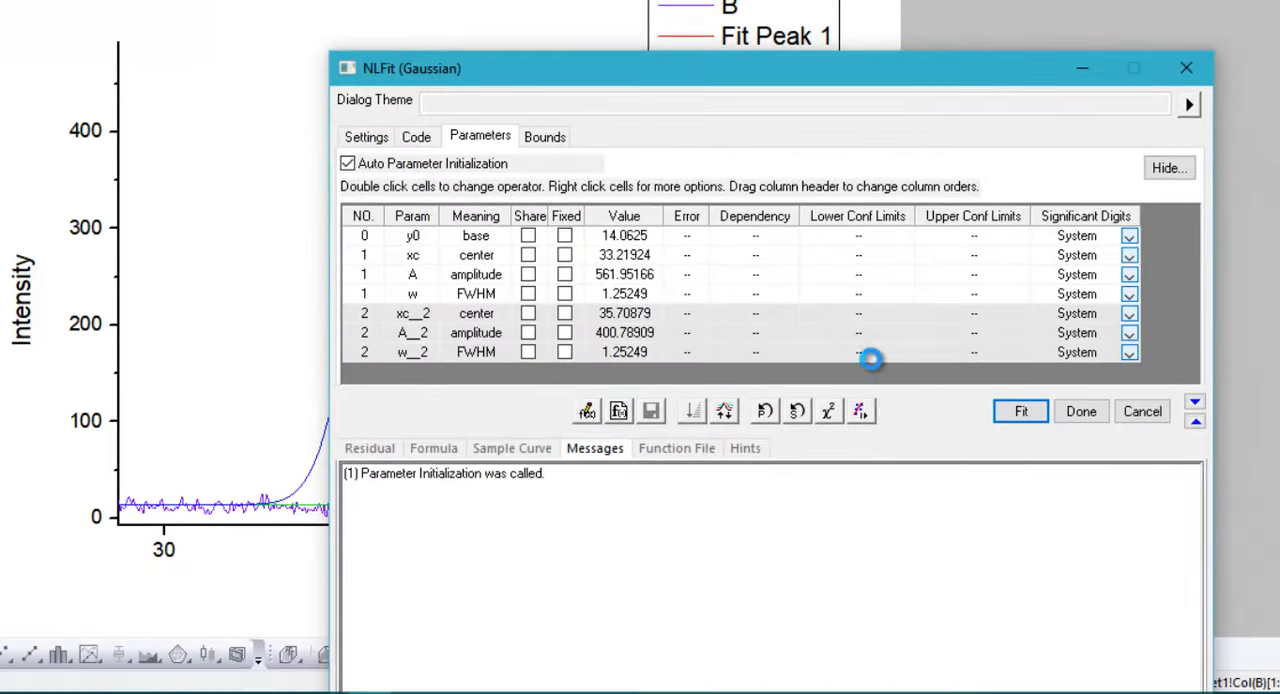
Run the two-peak Gaussian fit to convergence (centers 33.233°, 35.687°) and accept it, switching to the report sheet
{"action": "left_click", "coordinate": [1020, 410]}
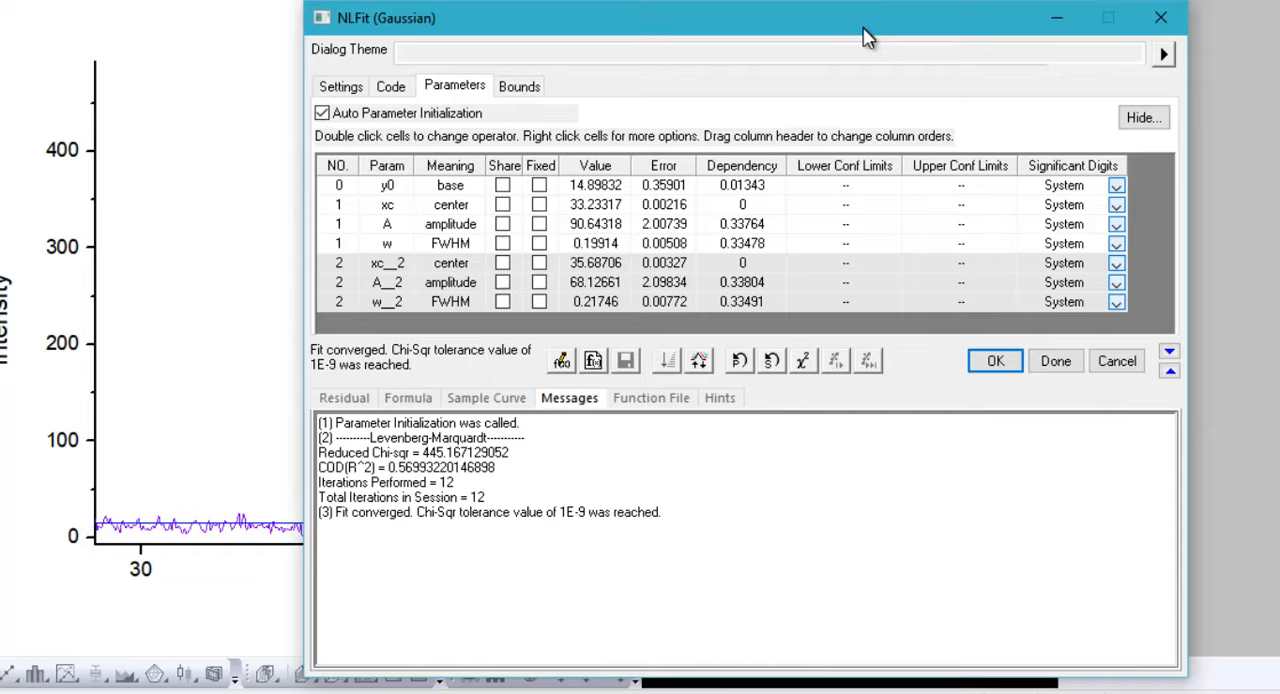
{"action": "left_click", "coordinate": [992, 360]}
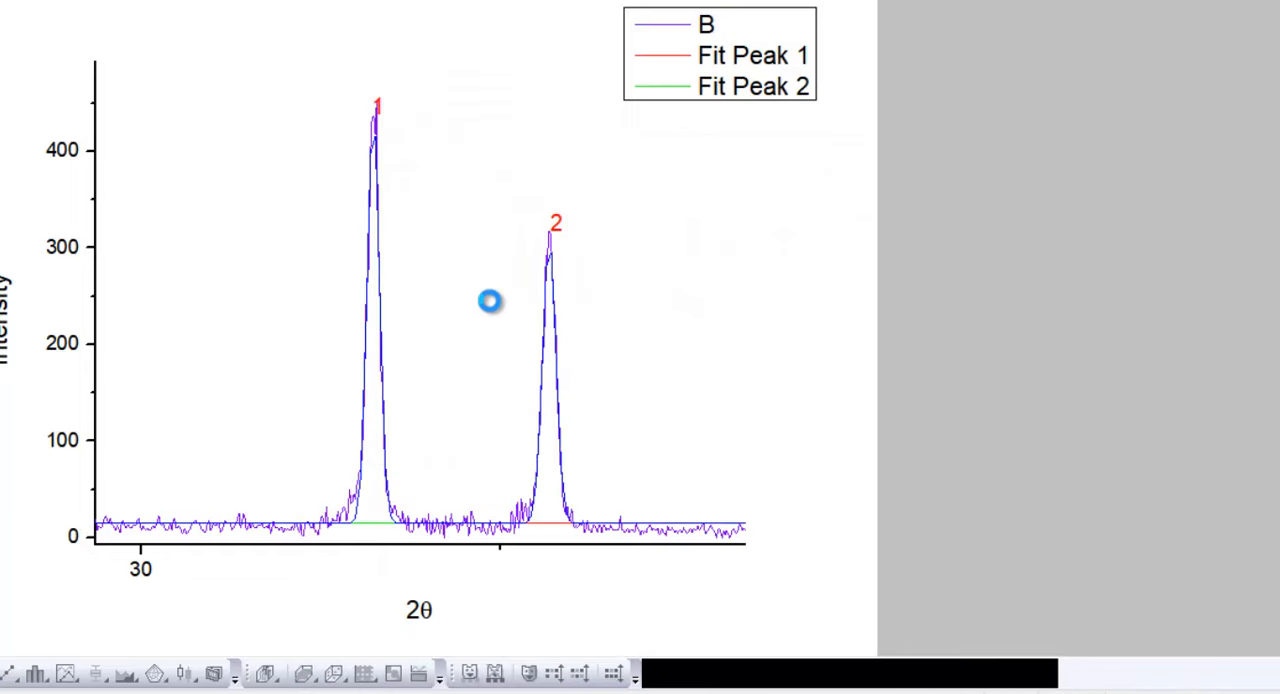
{"action": "mouse_move", "coordinate": [860, 264]}
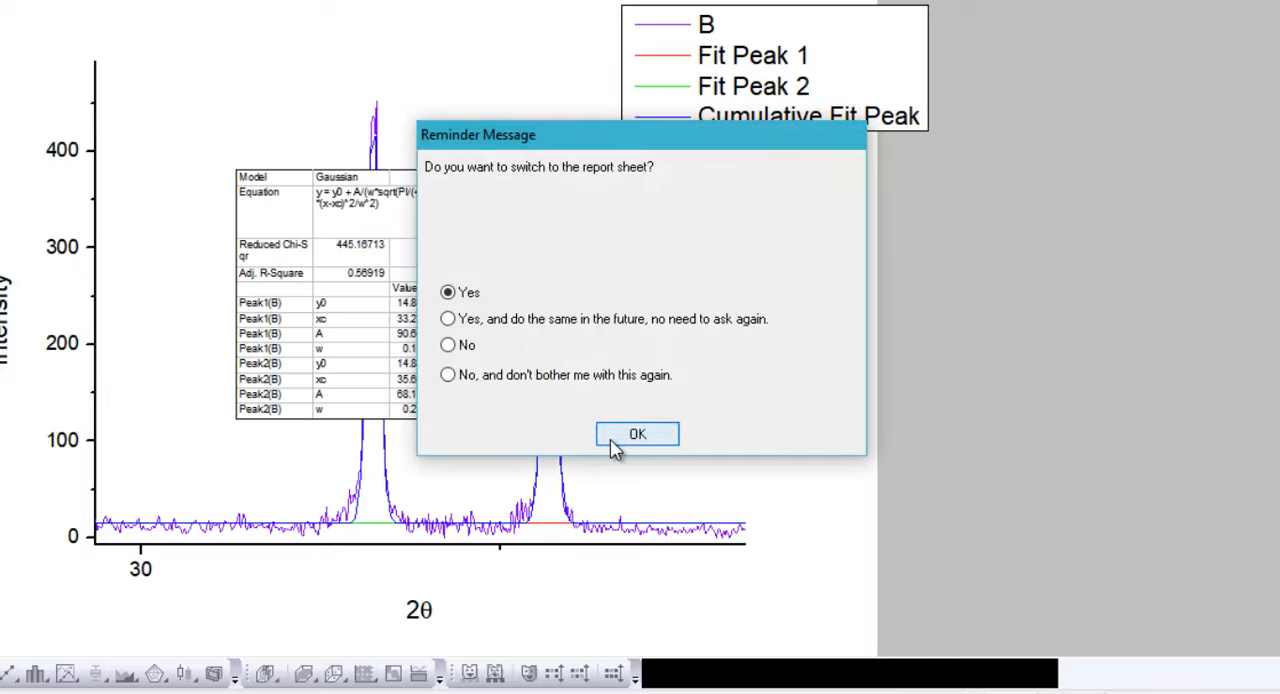
{"action": "left_click", "coordinate": [636, 432]}
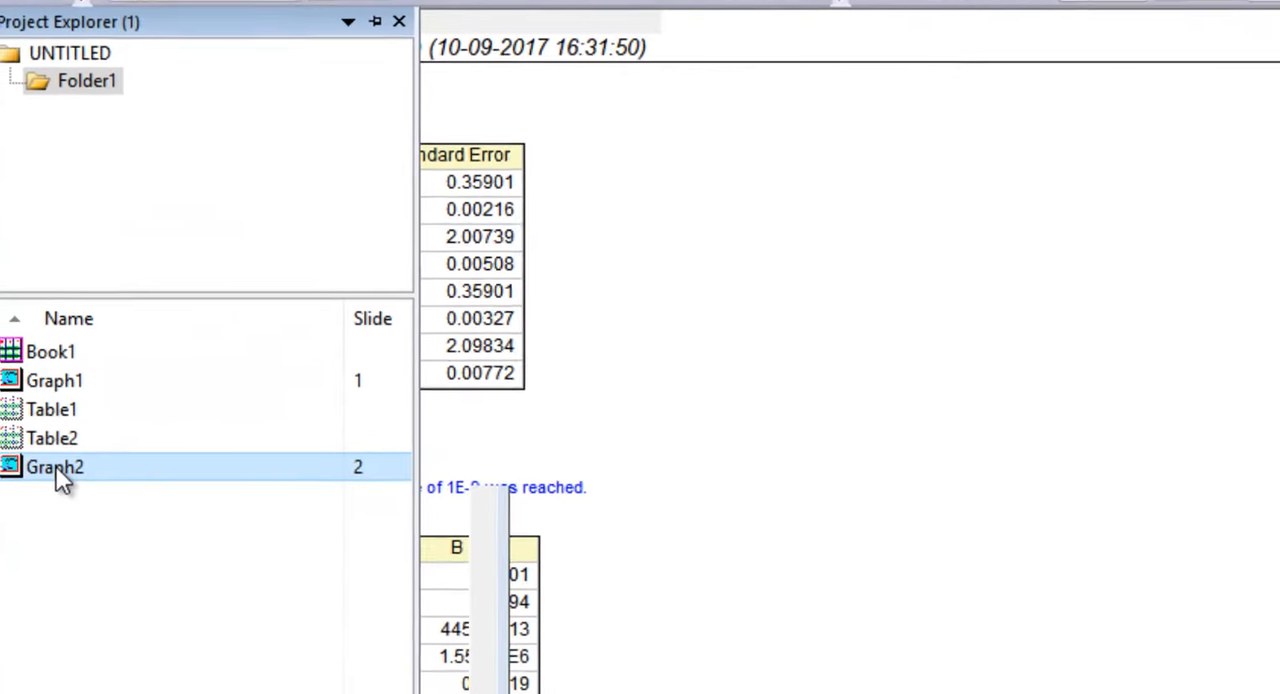
Show Graph2 with both Gaussian fit curves and the parameter table listing widths 0.19914 and 0.21746
{"action": "double_click", "coordinate": [56, 468]}
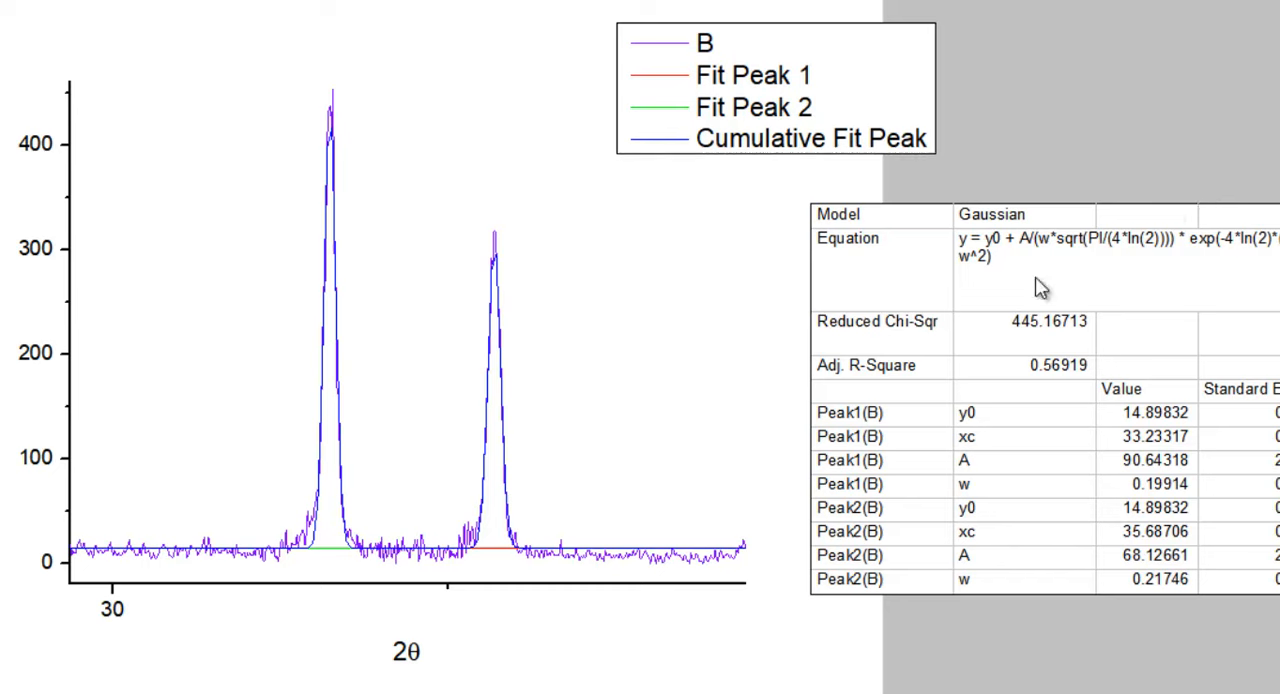
{"action": "mouse_move", "coordinate": [780, 328]}
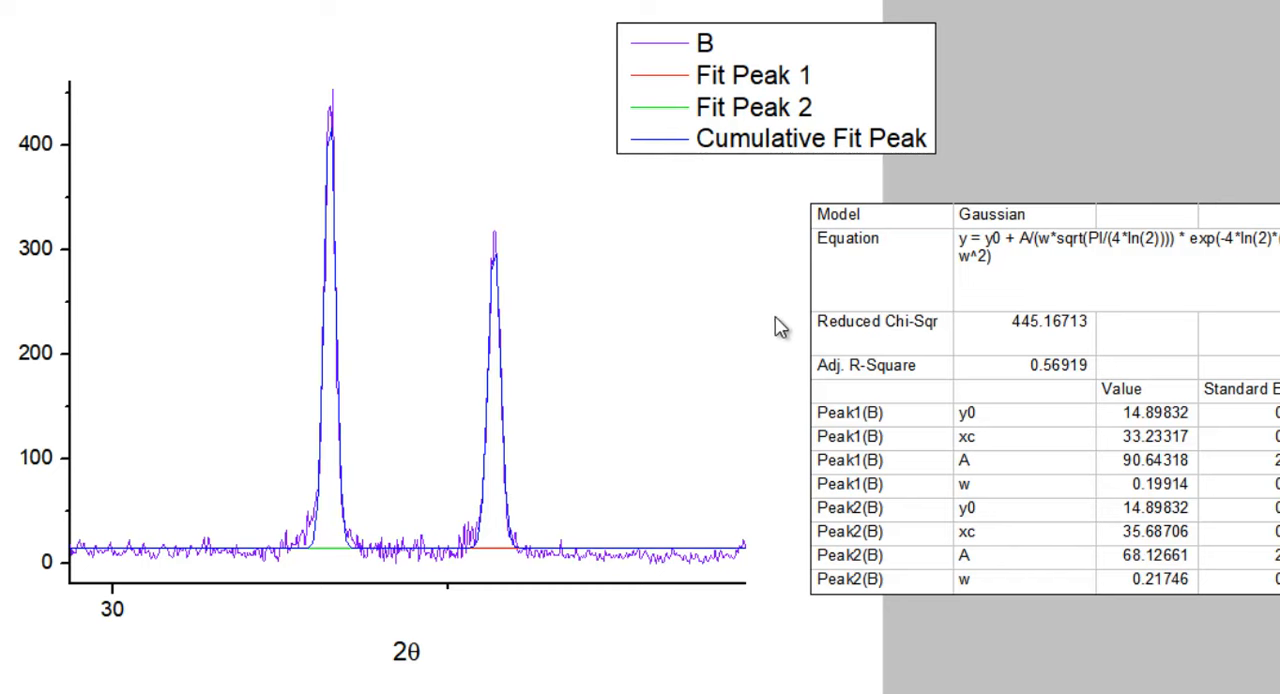
{"action": "mouse_move", "coordinate": [1180, 162]}
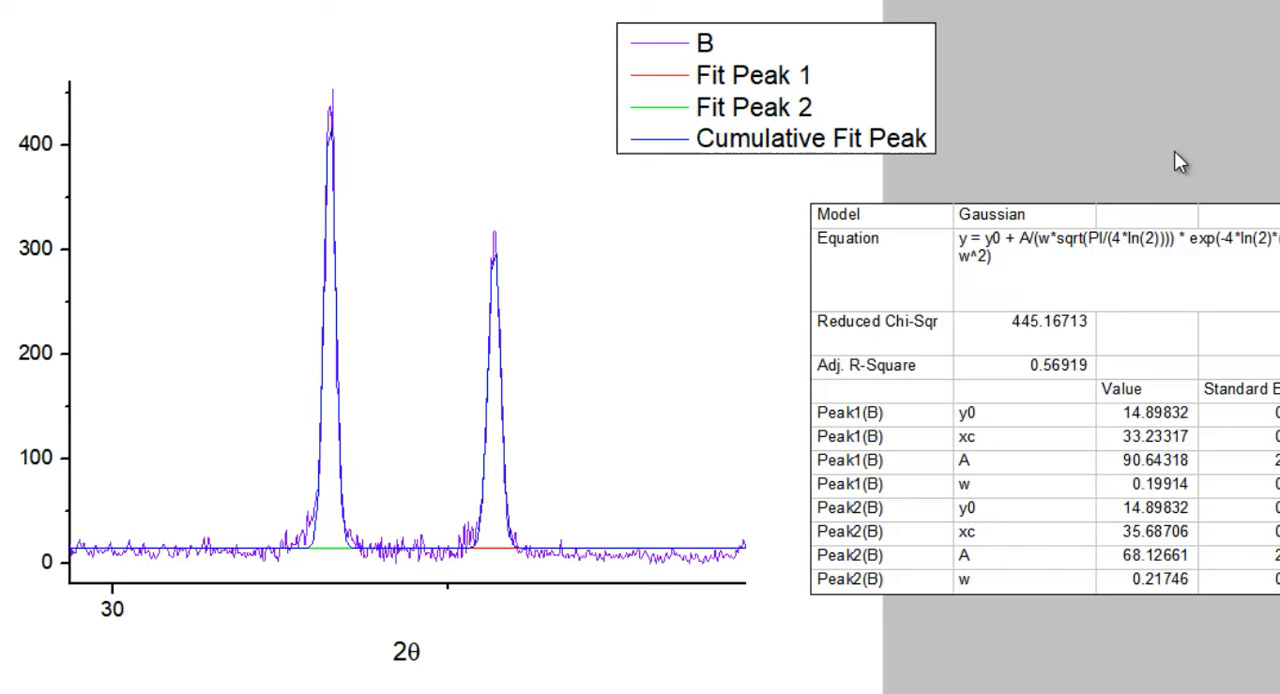